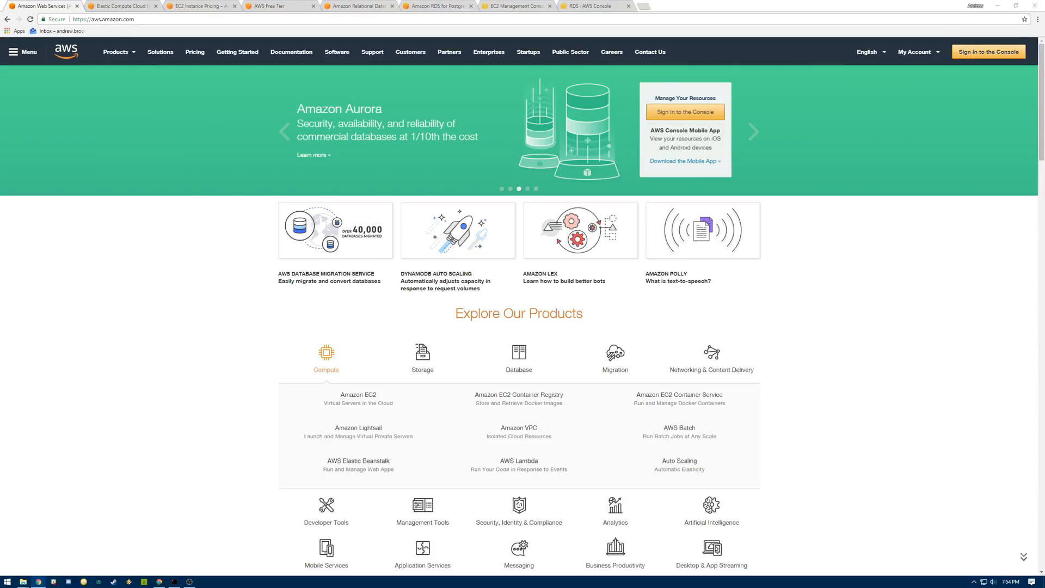
# Step: Show Linux rates in the EC2 On-Demand pricing table
pyautogui.click(754, 130)
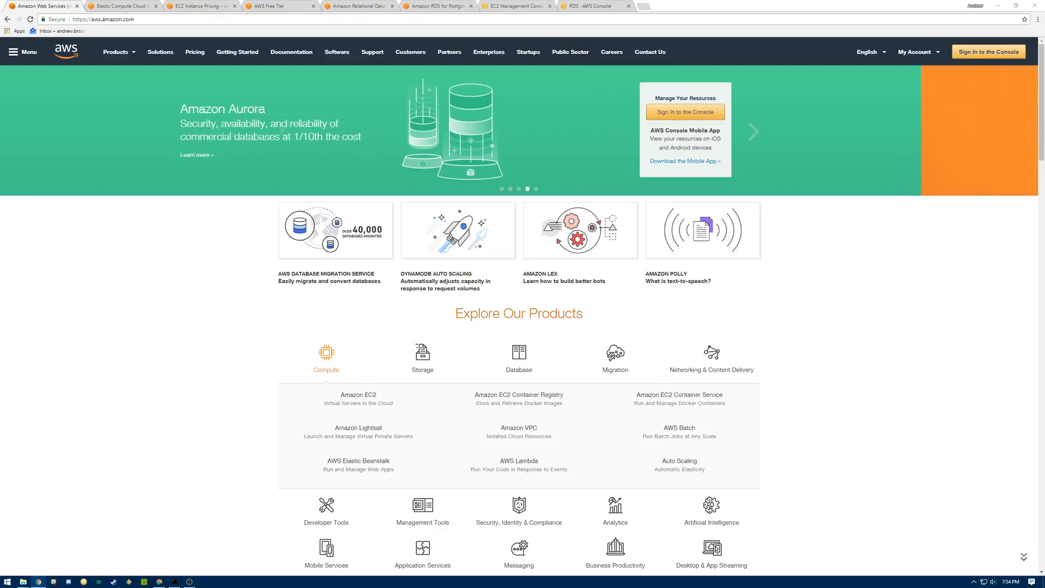
pyautogui.click(753, 132)
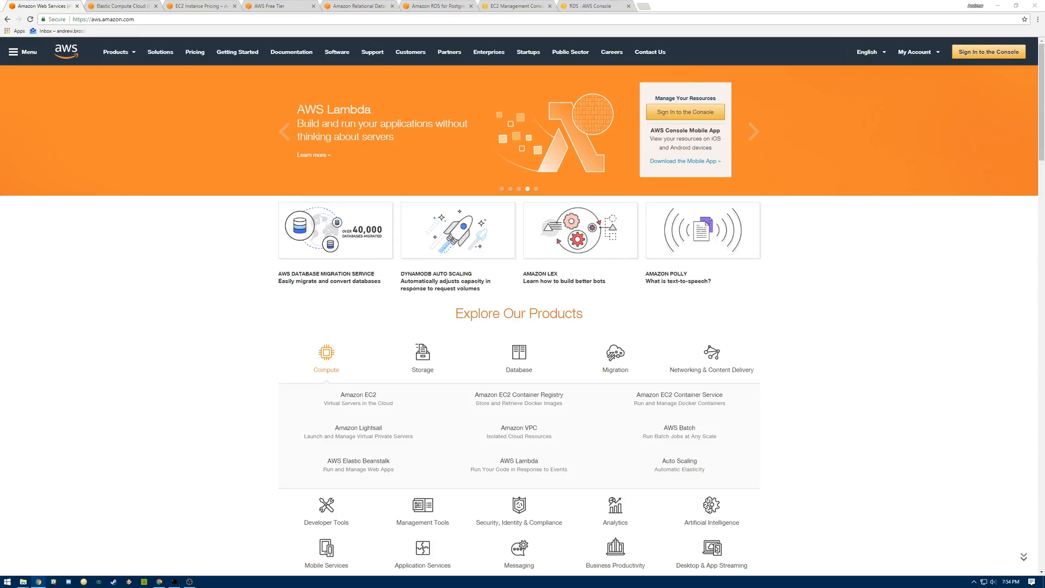
pyautogui.click(754, 131)
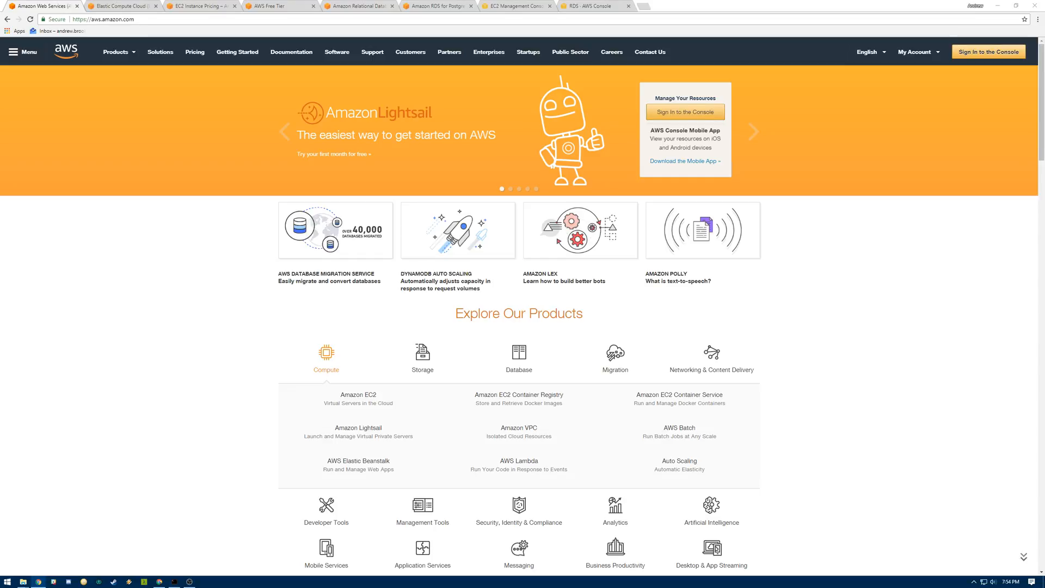
pyautogui.click(754, 131)
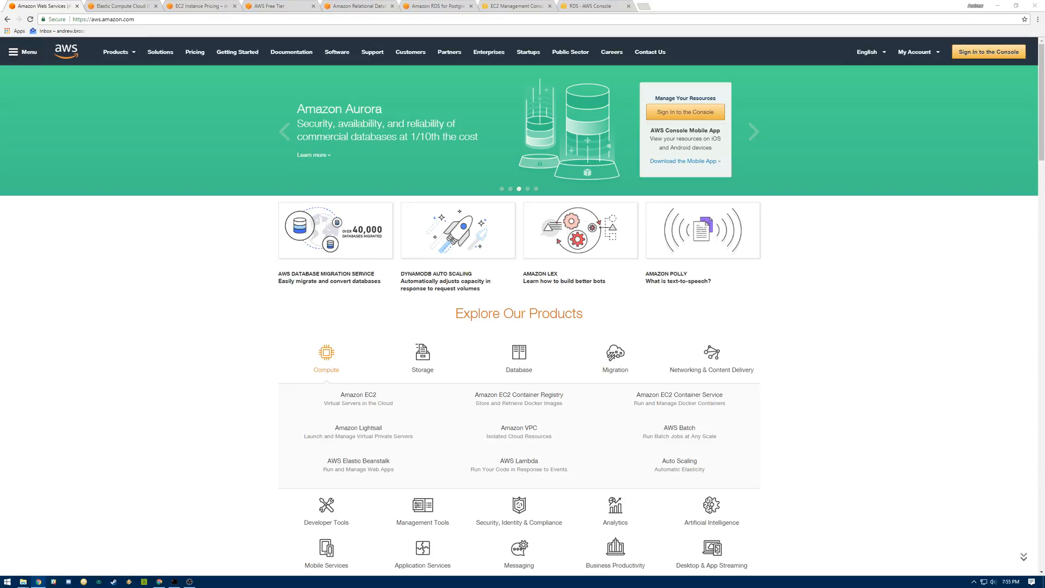
pyautogui.click(754, 132)
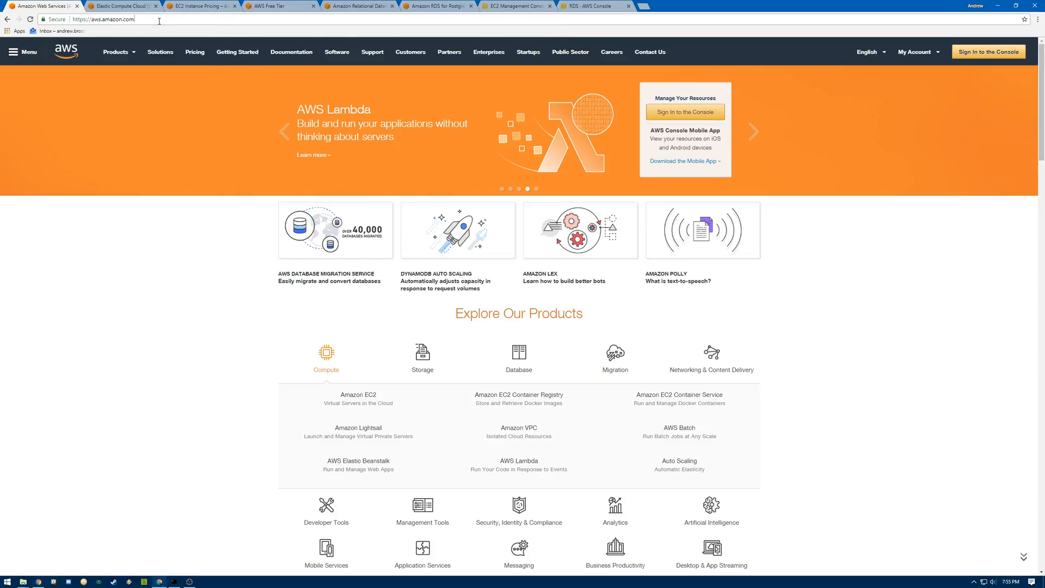
pyautogui.moveTo(419, 149)
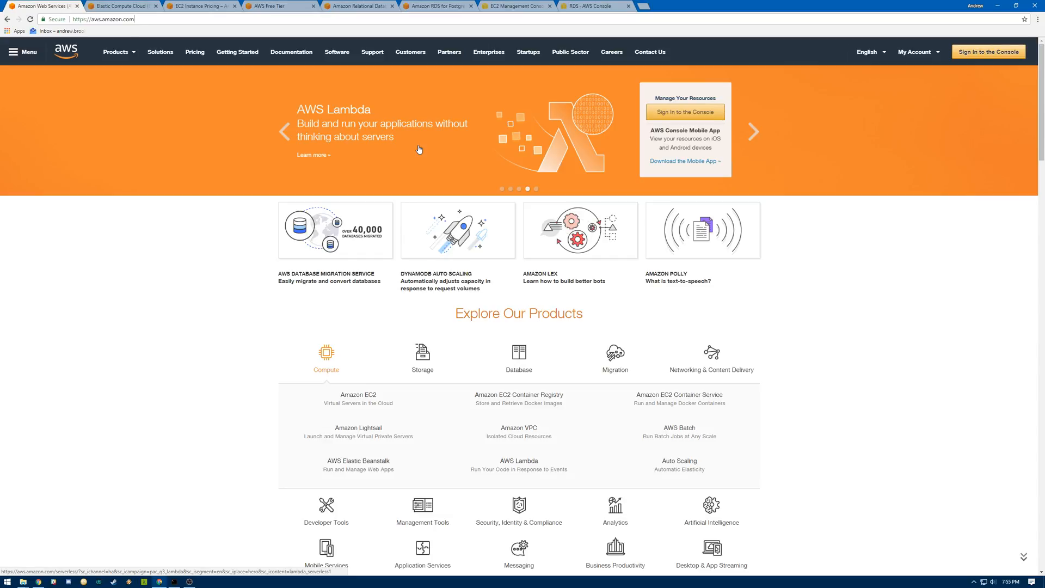
pyautogui.scroll(-3)
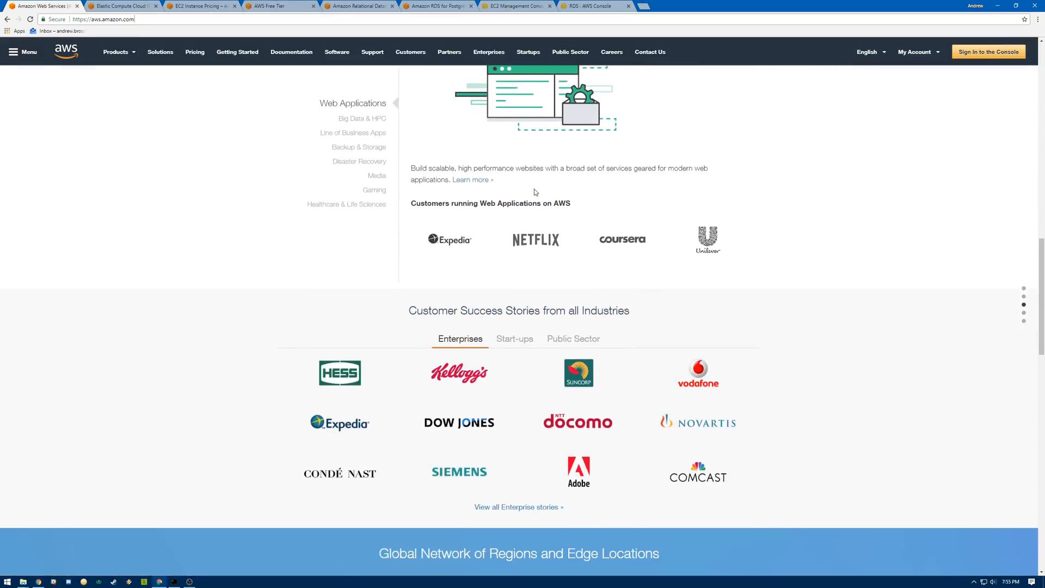
pyautogui.moveTo(538, 309)
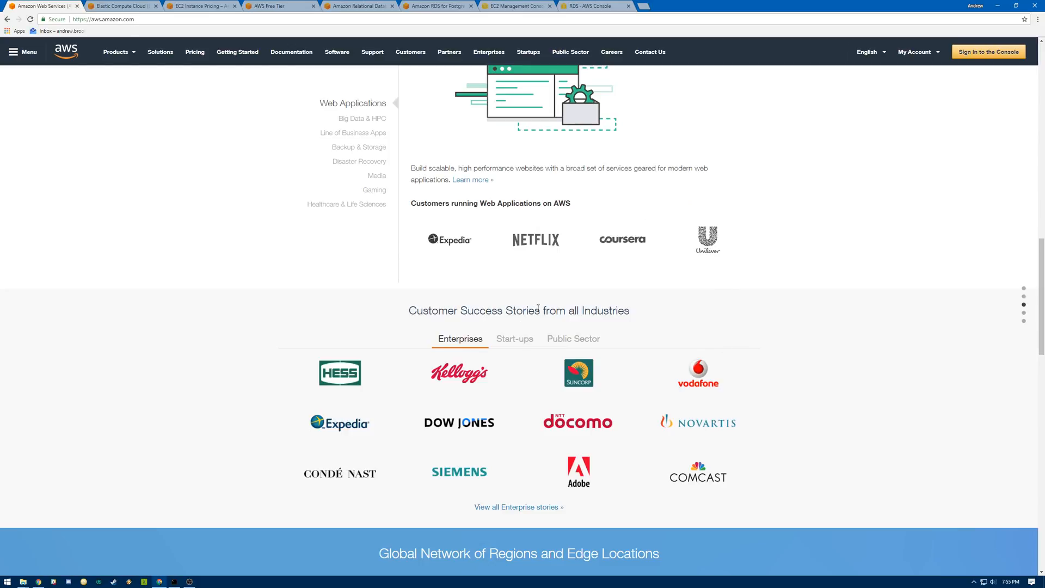
pyautogui.moveTo(550, 299)
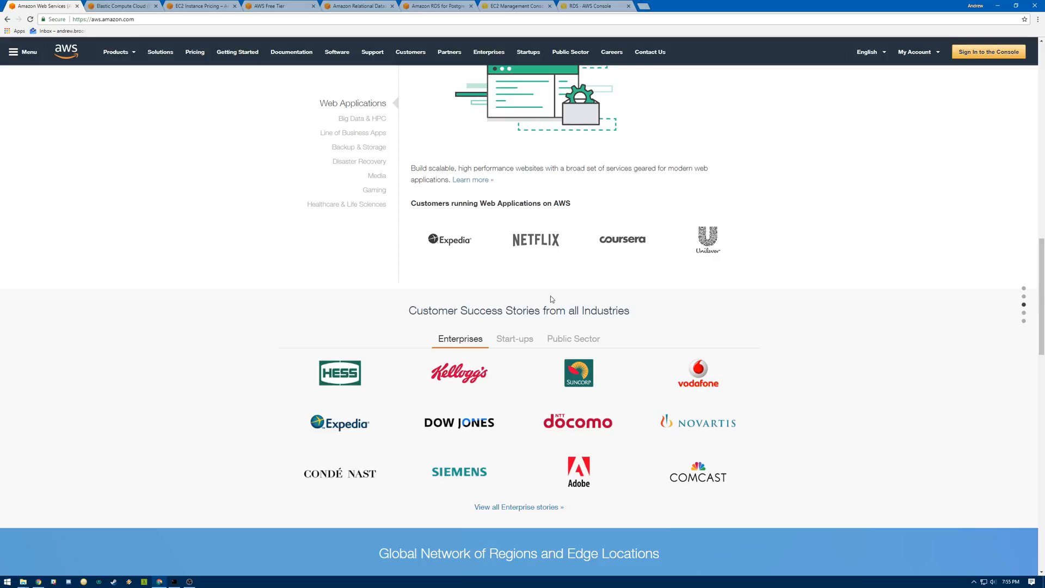
pyautogui.moveTo(552, 293)
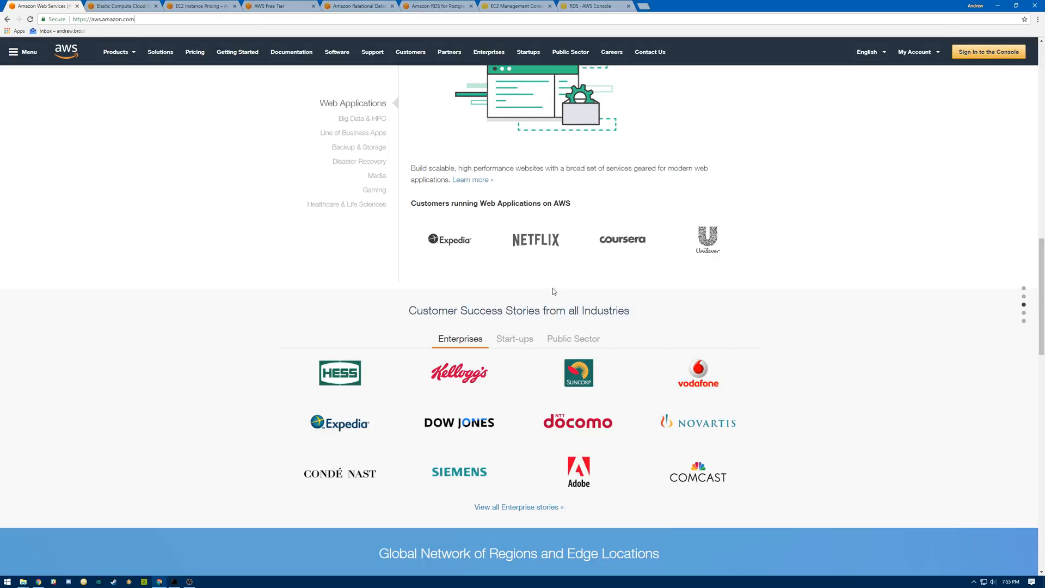
pyautogui.moveTo(562, 291)
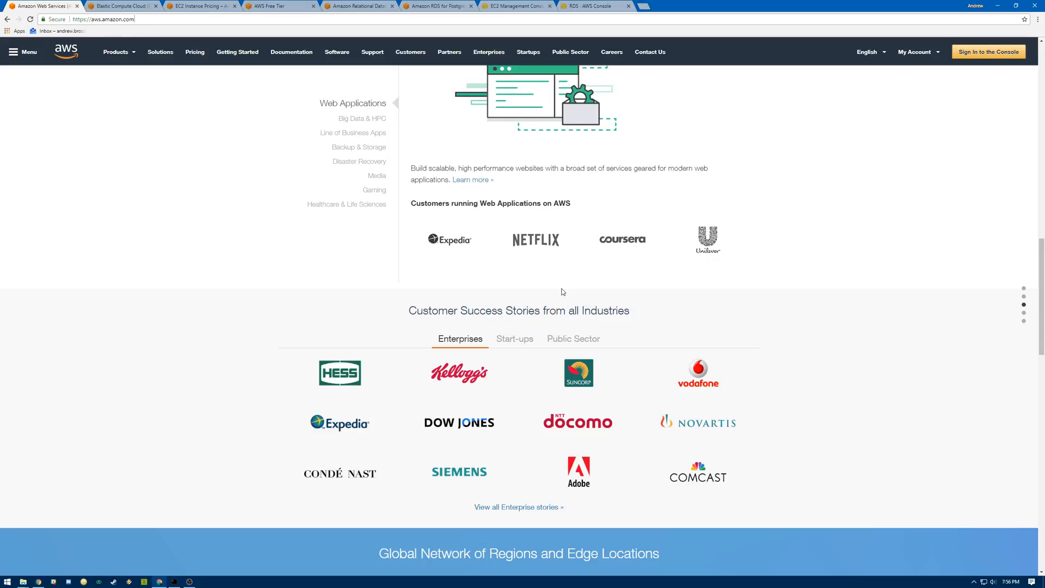
# Step: Highlight t2.micro and its $0.0116 per hour Linux price
pyautogui.scroll(3)
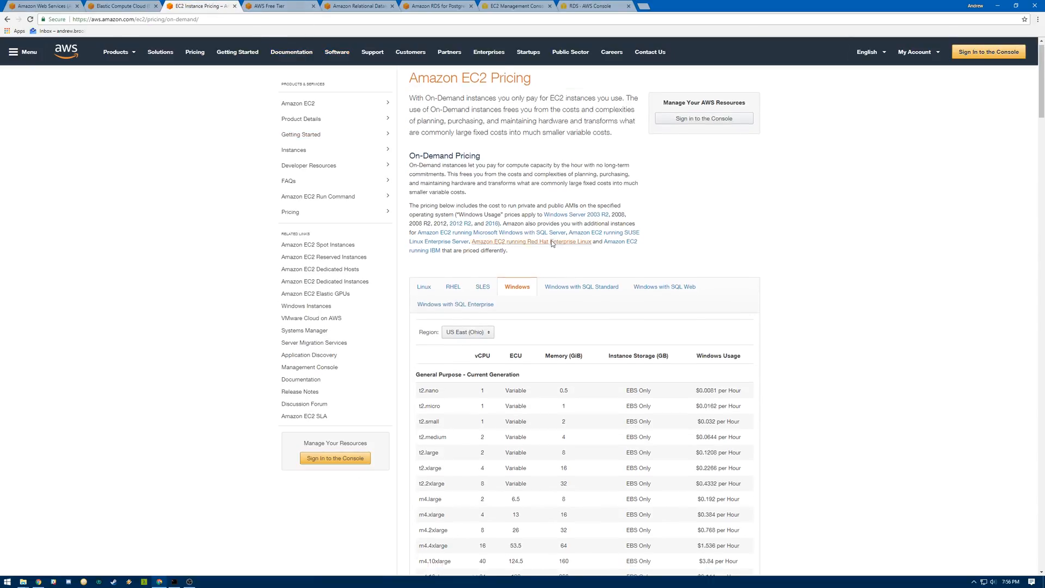
pyautogui.scroll(-3)
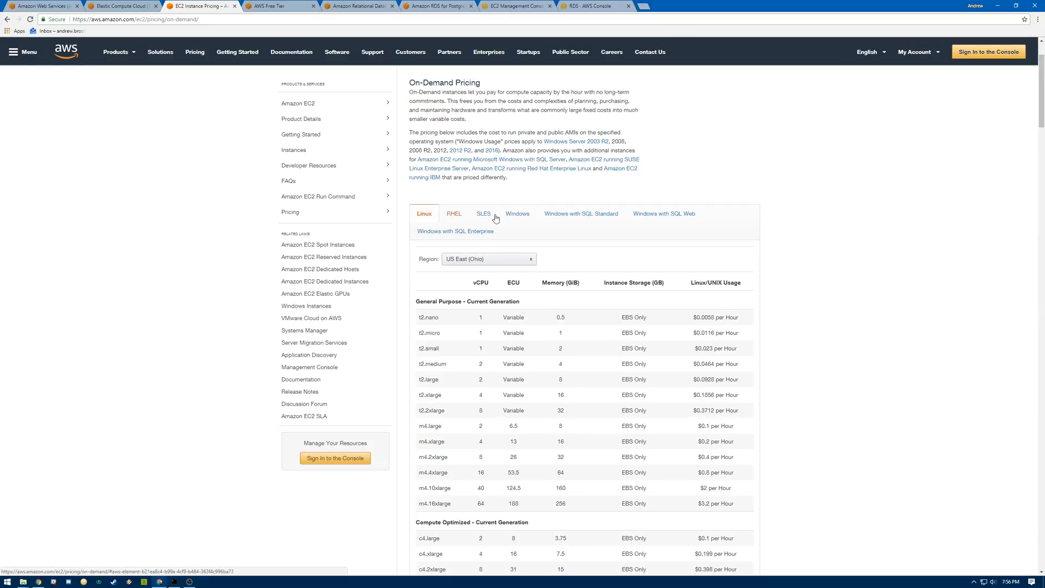
pyautogui.moveTo(454, 220)
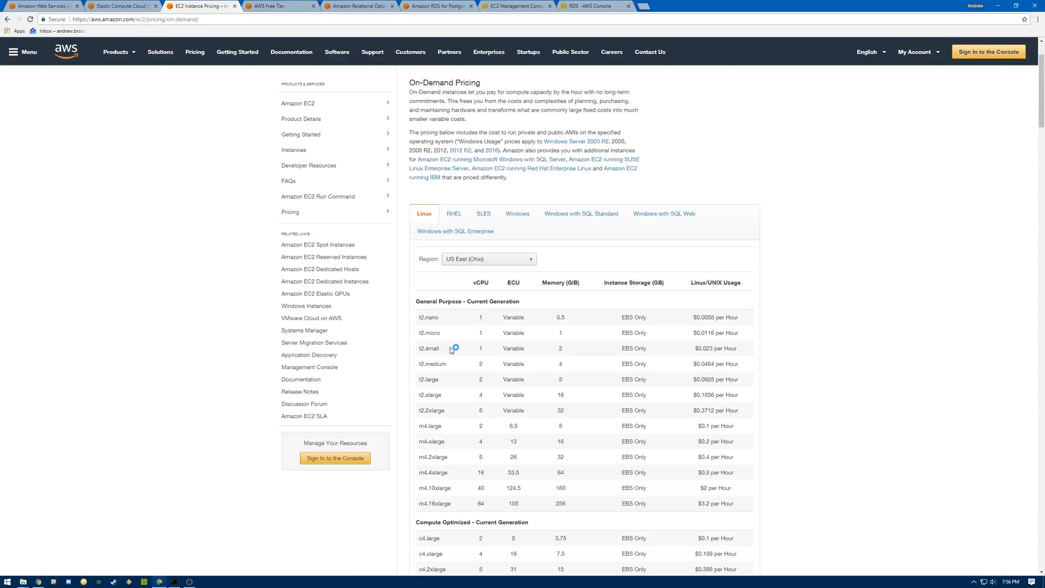
pyautogui.moveTo(440, 336)
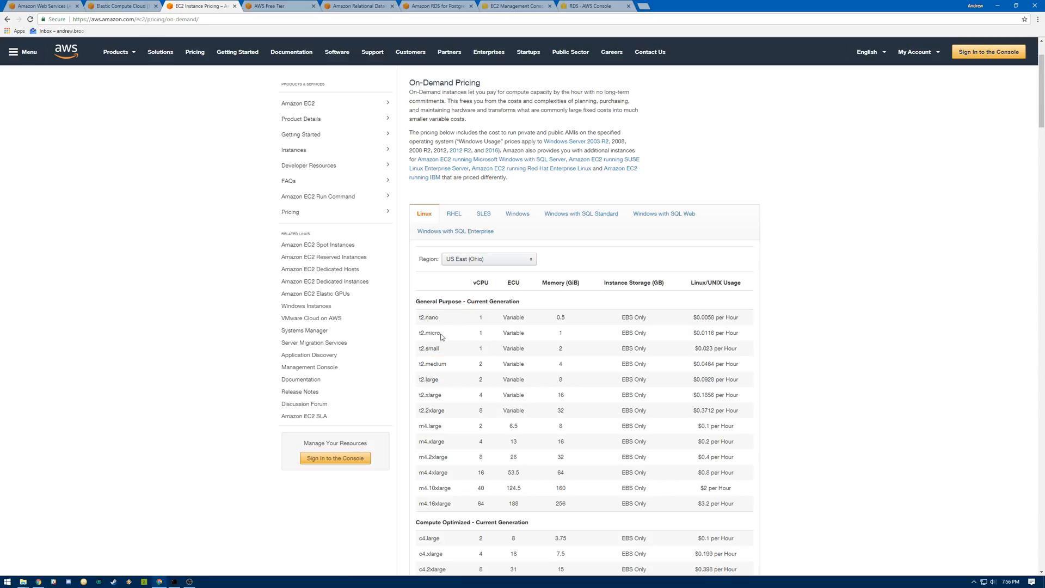
pyautogui.doubleClick(424, 333)
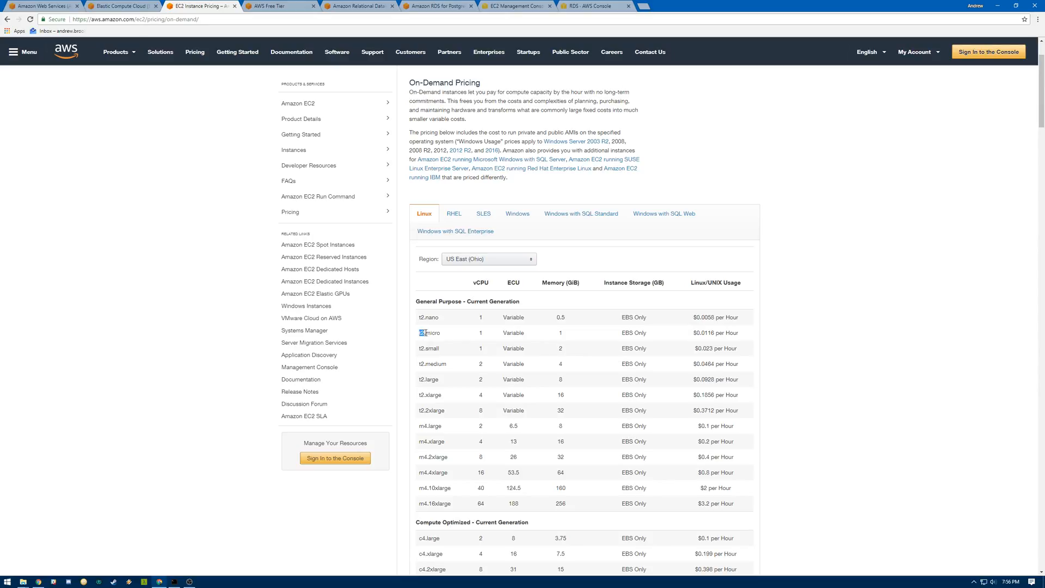
pyautogui.doubleClick(429, 333)
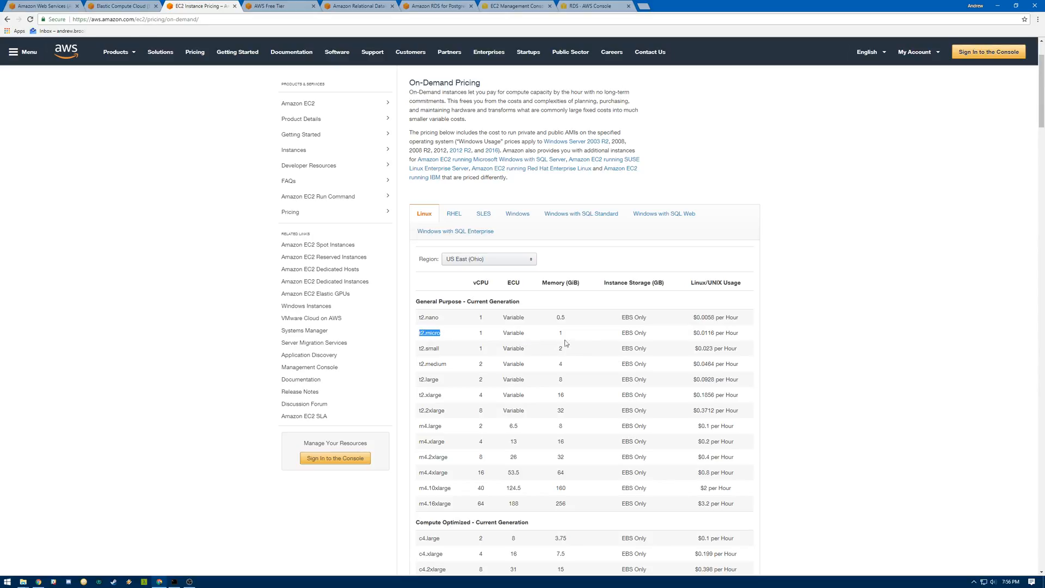
pyautogui.doubleClick(716, 333)
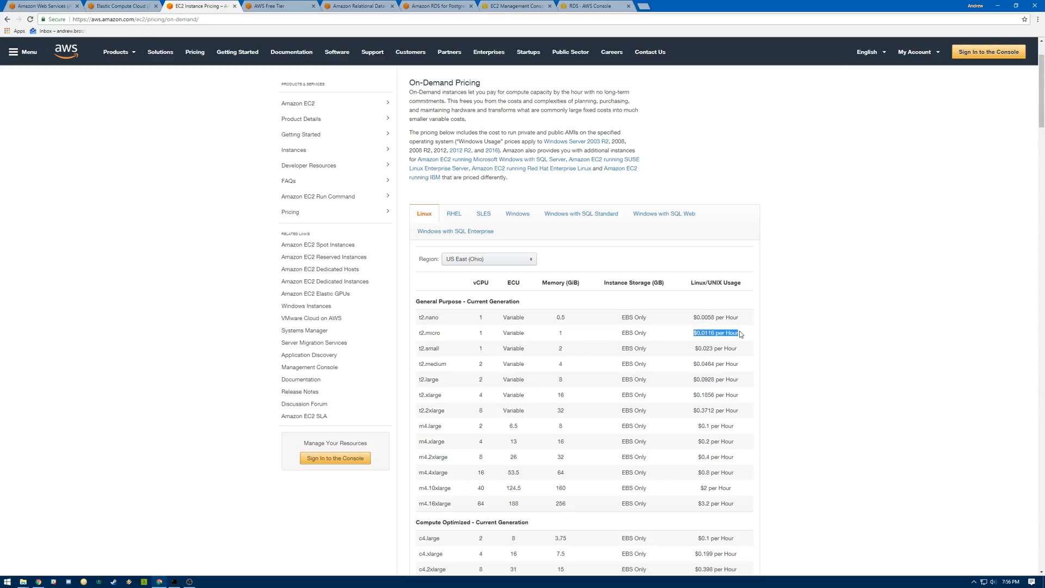
pyautogui.moveTo(751, 333)
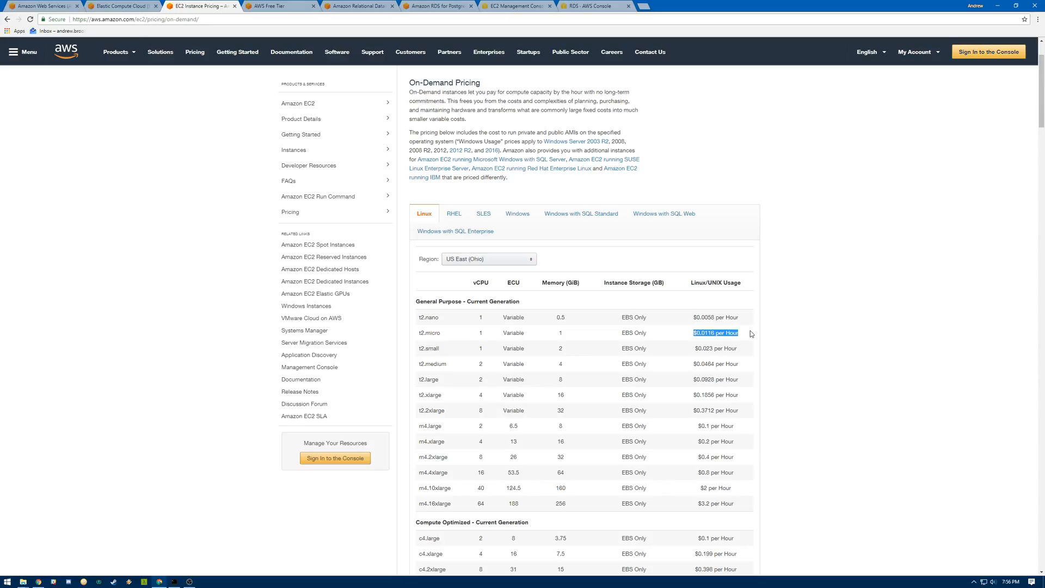
pyautogui.moveTo(685, 278)
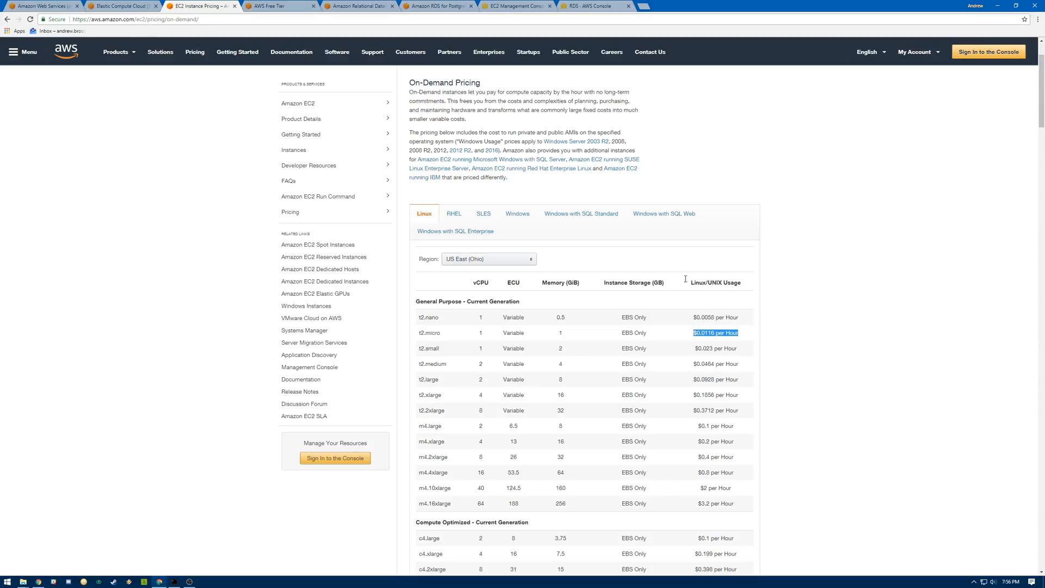
# Step: Switch to the AWS Free Tier page listing 750 free monthly hours for EC2 and RDS
pyautogui.click(273, 6)
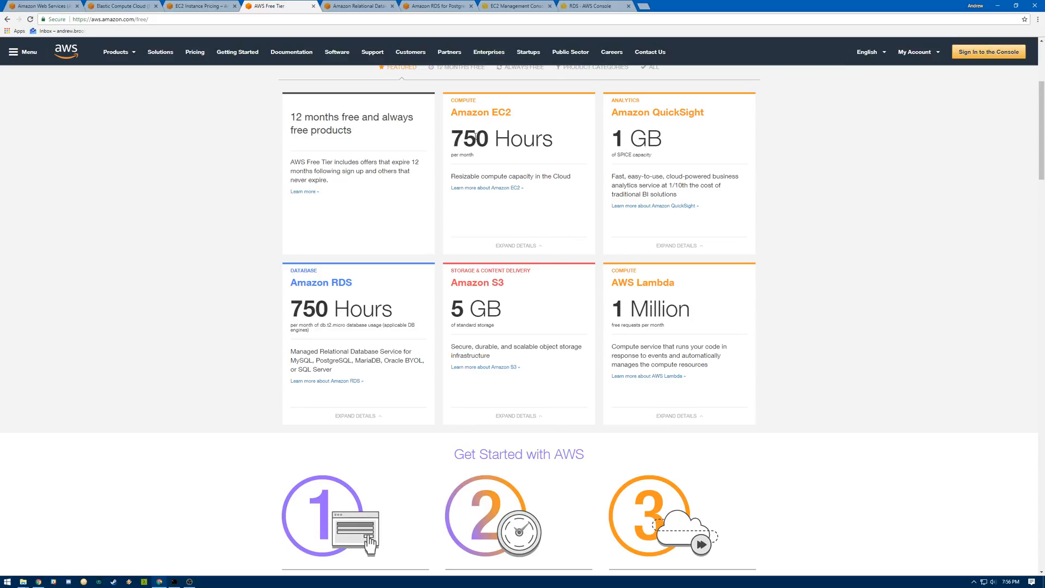
pyautogui.moveTo(611, 121)
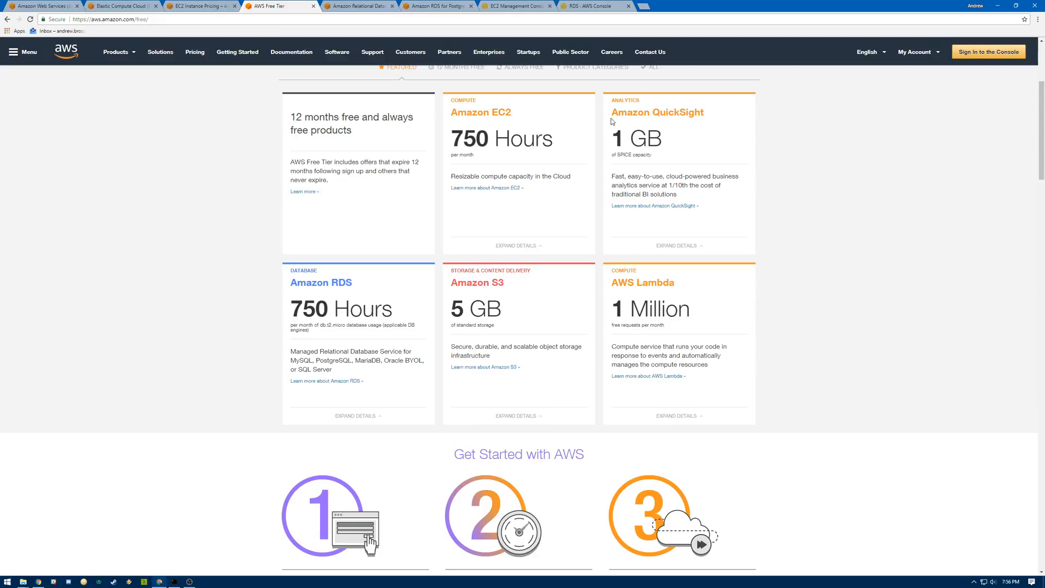
pyautogui.moveTo(596, 108)
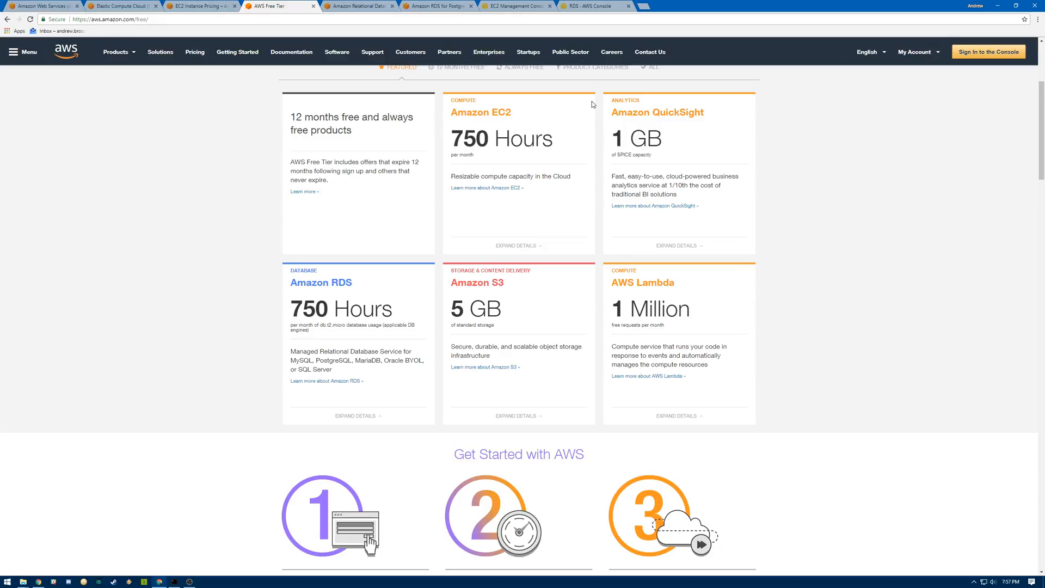
pyautogui.moveTo(490, 171)
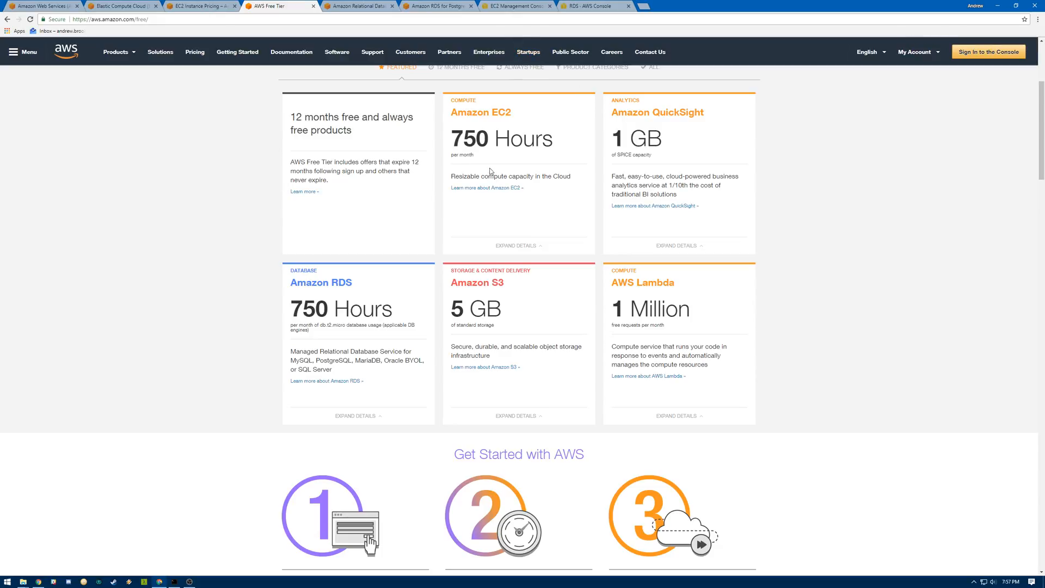
pyautogui.moveTo(520, 174)
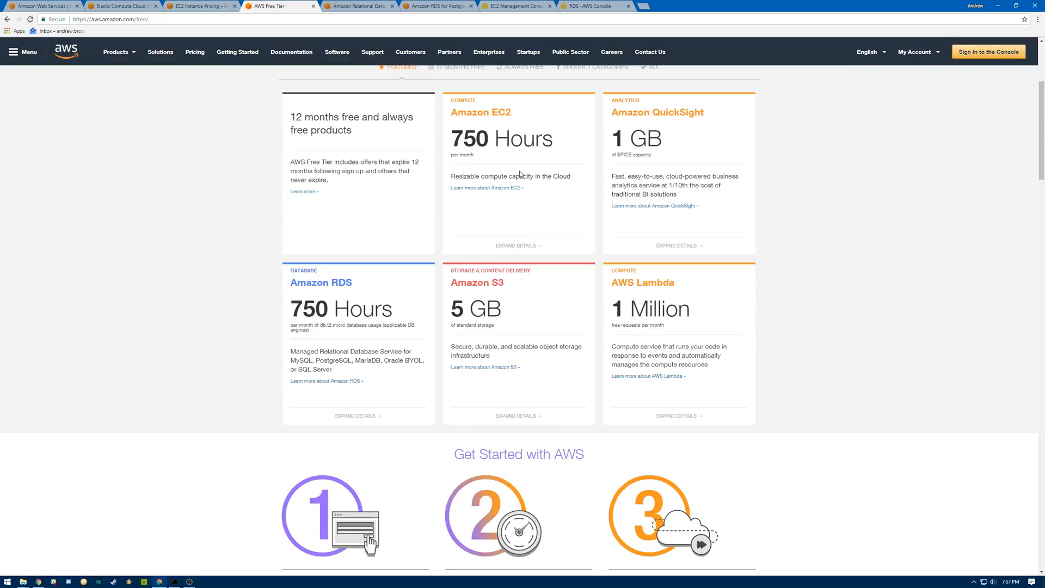
pyautogui.moveTo(202, 6)
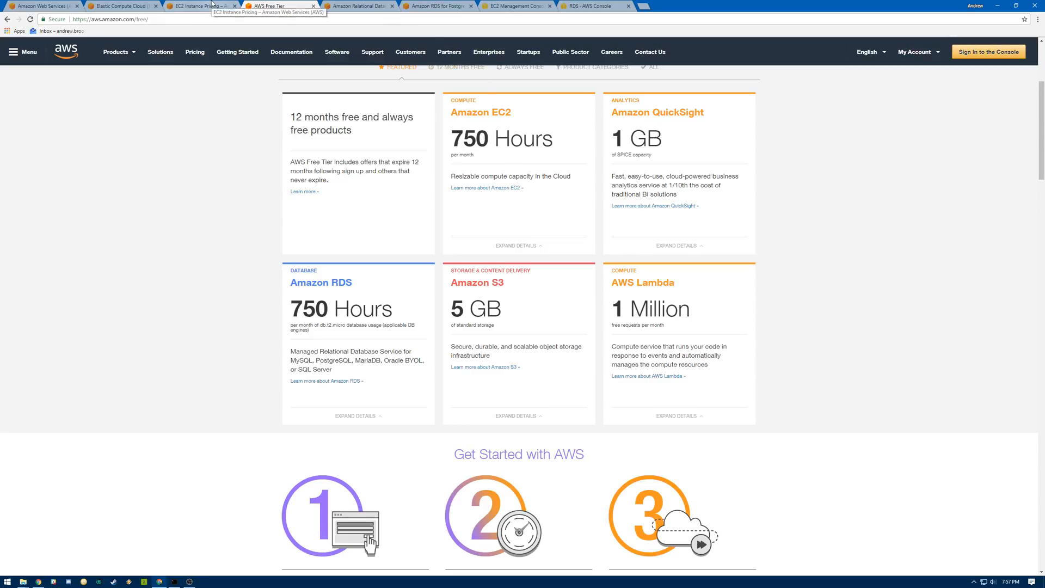
pyautogui.moveTo(360, 15)
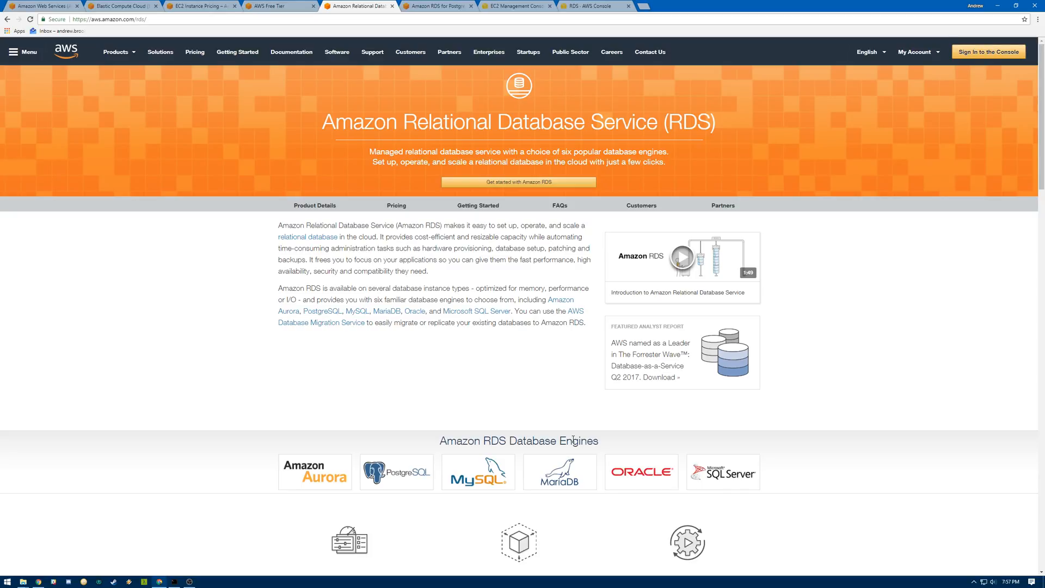
pyautogui.moveTo(647, 420)
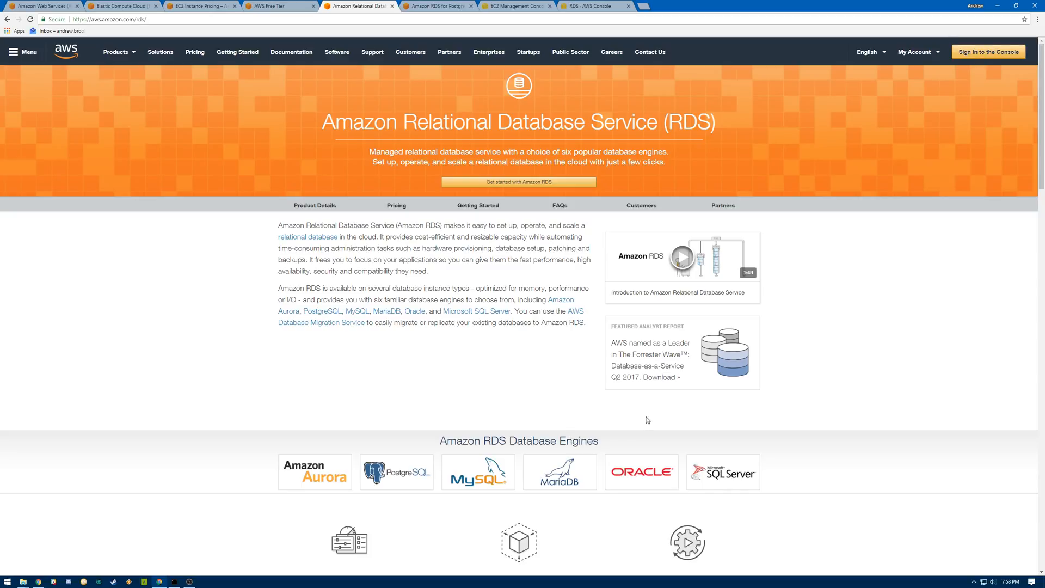
pyautogui.moveTo(649, 349)
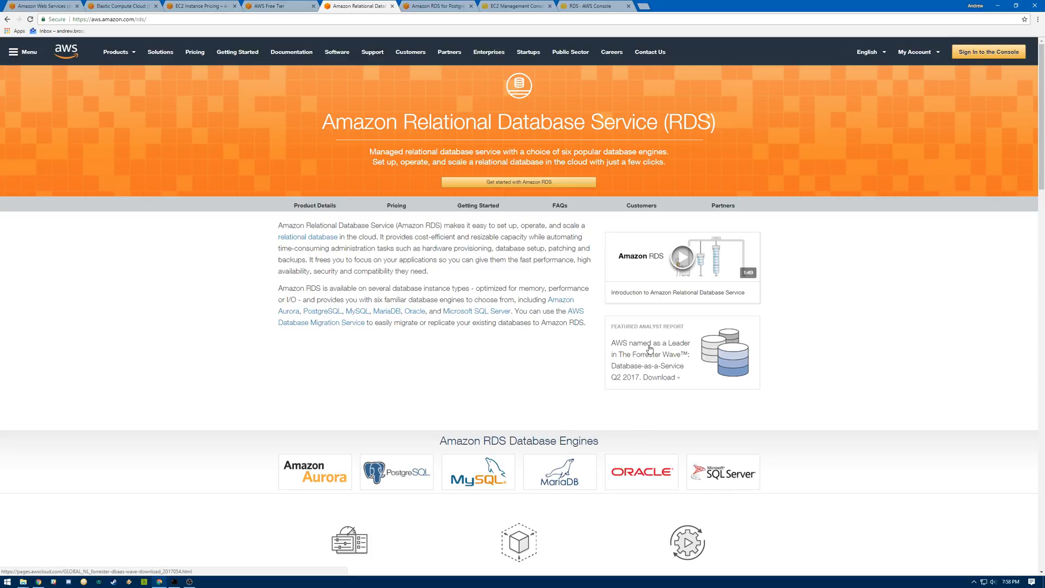
# Step: Switch to the RDS for PostgreSQL pricing page with US East (Ohio) hourly rates
pyautogui.click(439, 6)
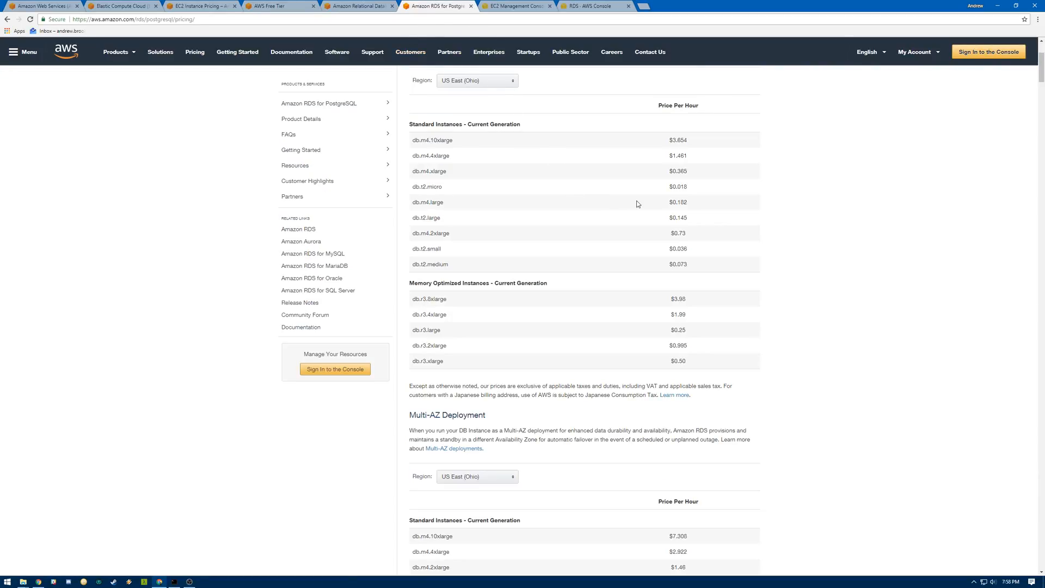
pyautogui.moveTo(493, 183)
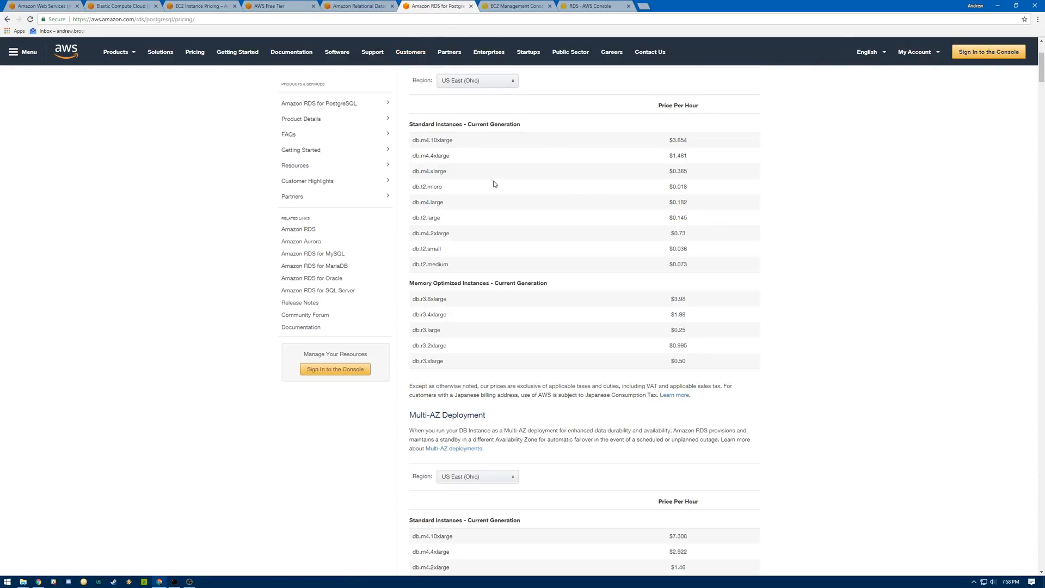
pyautogui.moveTo(447, 170)
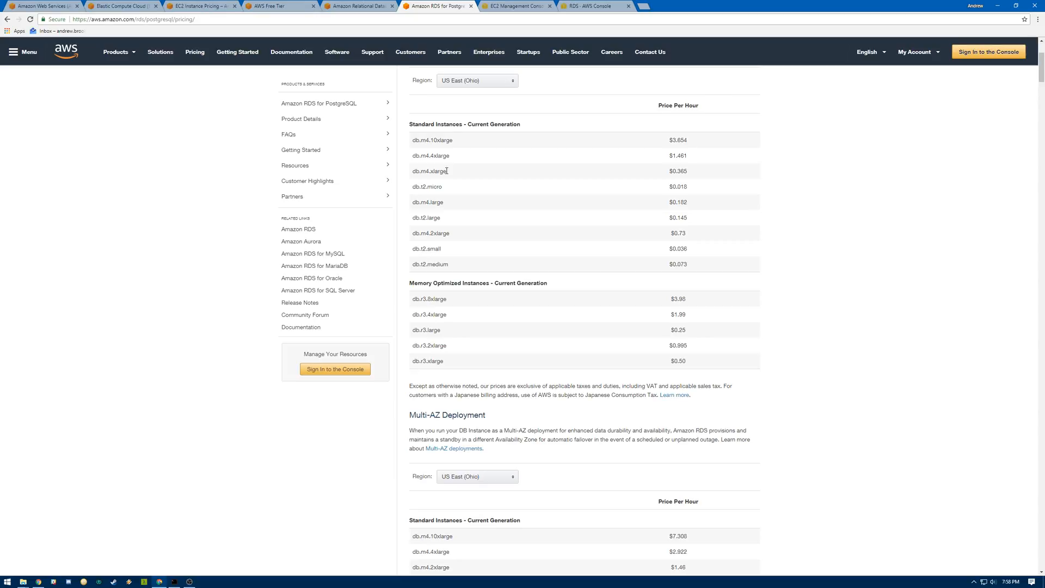
pyautogui.moveTo(705, 184)
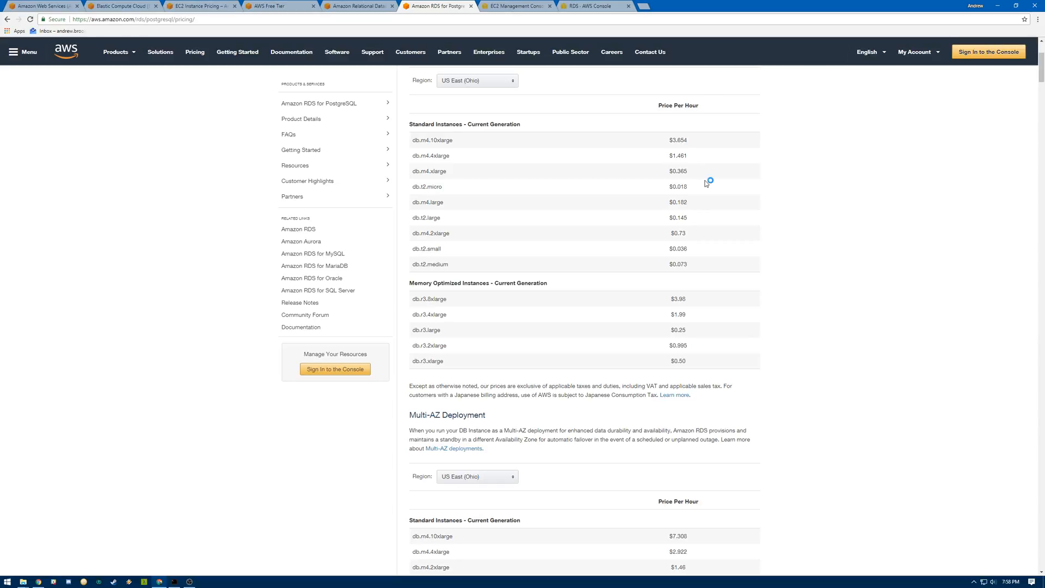
pyautogui.moveTo(706, 184)
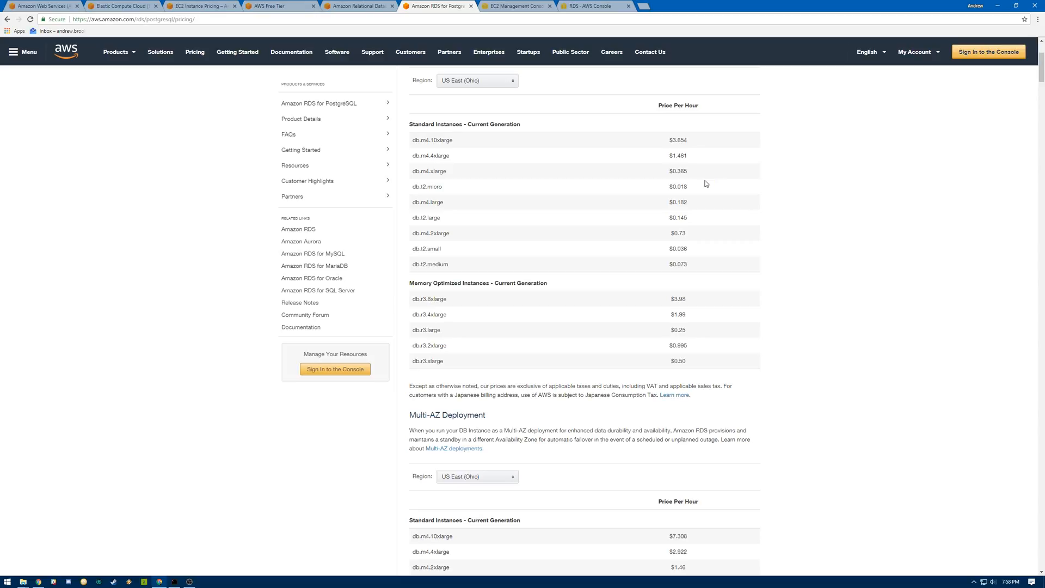
pyautogui.moveTo(398, 274)
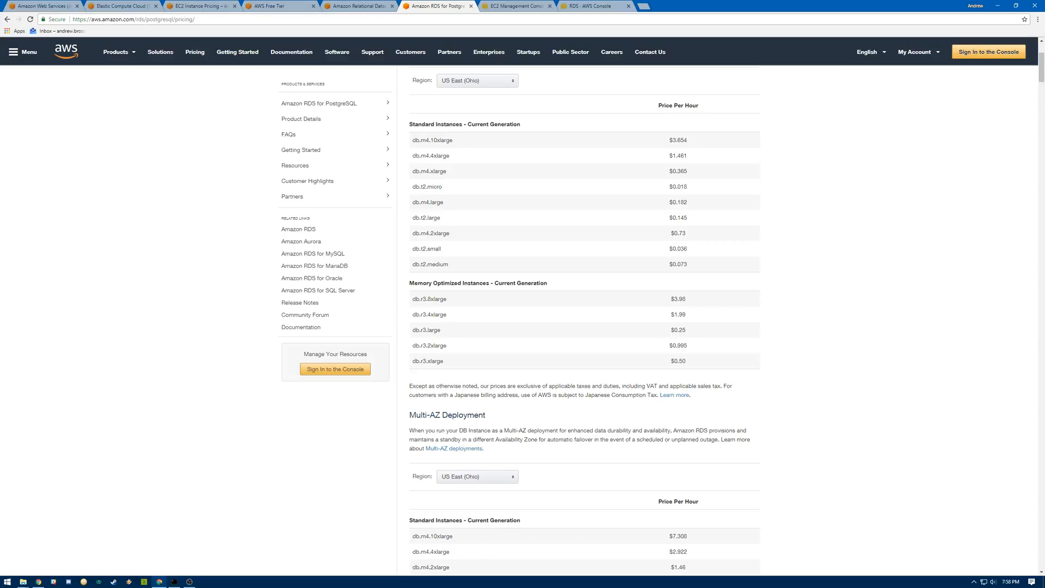
pyautogui.moveTo(536, 299)
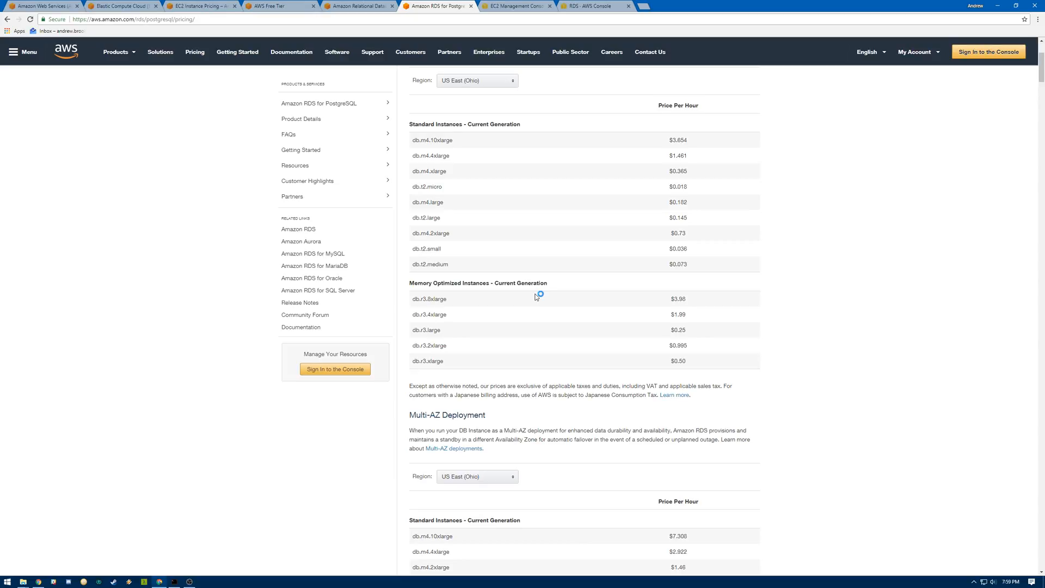
pyautogui.moveTo(537, 297)
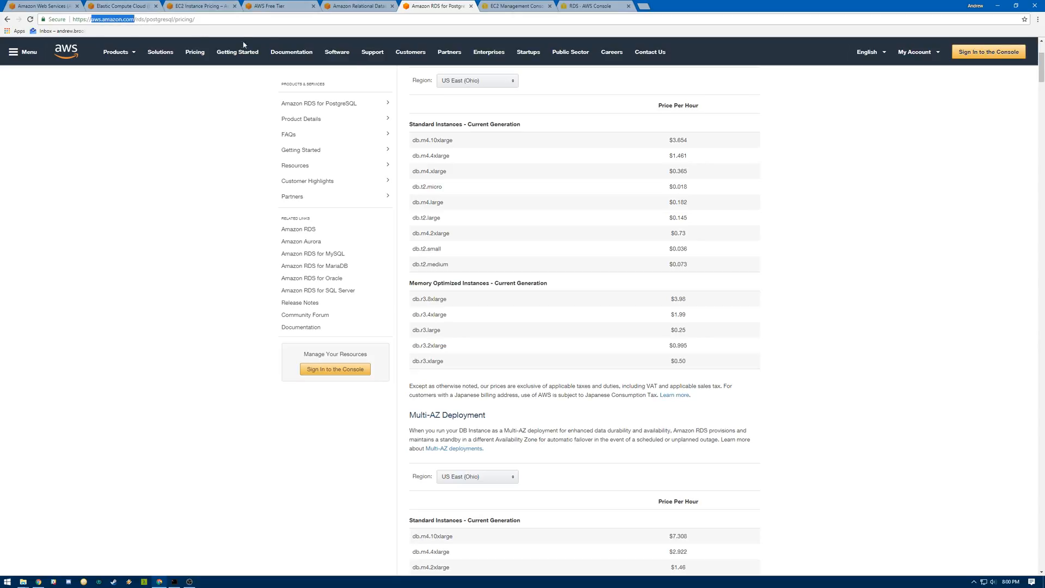
pyautogui.moveTo(989, 52)
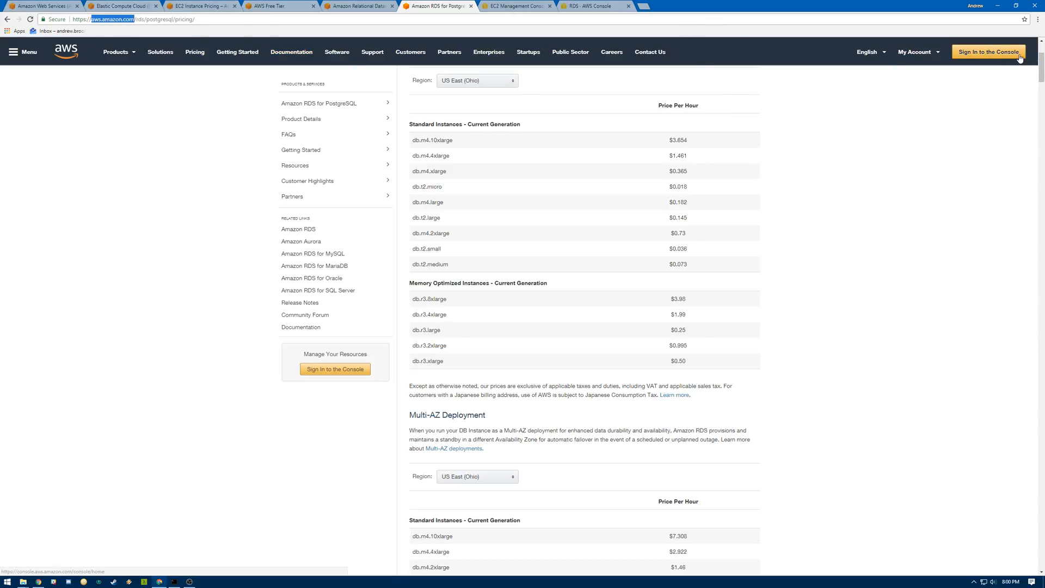
pyautogui.moveTo(582, 23)
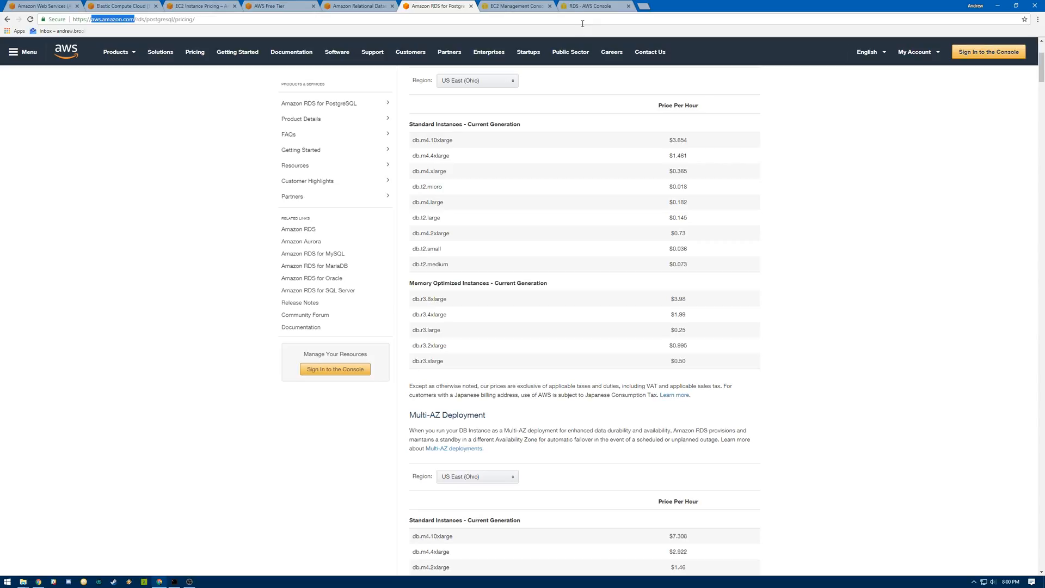
# Step: From the RDS console, launch a new DB instance with the PostgreSQL engine
pyautogui.click(594, 5)
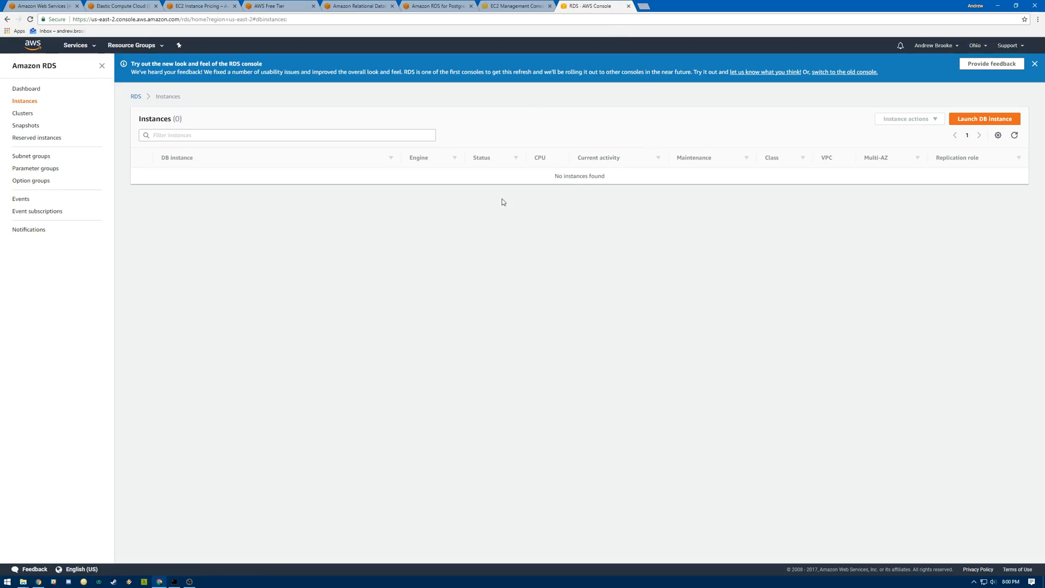
pyautogui.moveTo(554, 146)
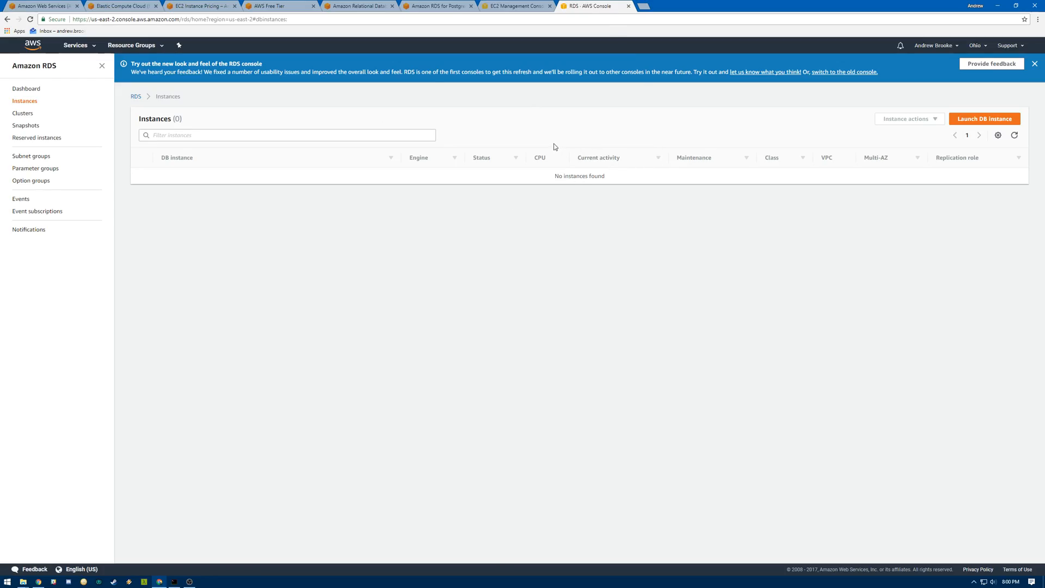
pyautogui.click(984, 118)
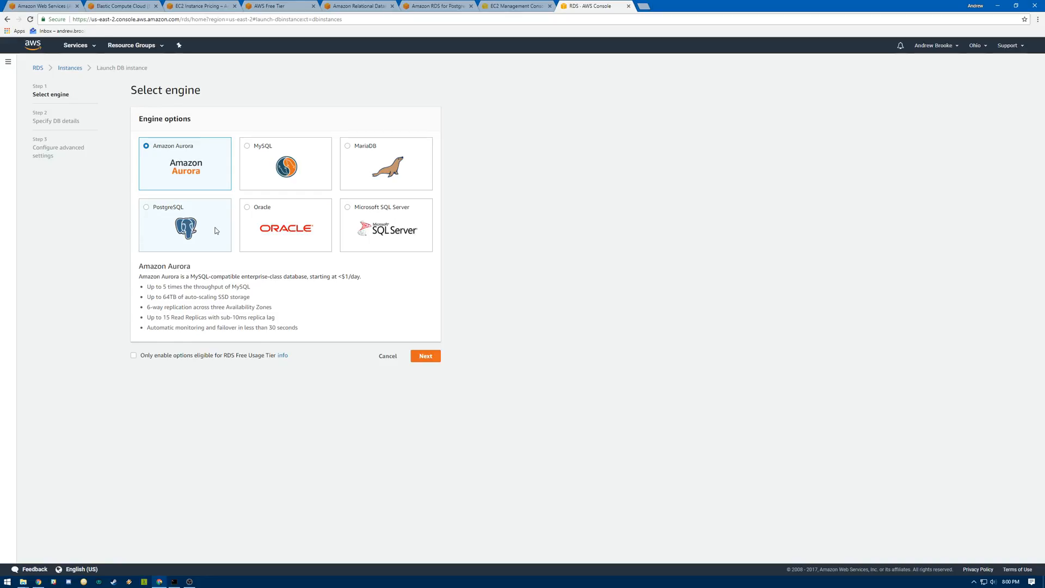
pyautogui.moveTo(224, 360)
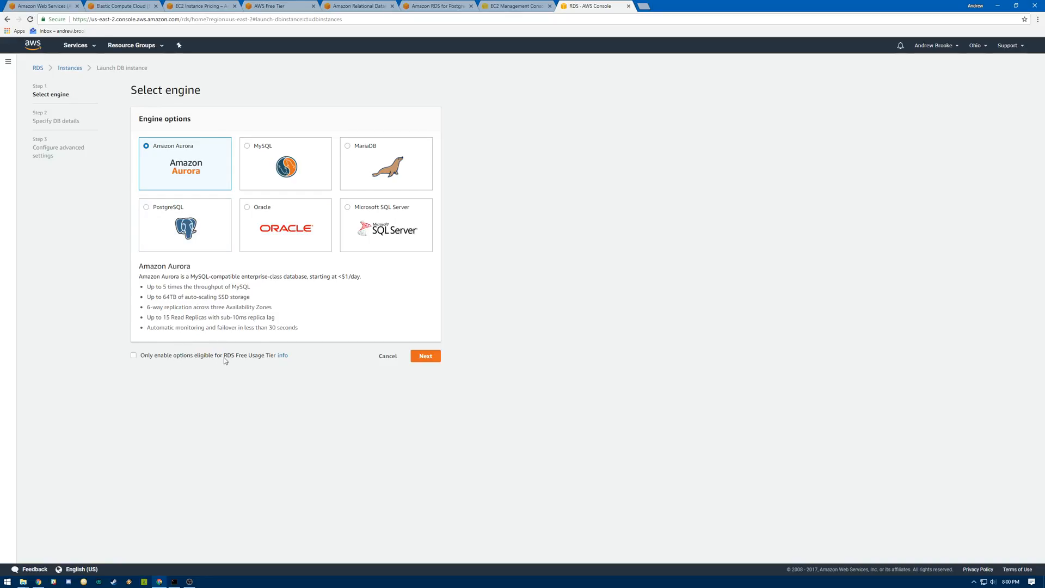
pyautogui.moveTo(252, 360)
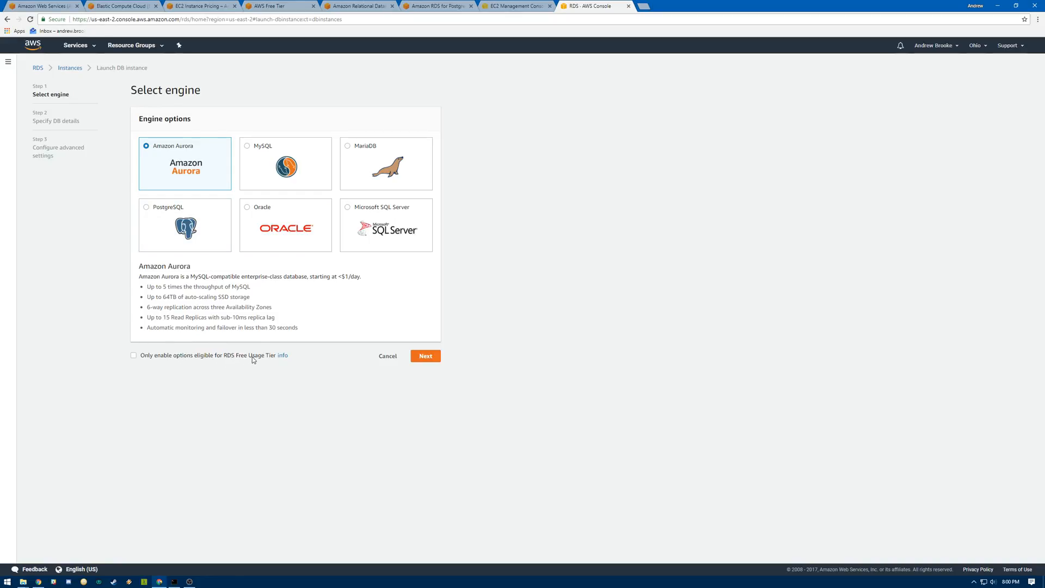
pyautogui.moveTo(309, 335)
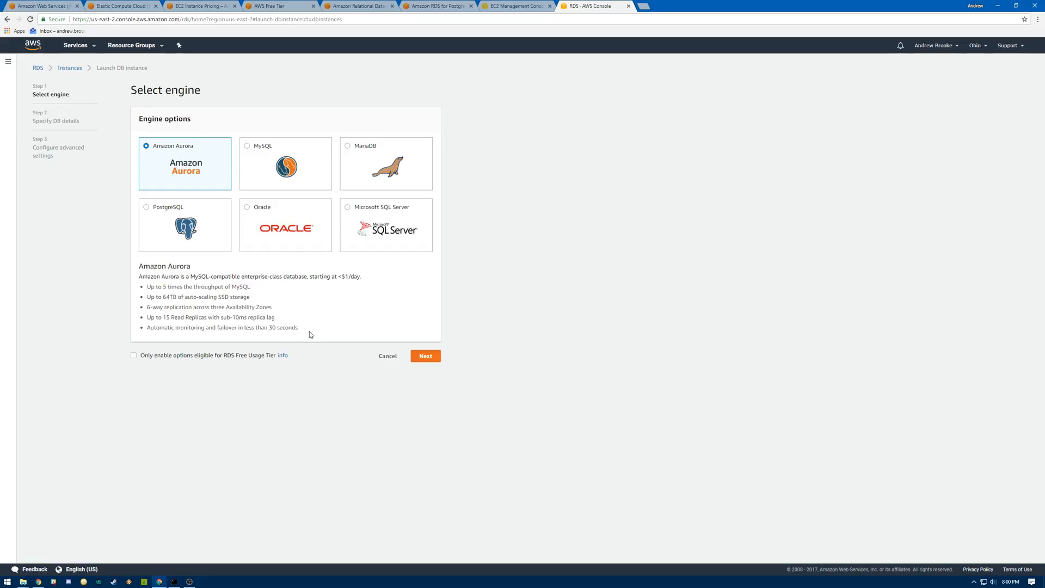
pyautogui.click(146, 207)
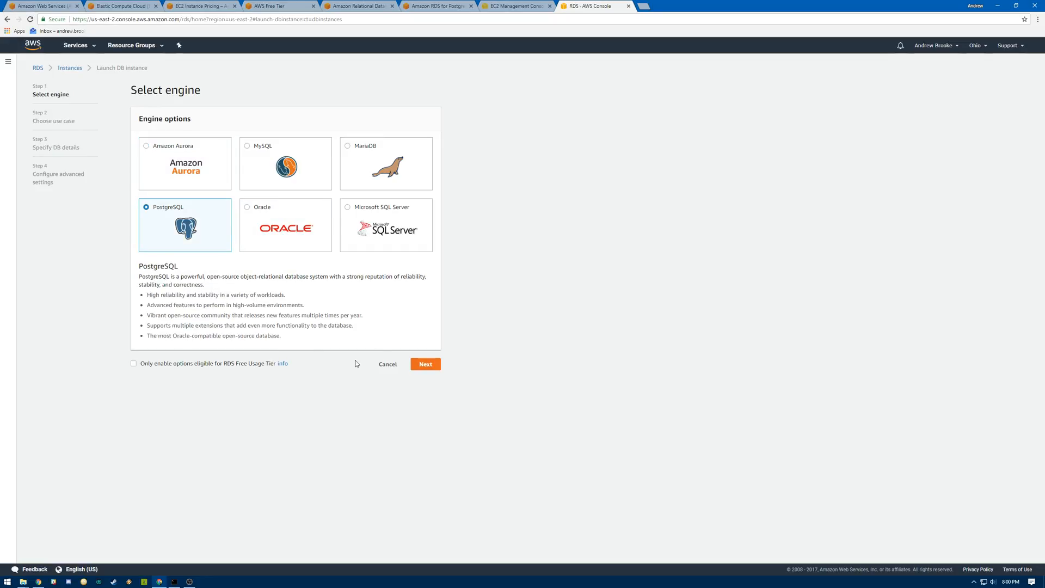
pyautogui.click(425, 364)
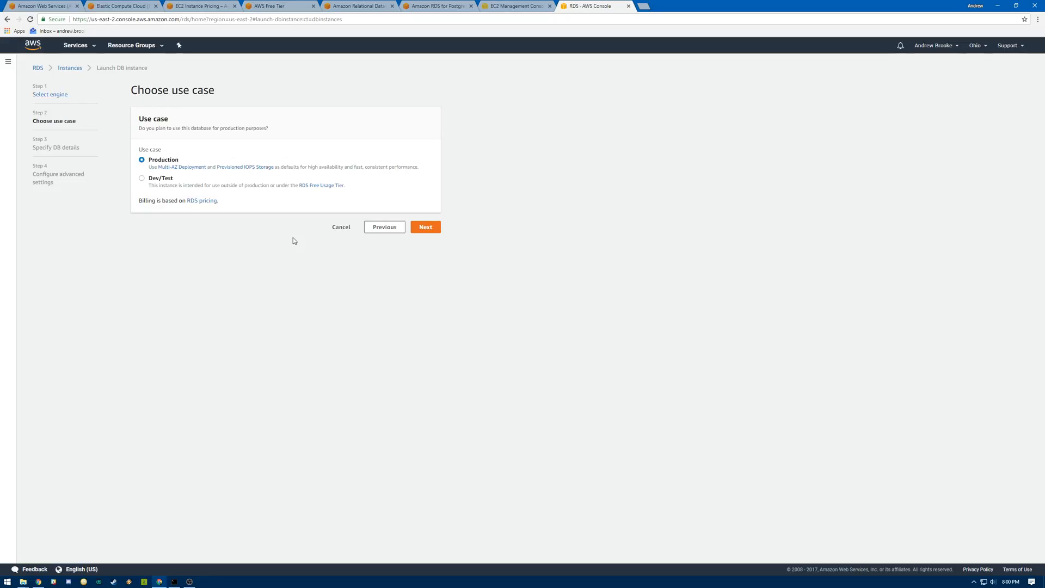
pyautogui.moveTo(158, 181)
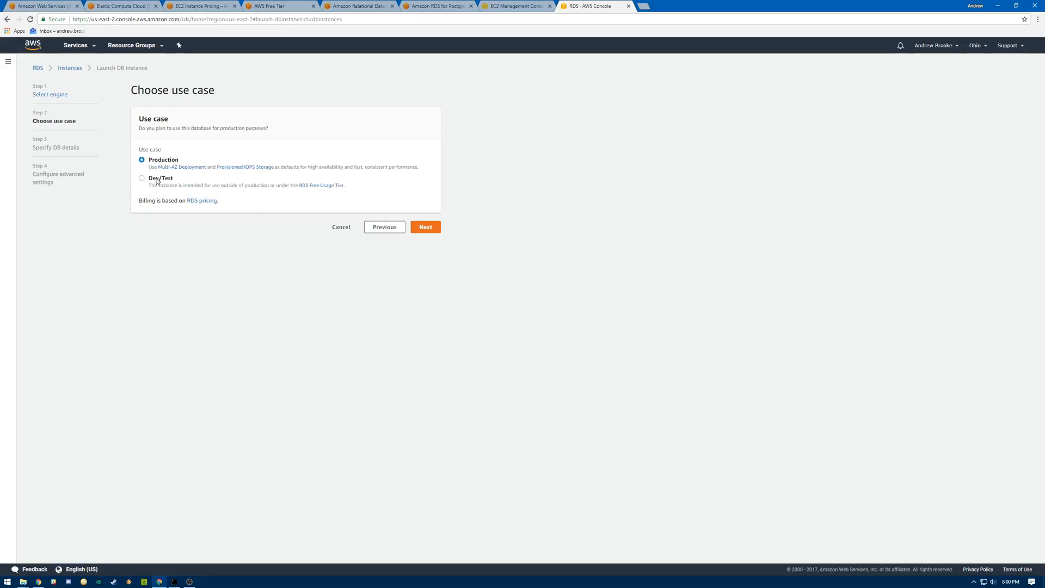
# Step: Choose the Dev/Test use case and restrict to free-tier db.t2.micro options
pyautogui.click(425, 226)
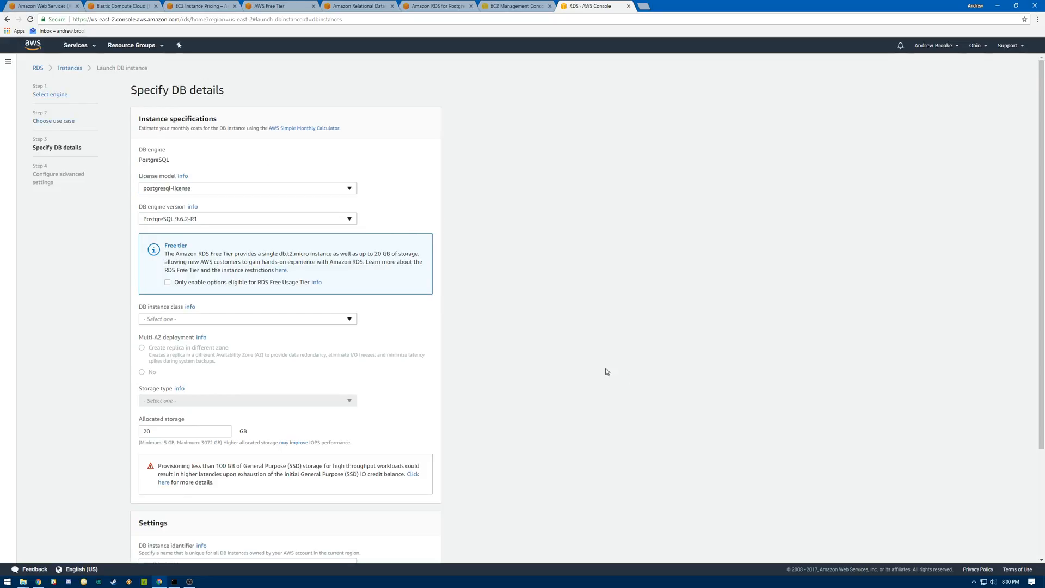
pyautogui.moveTo(564, 298)
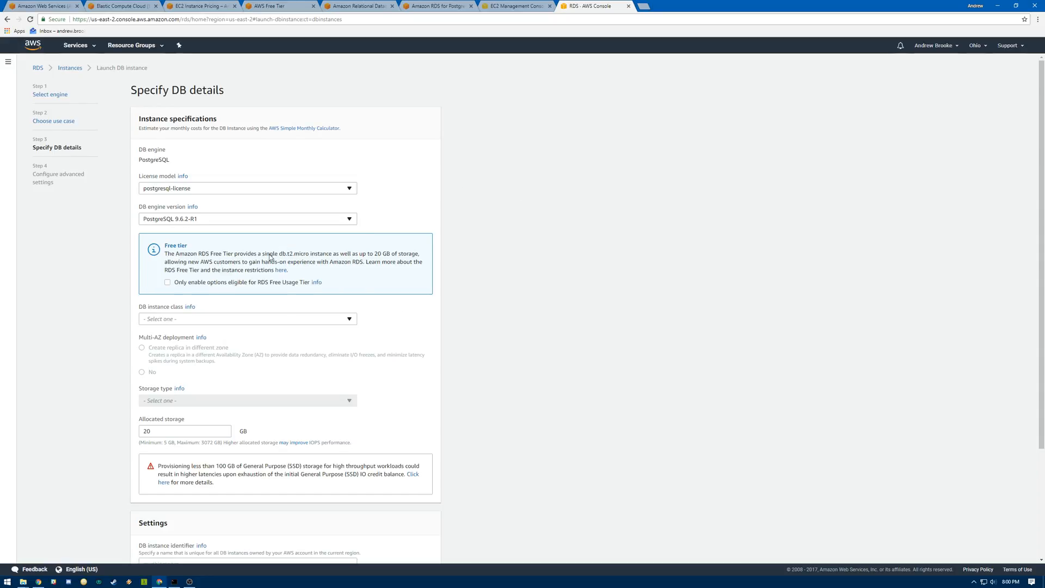
pyautogui.click(167, 282)
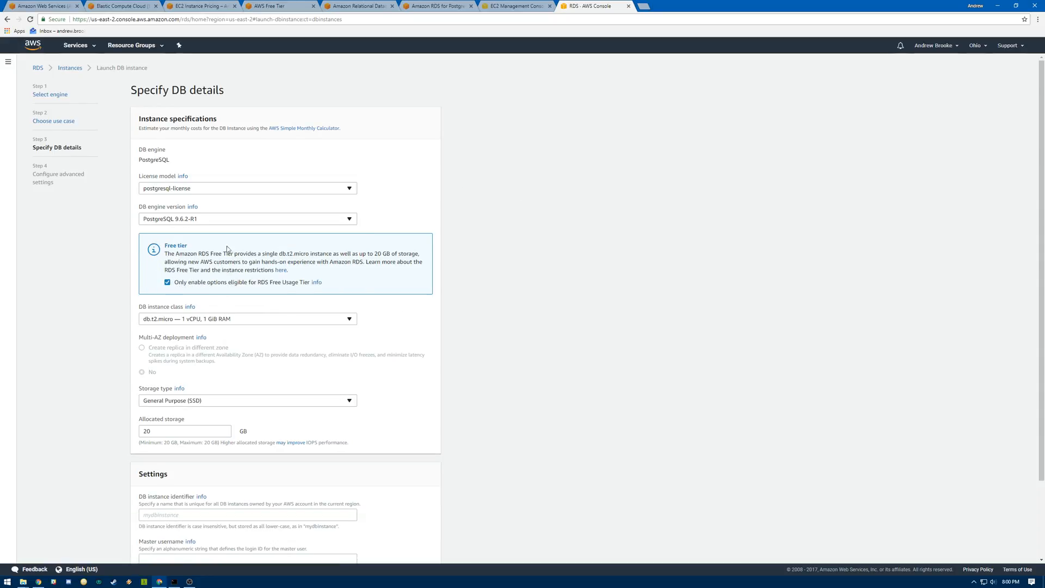
pyautogui.moveTo(200, 289)
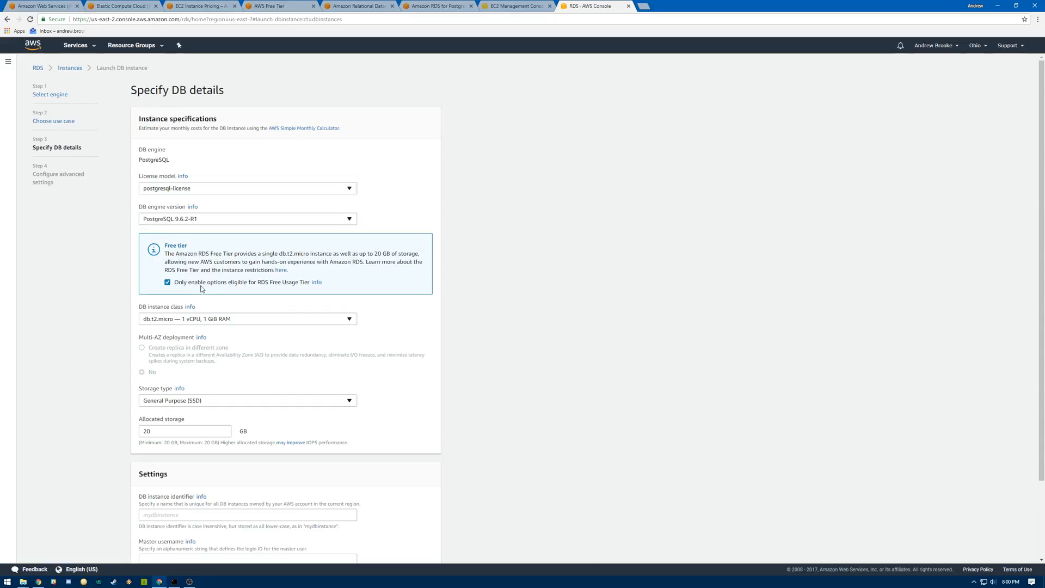
pyautogui.click(247, 318)
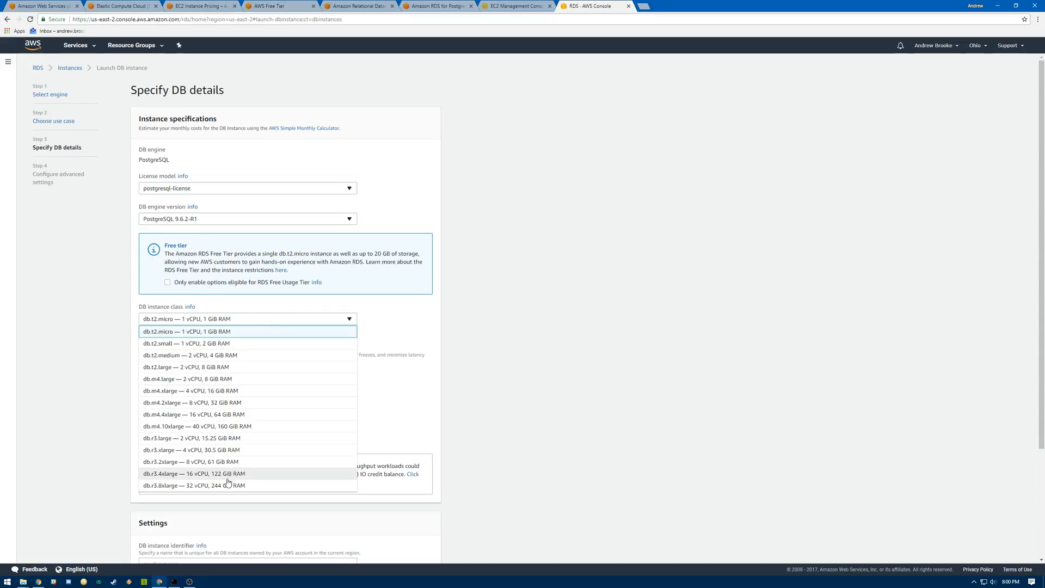
pyautogui.moveTo(219, 347)
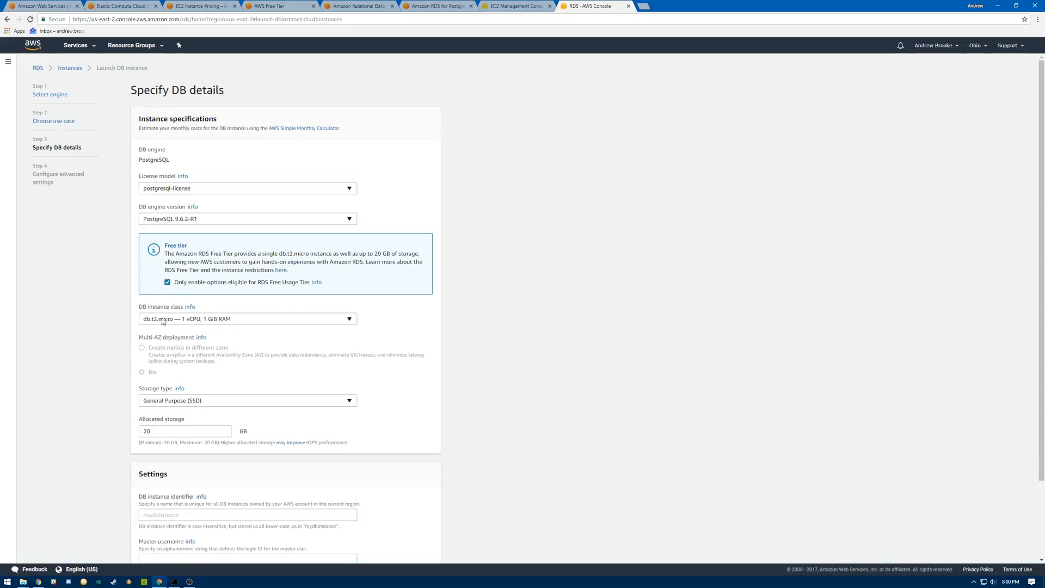
pyautogui.scroll(-3)
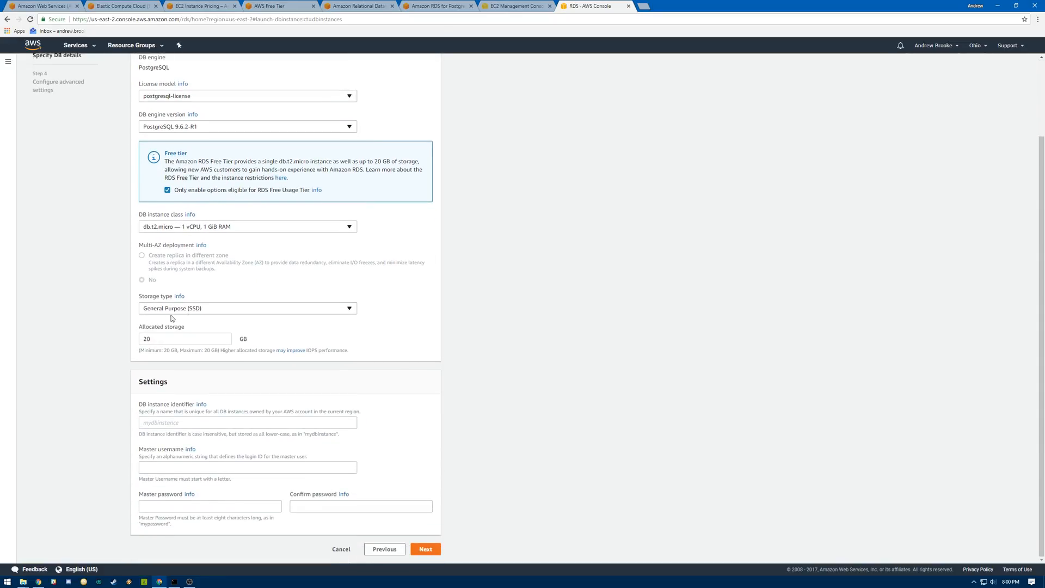
pyautogui.moveTo(166, 352)
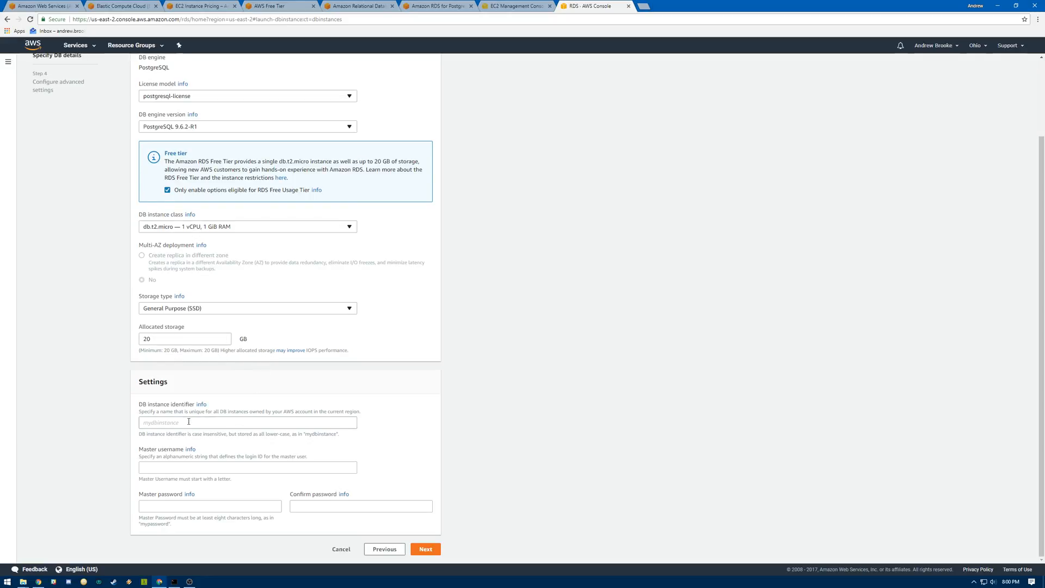
# Step: Name the instance postgresqltest with master username dbadmin
pyautogui.click(247, 422)
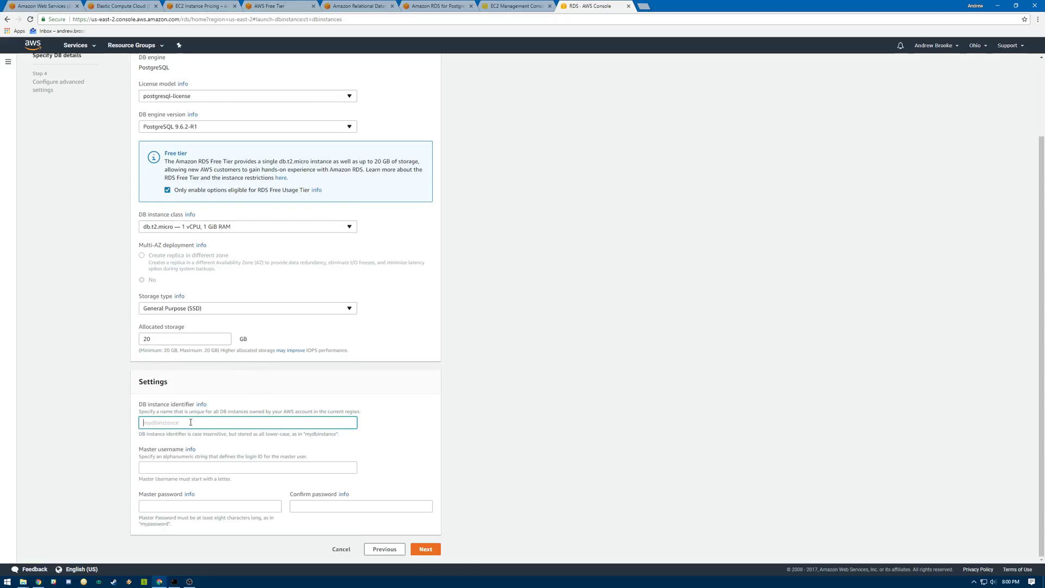
pyautogui.write('postgresqltest')
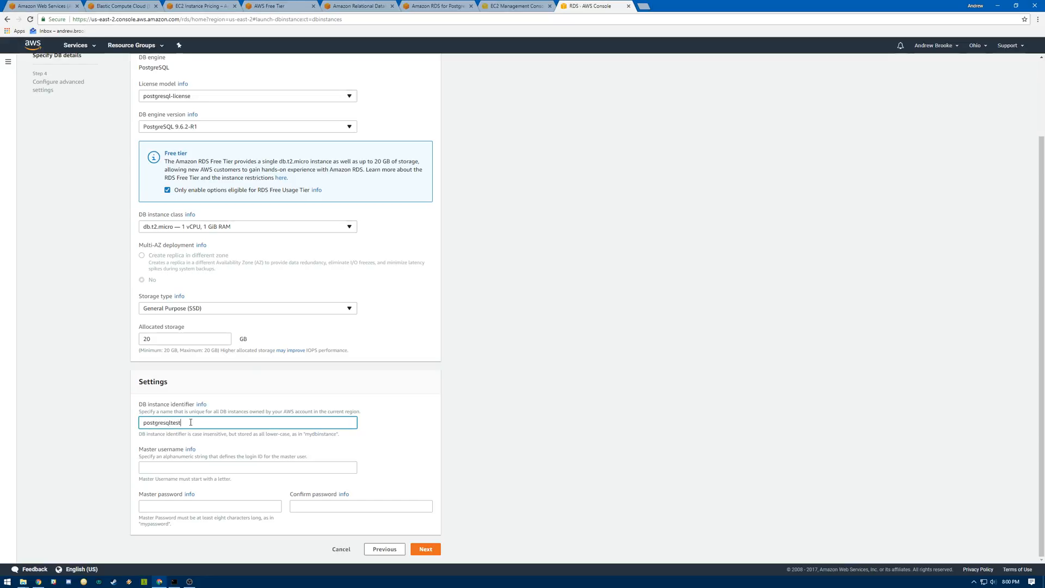
pyautogui.click(247, 467)
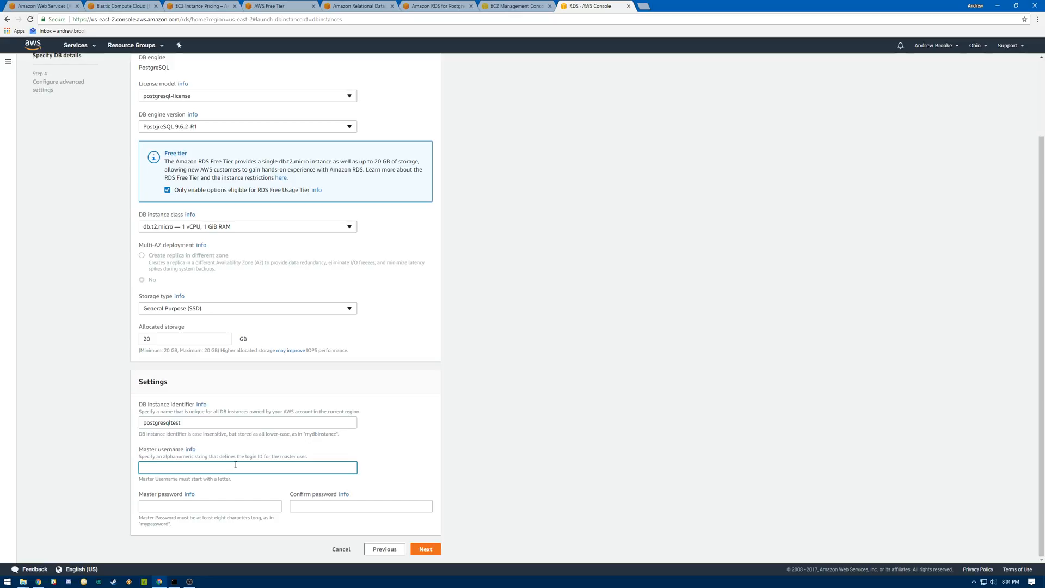
pyautogui.write('dbadmin')
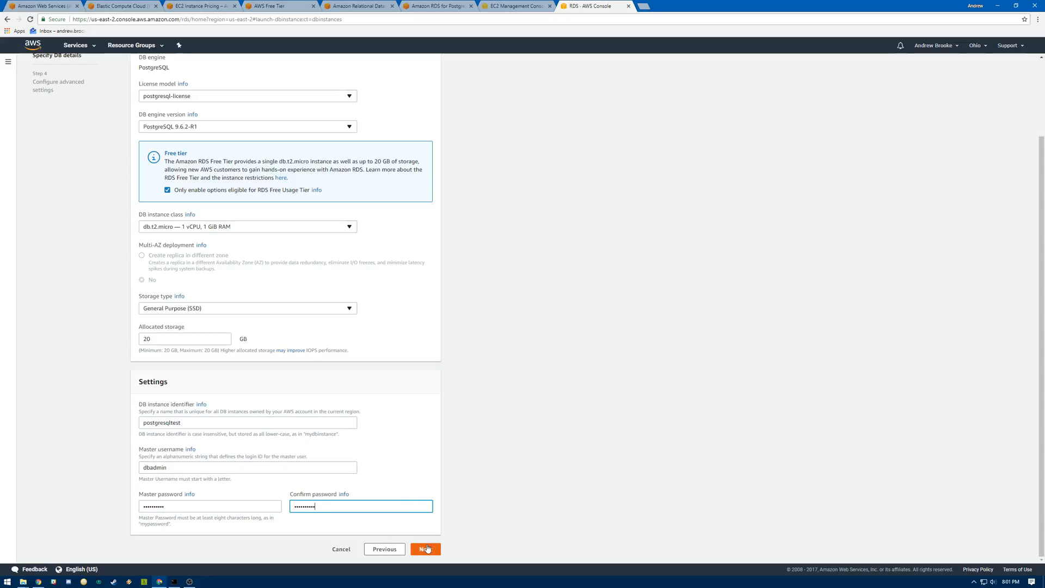
# Step: Advance to advanced settings and set Public accessibility to No
pyautogui.click(425, 549)
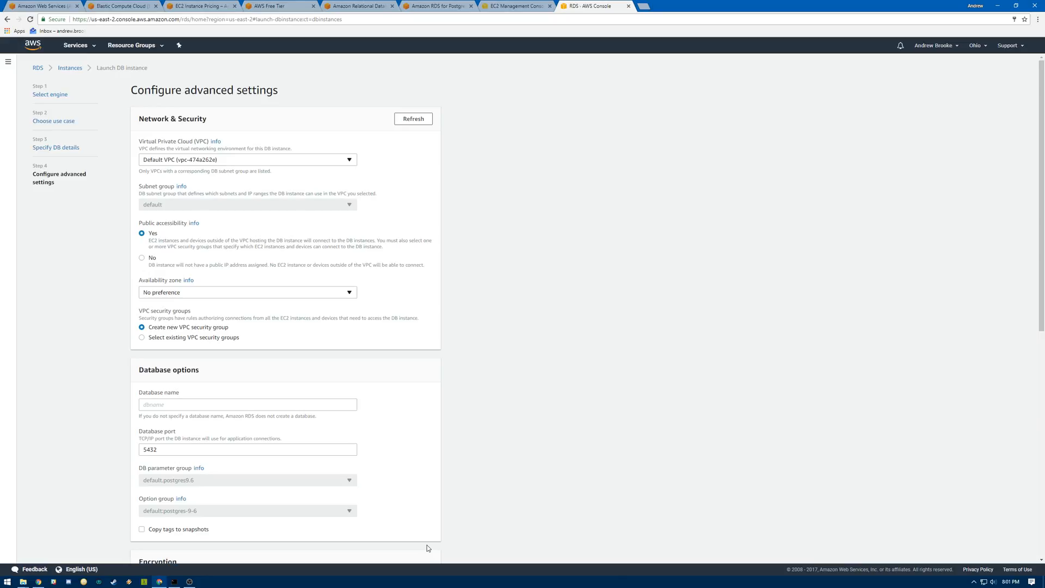
pyautogui.moveTo(310, 171)
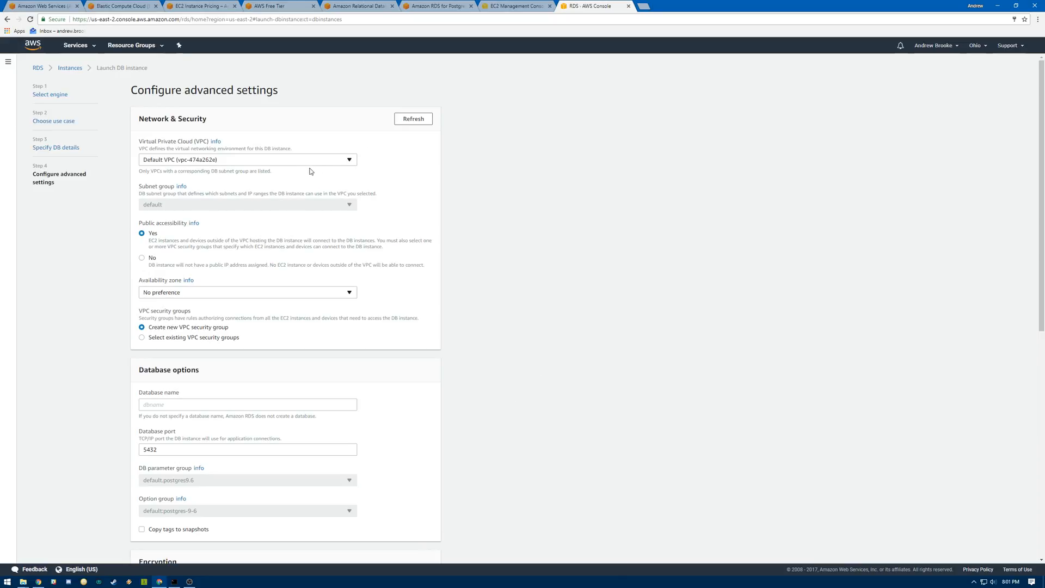
pyautogui.moveTo(268, 181)
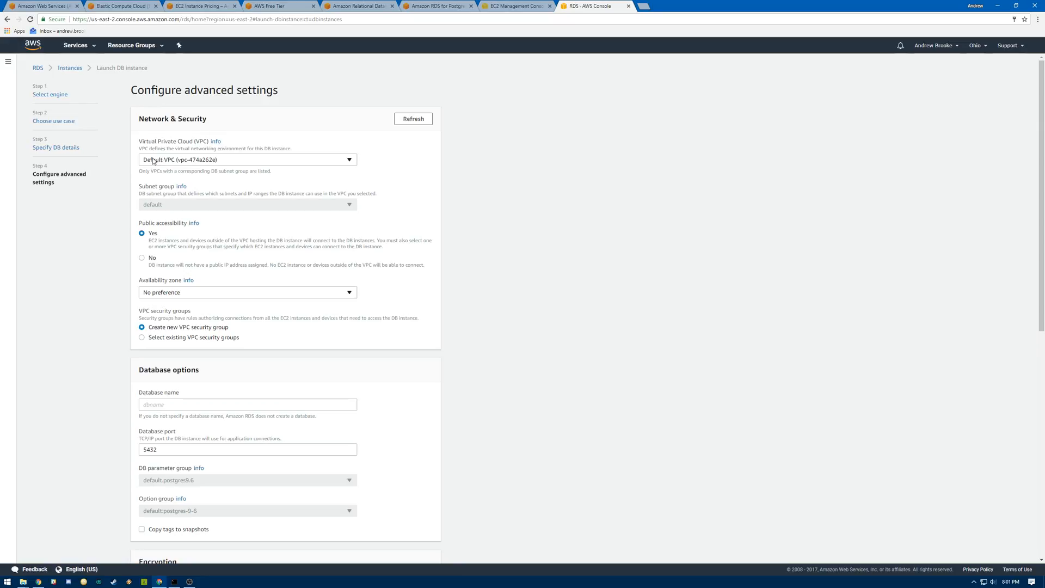
pyautogui.moveTo(385, 191)
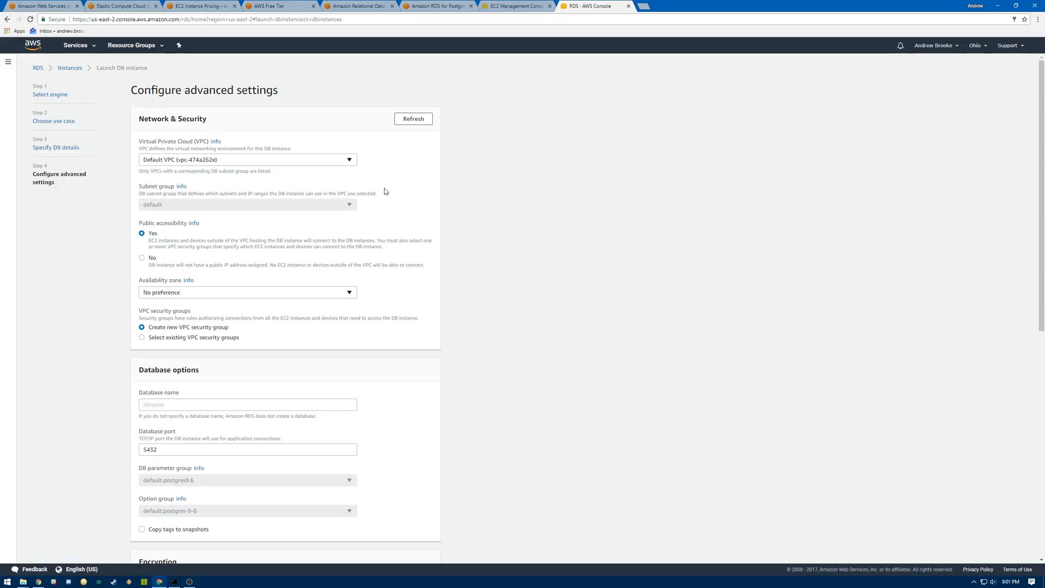
pyautogui.moveTo(260, 168)
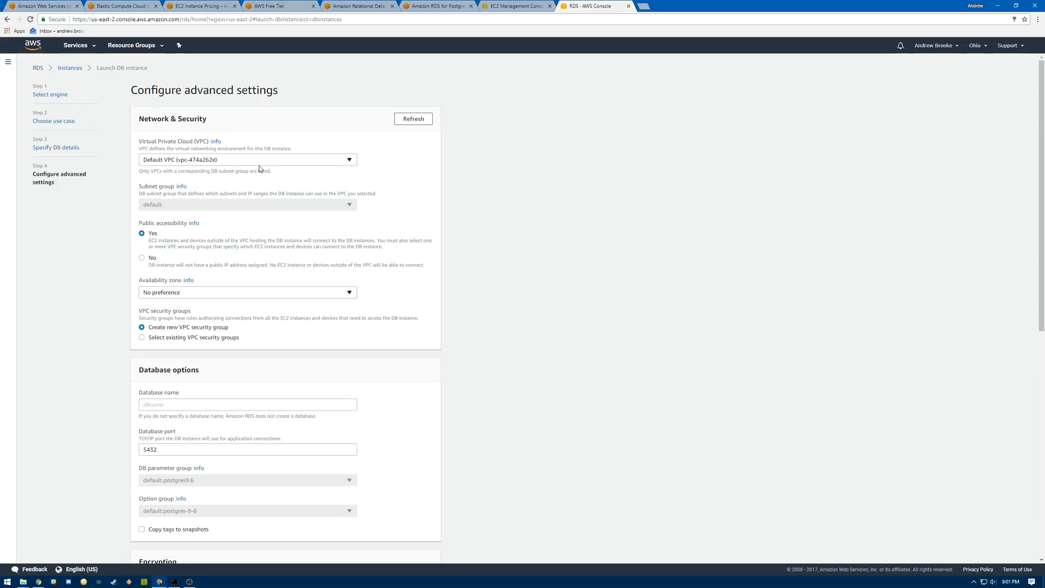
pyautogui.moveTo(222, 188)
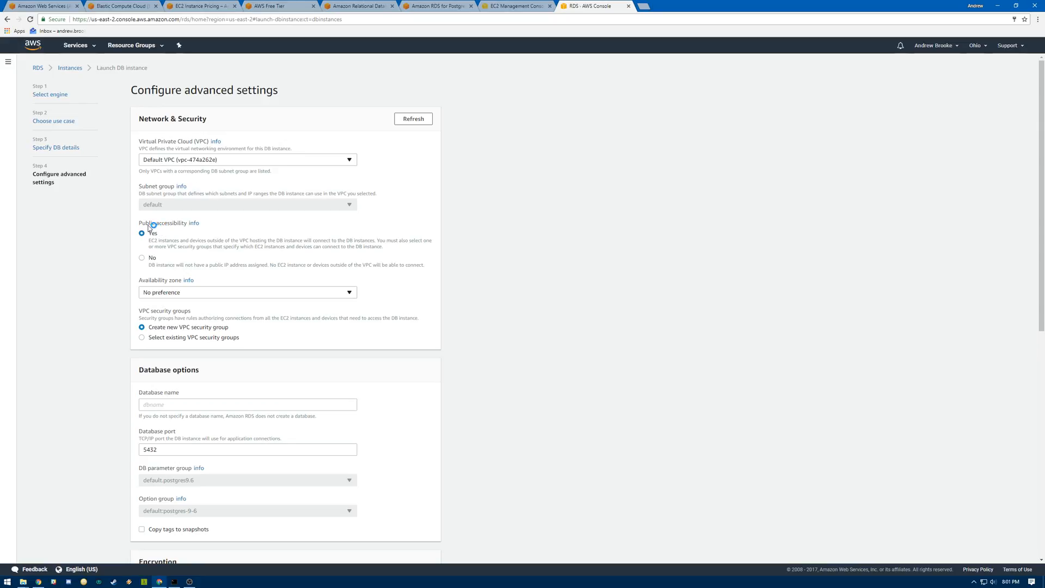
pyautogui.moveTo(151, 262)
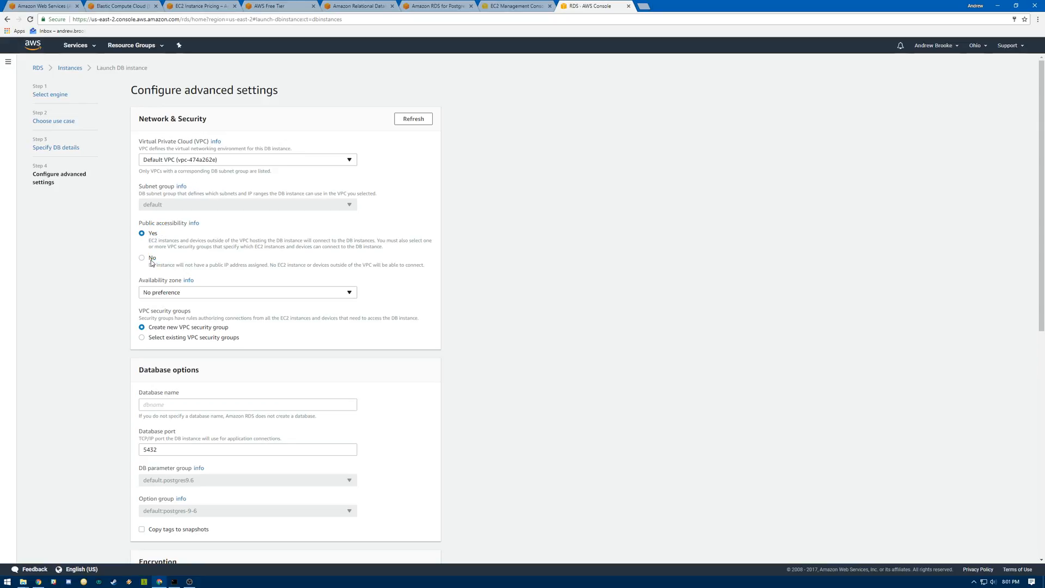
pyautogui.click(141, 258)
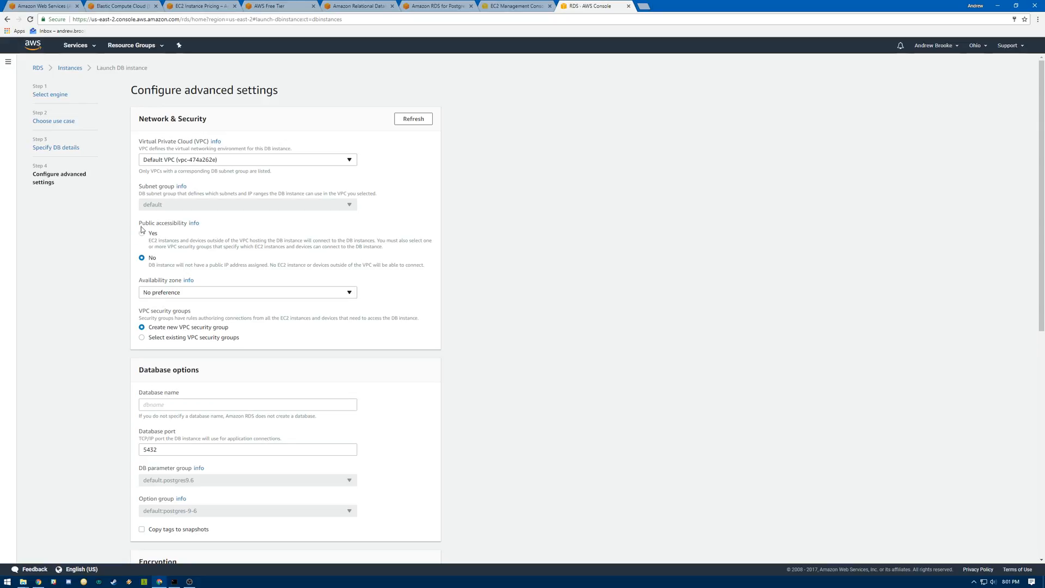
pyautogui.click(246, 291)
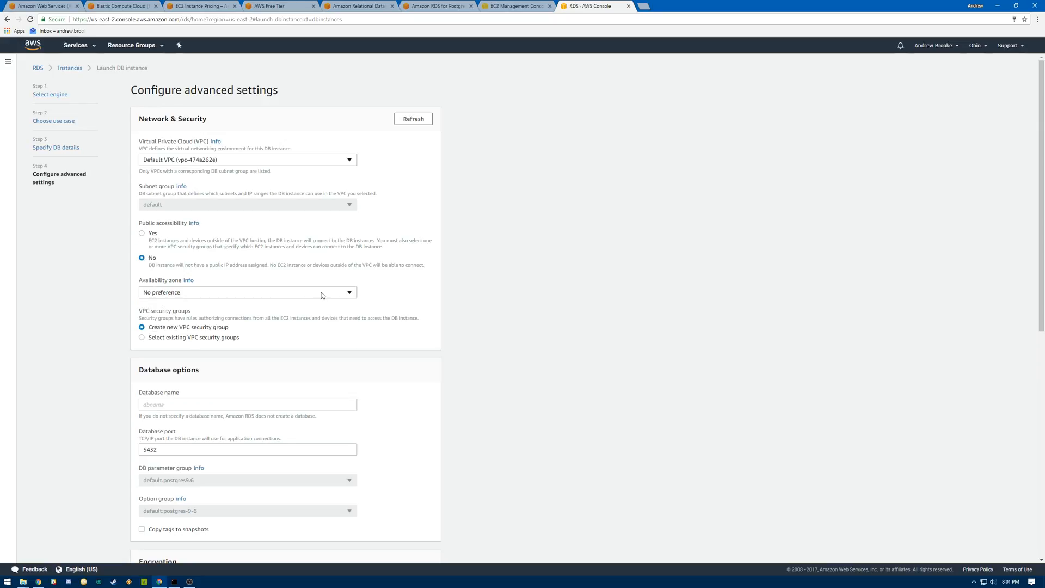
pyautogui.moveTo(294, 173)
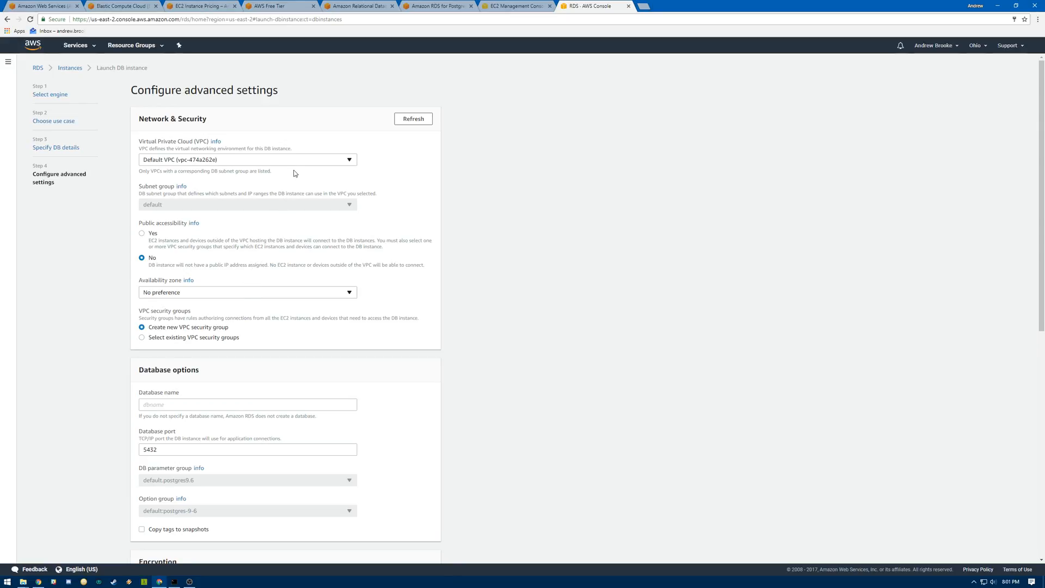
pyautogui.moveTo(225, 372)
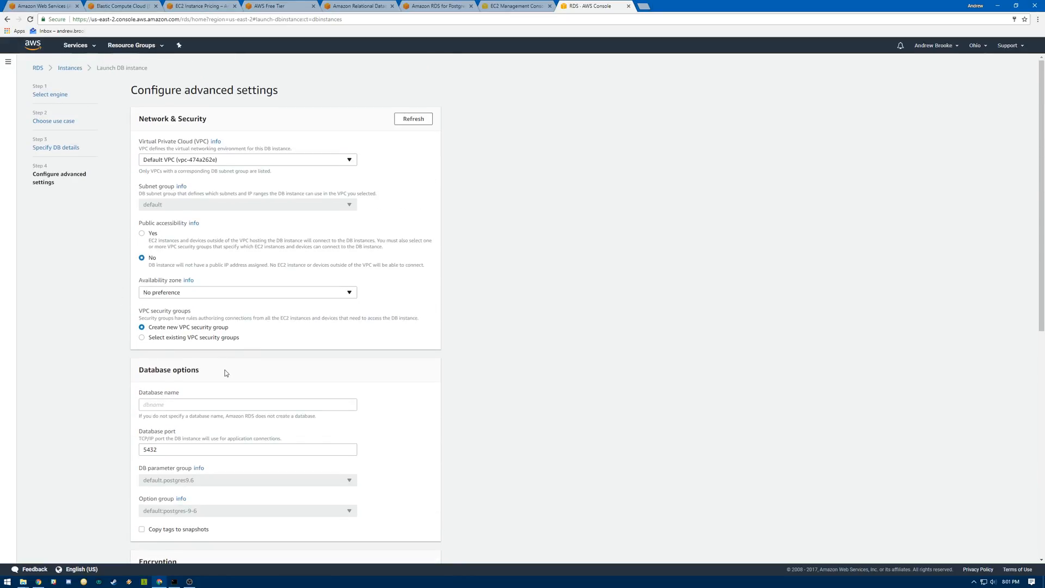
pyautogui.moveTo(291, 365)
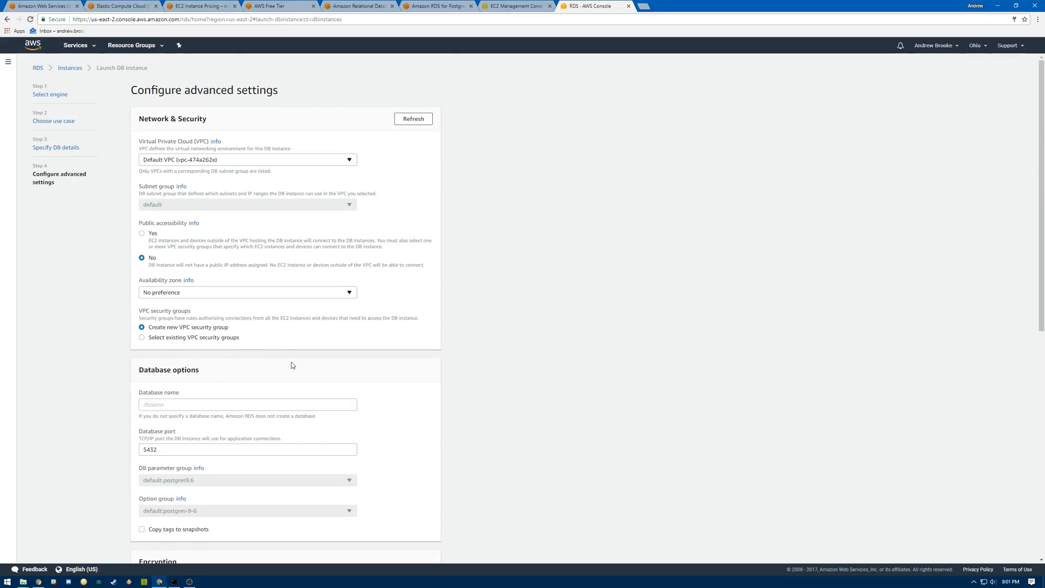
# Step: Enter database name postgres on port 5432 in the advanced settings
pyautogui.scroll(-3)
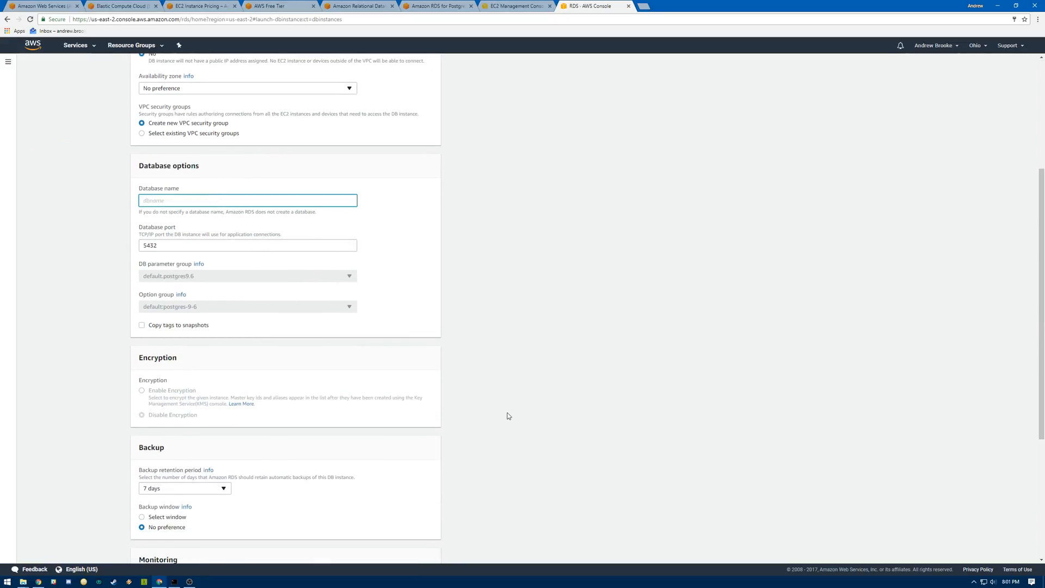
pyautogui.write('pd')
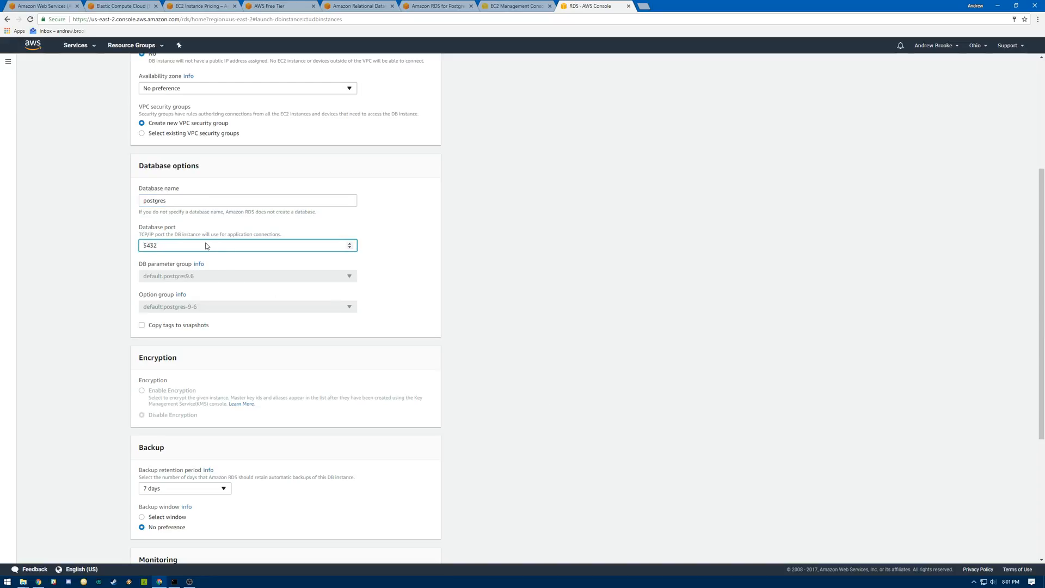
pyautogui.scroll(-3)
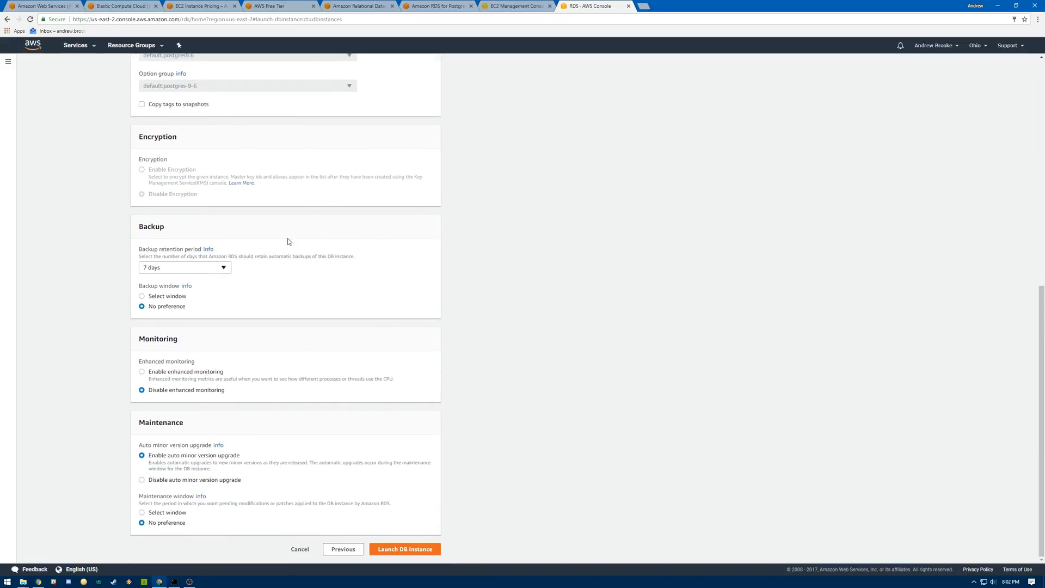
pyautogui.moveTo(310, 239)
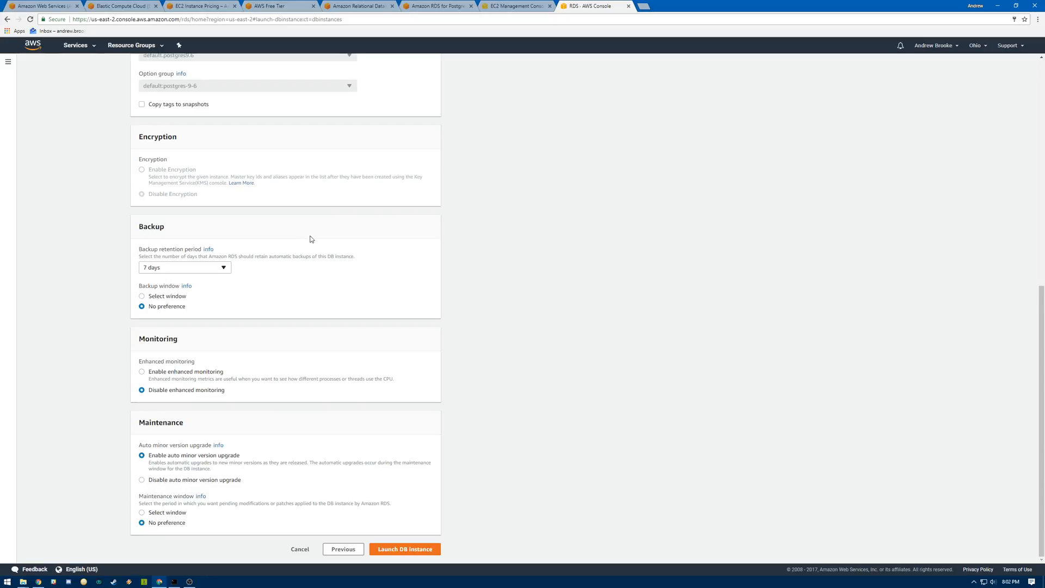
pyautogui.moveTo(162, 229)
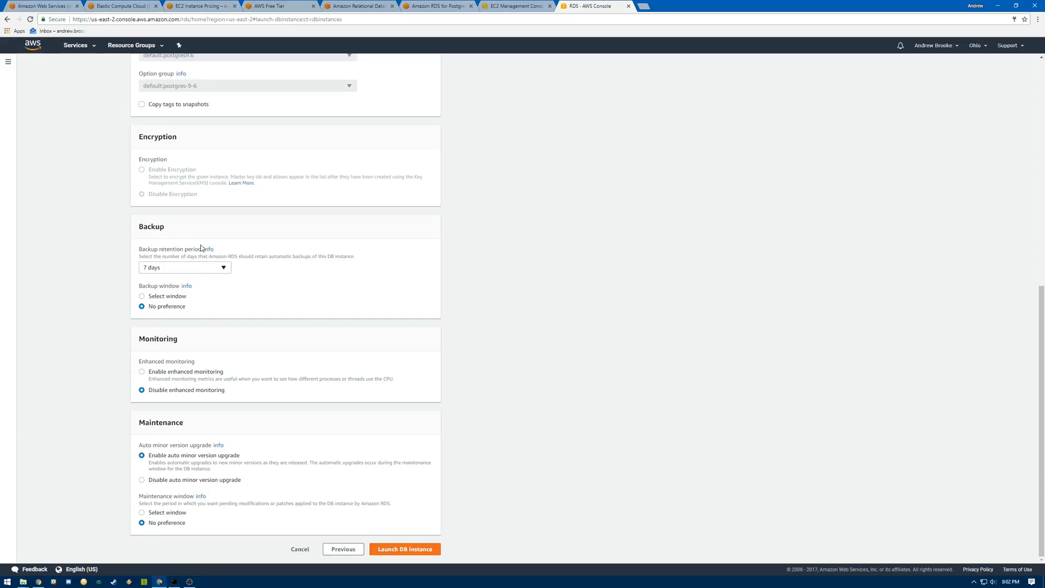
pyautogui.moveTo(240, 366)
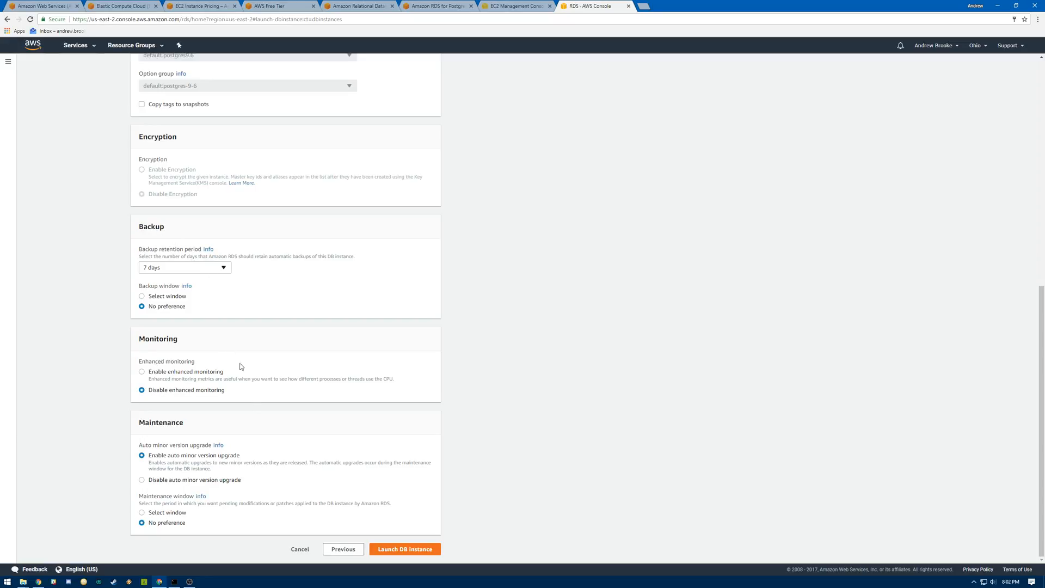
pyautogui.moveTo(220, 369)
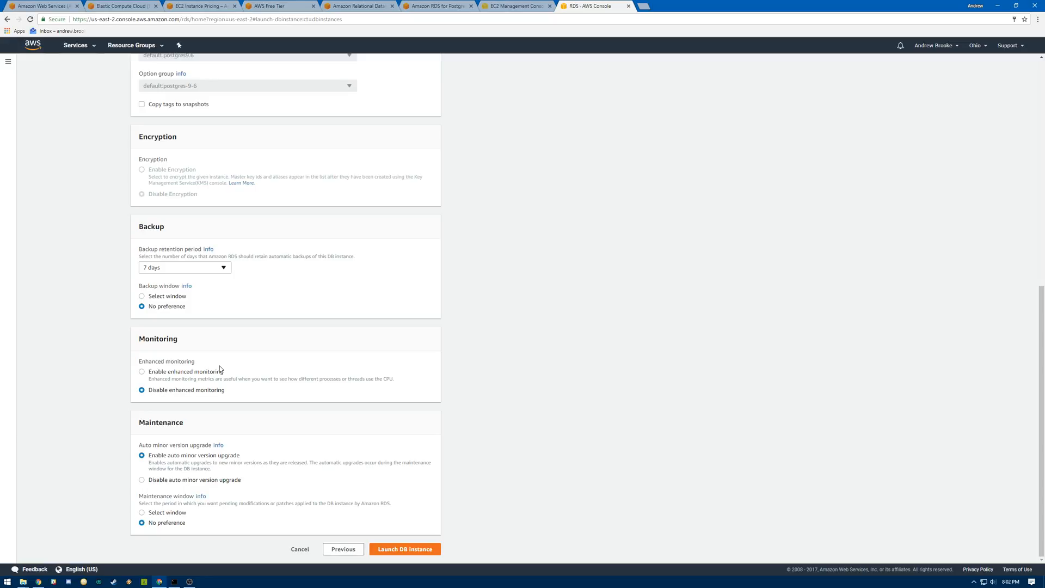
pyautogui.moveTo(221, 420)
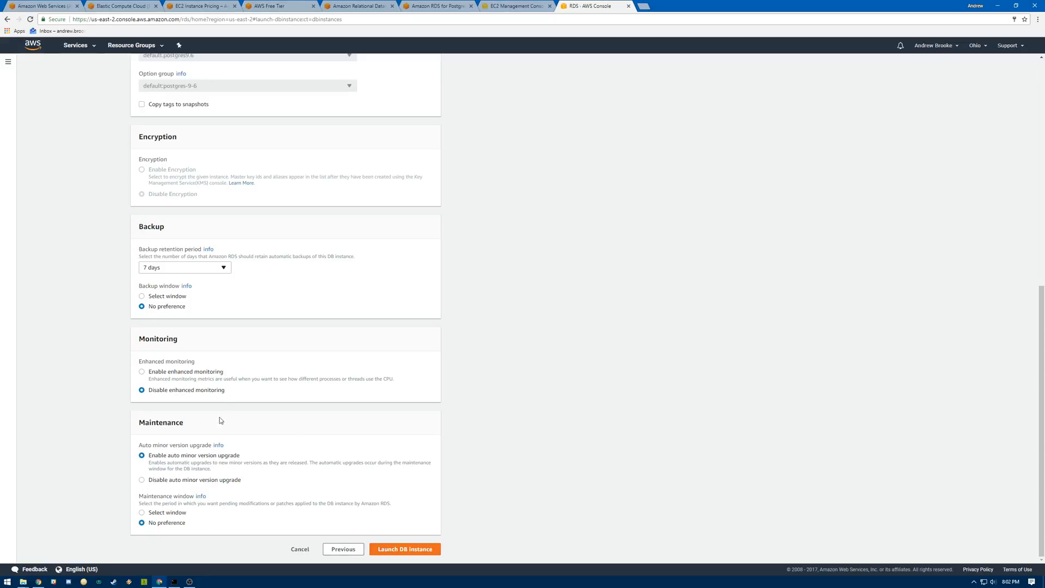
pyautogui.moveTo(211, 470)
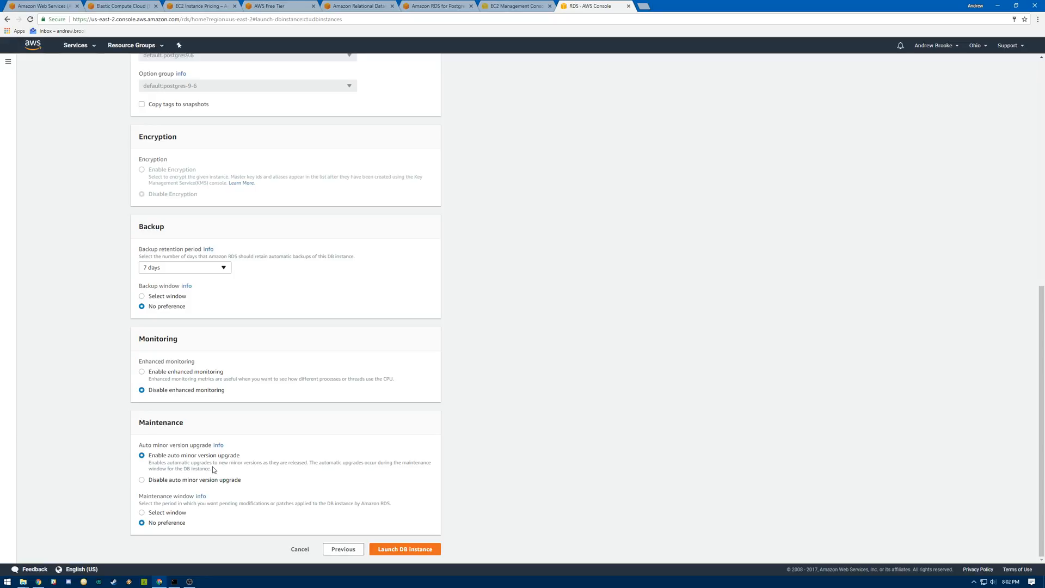
pyautogui.moveTo(148, 509)
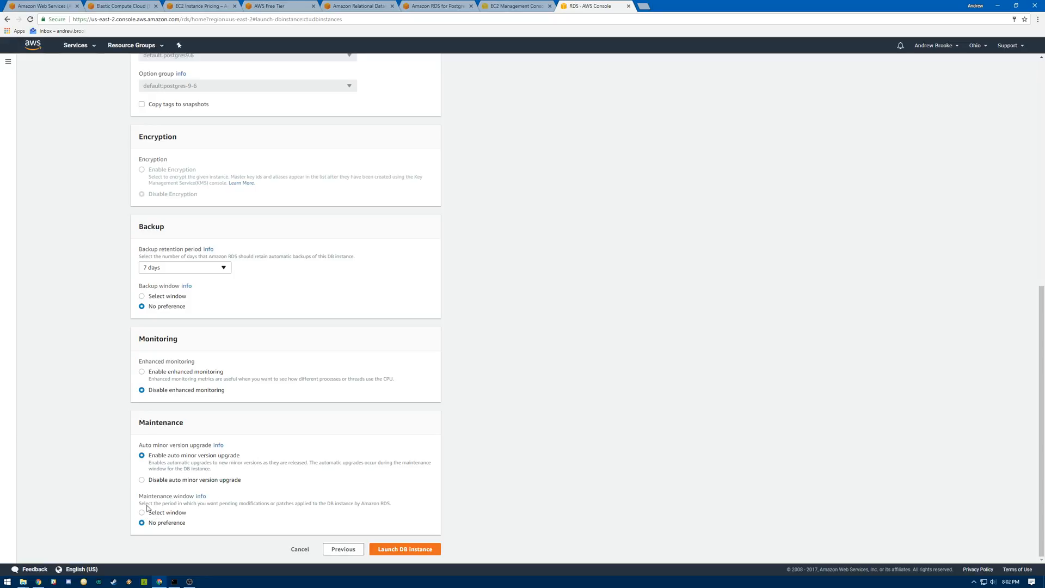
pyautogui.moveTo(199, 511)
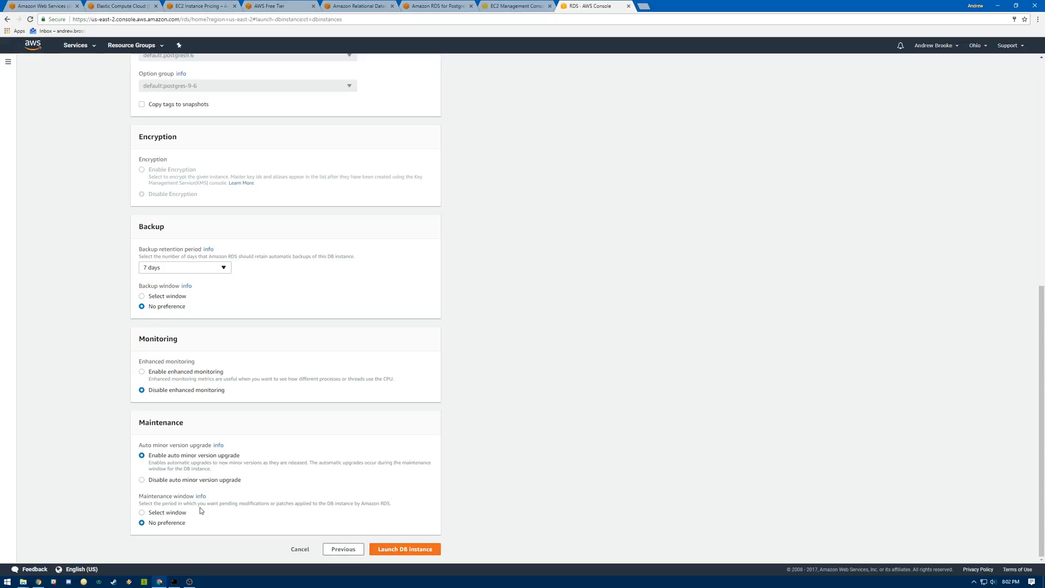
pyautogui.moveTo(203, 508)
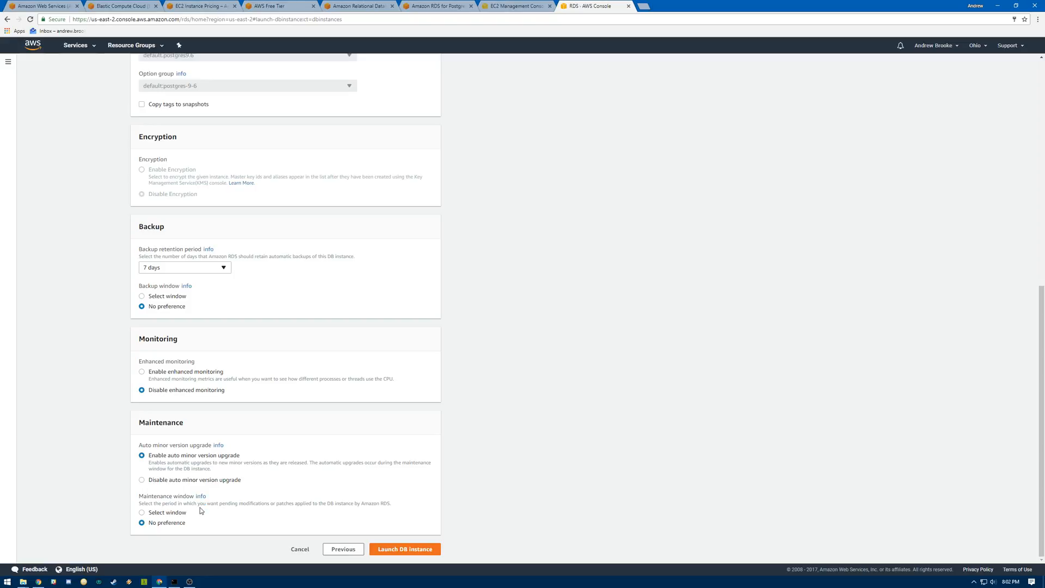
pyautogui.moveTo(170, 300)
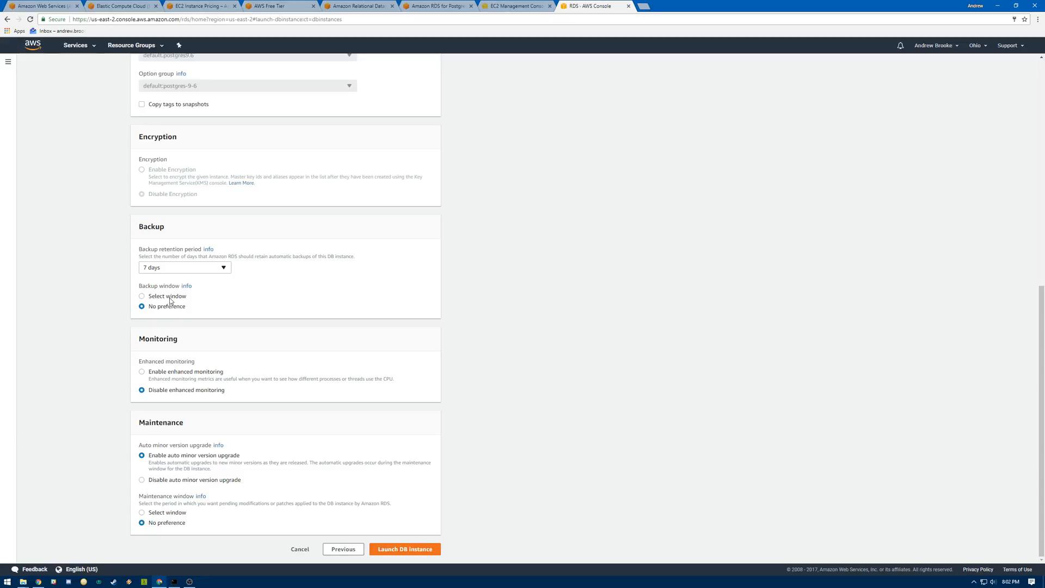
pyautogui.moveTo(458, 459)
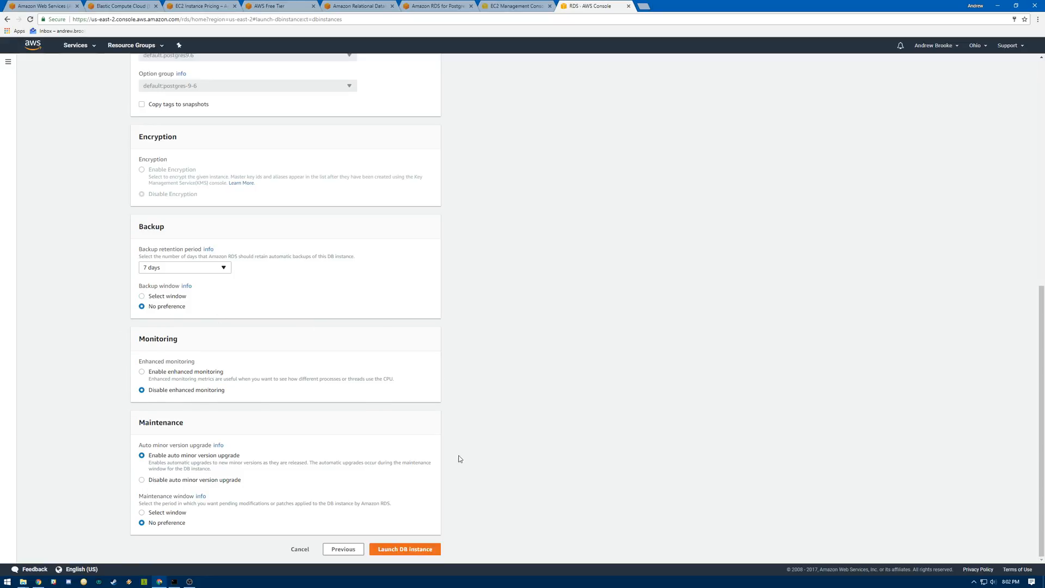
pyautogui.moveTo(406, 532)
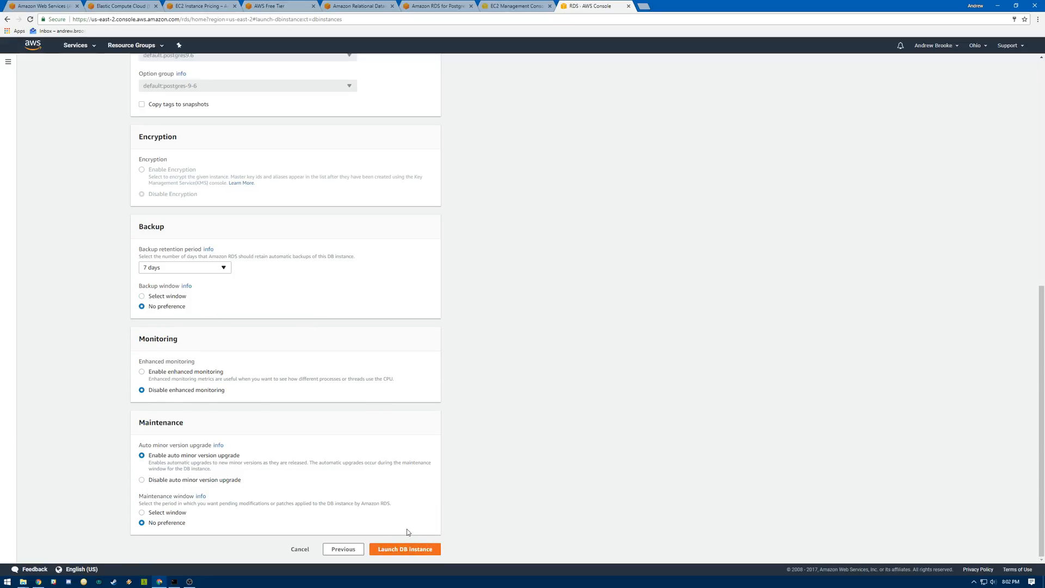
# Step: Launch the postgresqltest instance and open its details page
pyautogui.click(404, 548)
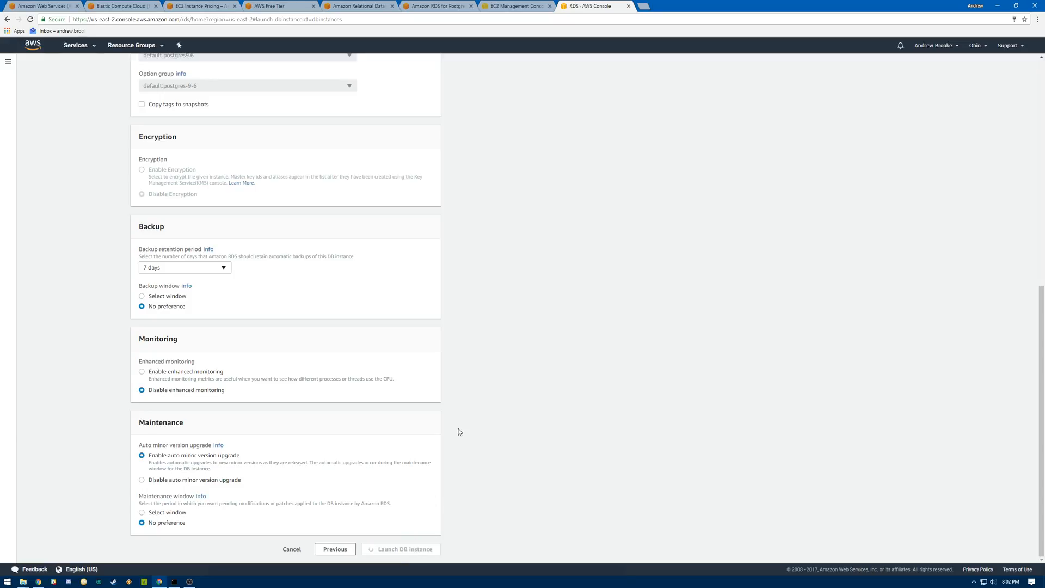
pyautogui.click(401, 549)
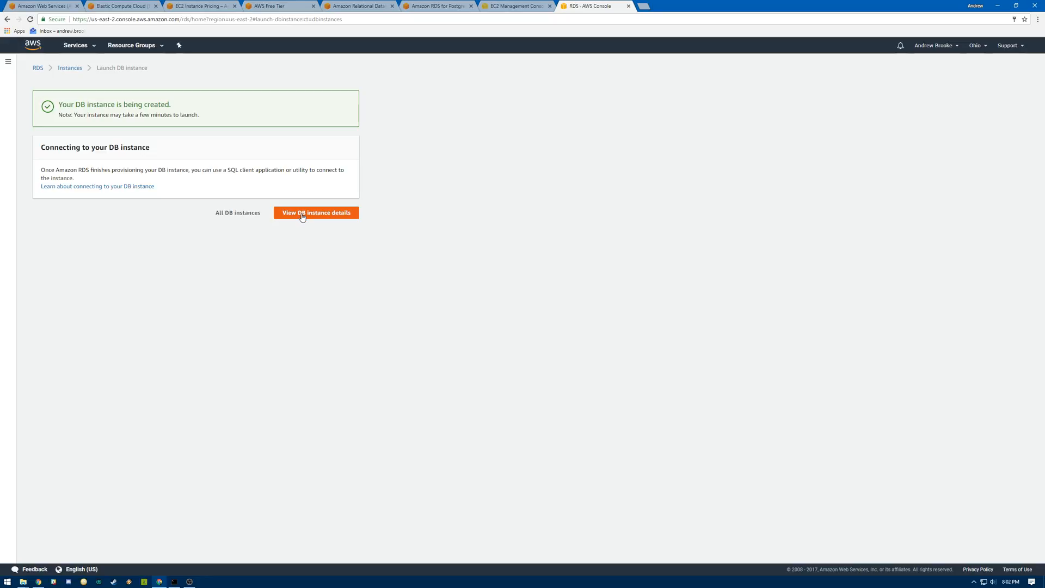
pyautogui.click(316, 213)
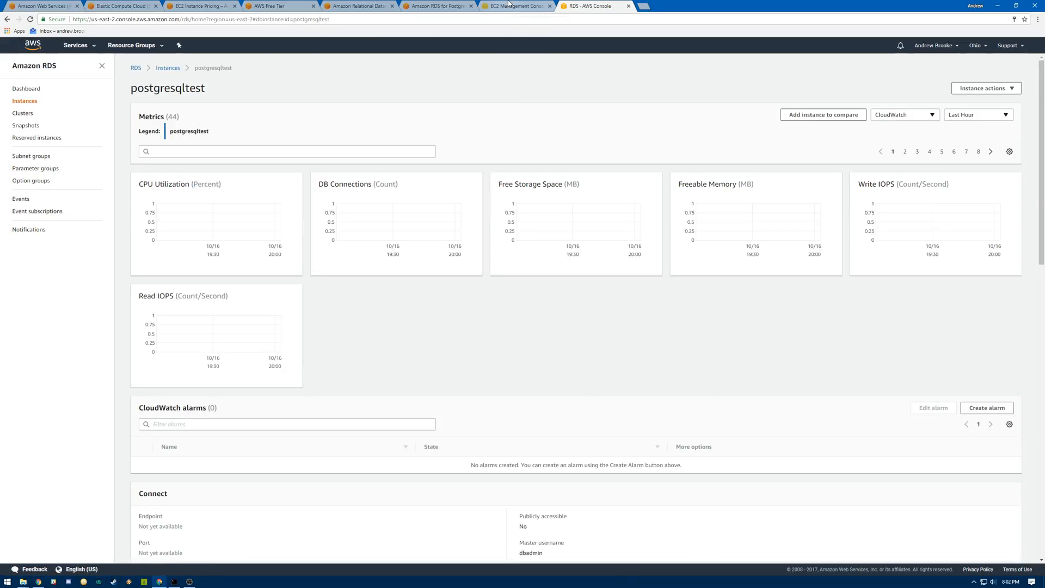
# Step: In the EC2 console, start a new instance launch and browse the AMI list
pyautogui.click(517, 6)
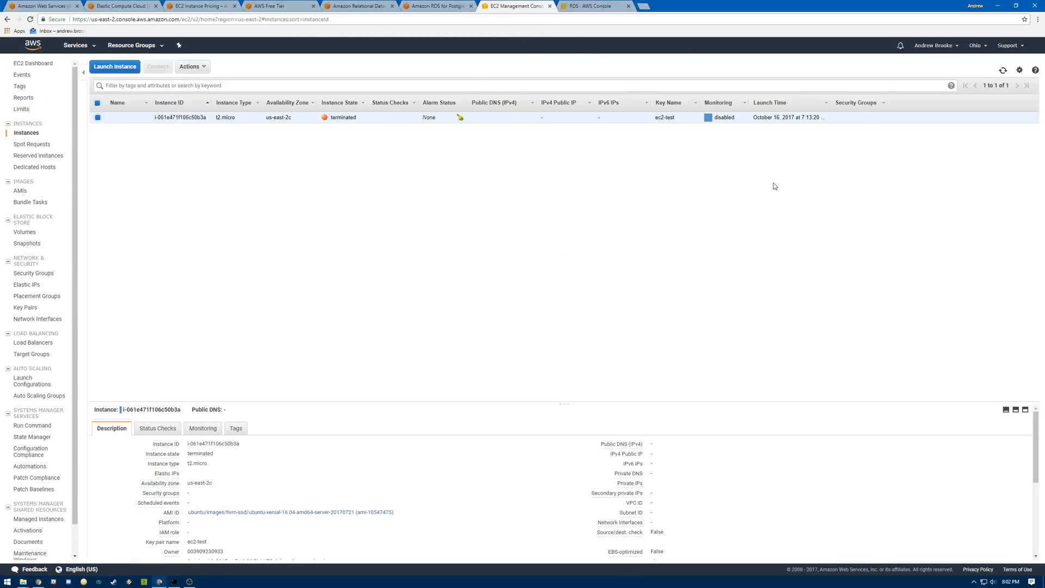
pyautogui.moveTo(115, 65)
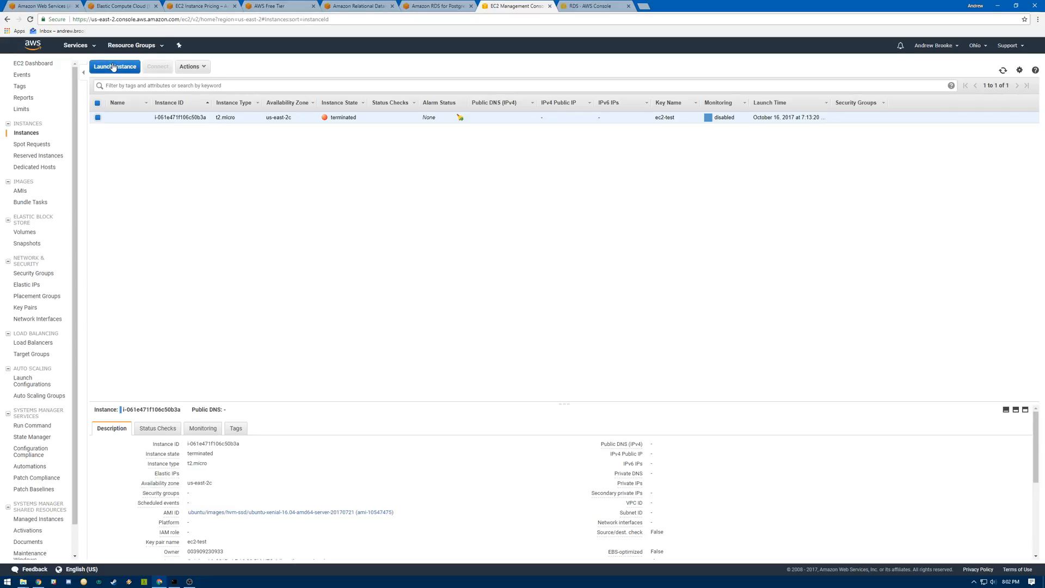
pyautogui.click(114, 66)
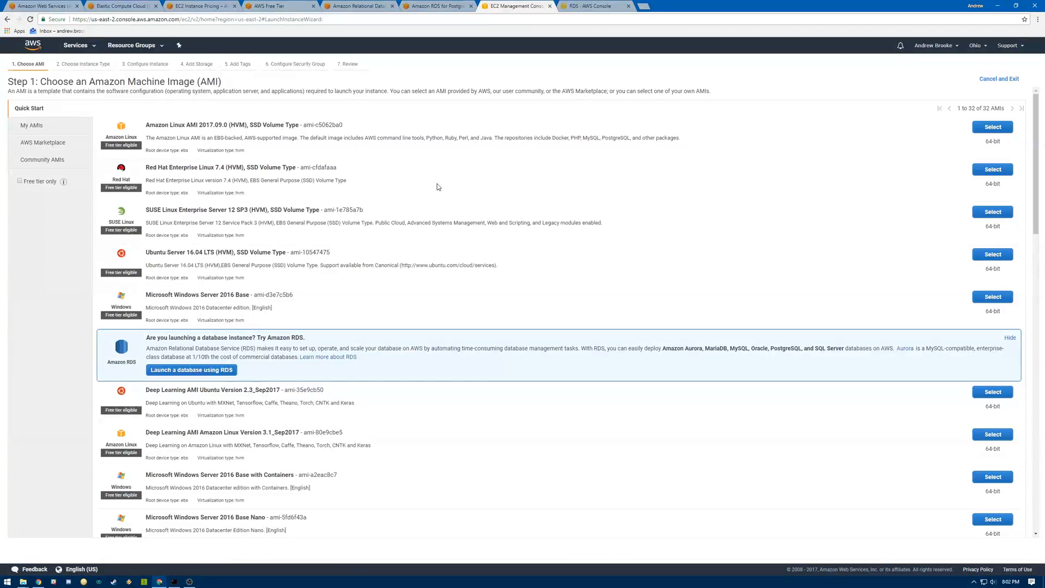
pyautogui.moveTo(420, 359)
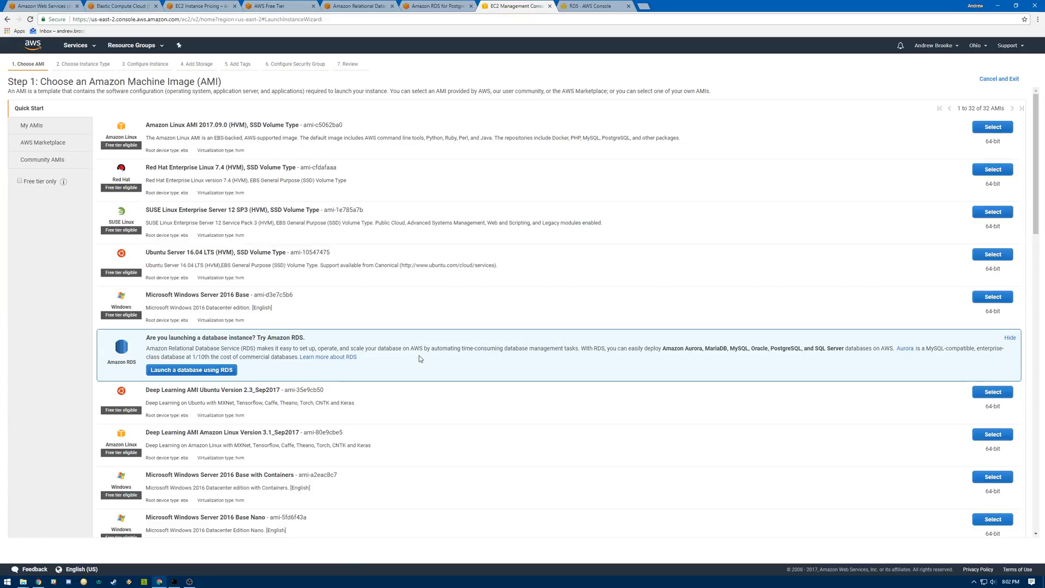
pyautogui.scroll(-3)
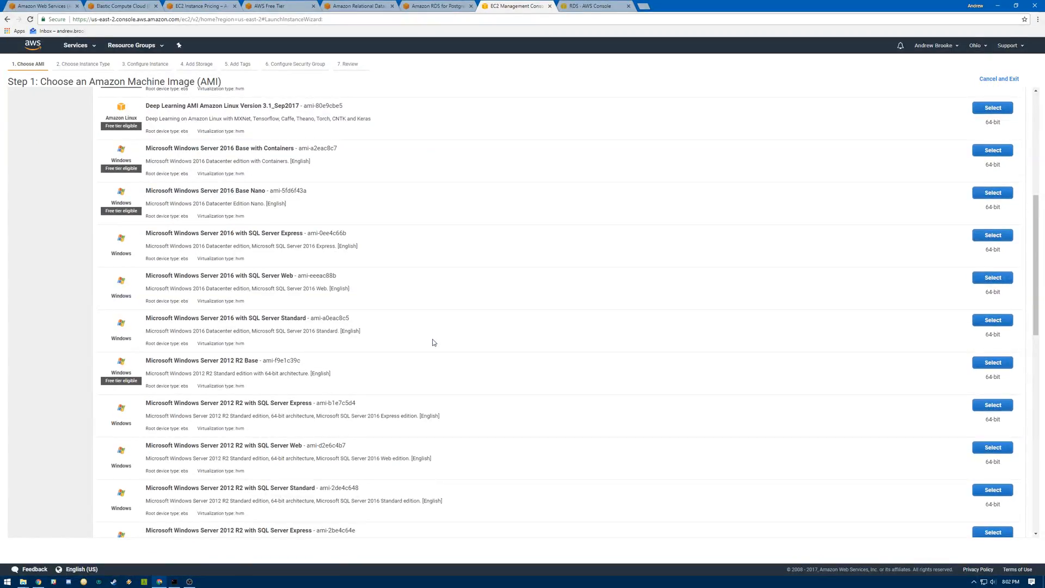
pyautogui.scroll(3)
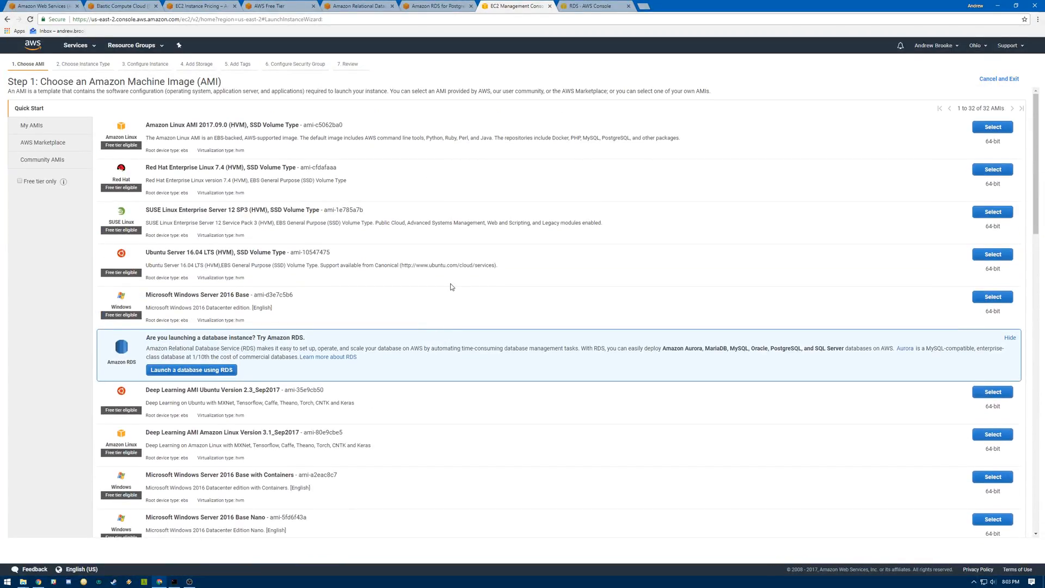
pyautogui.moveTo(233, 292)
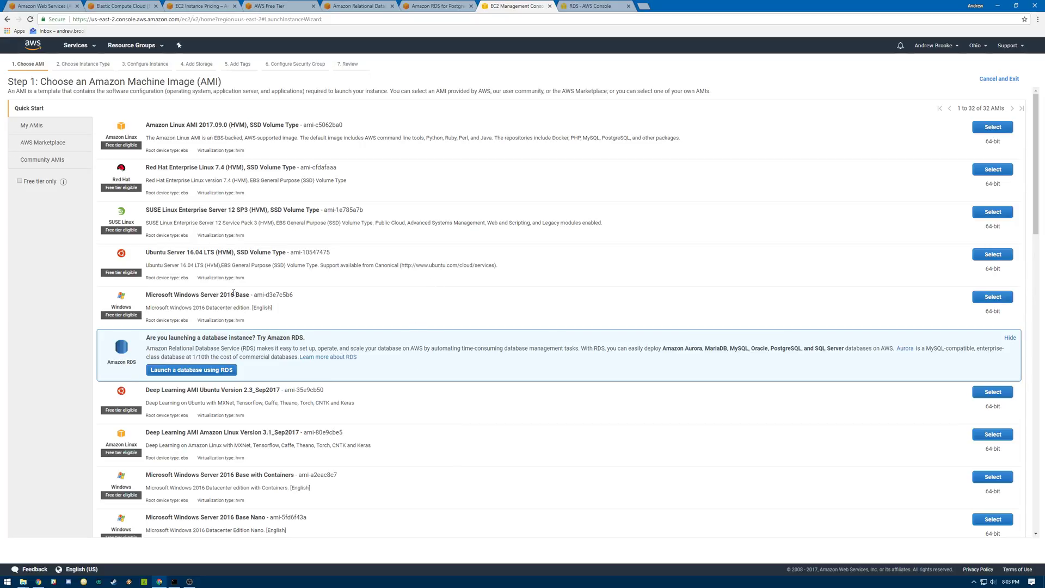
pyautogui.moveTo(190, 252)
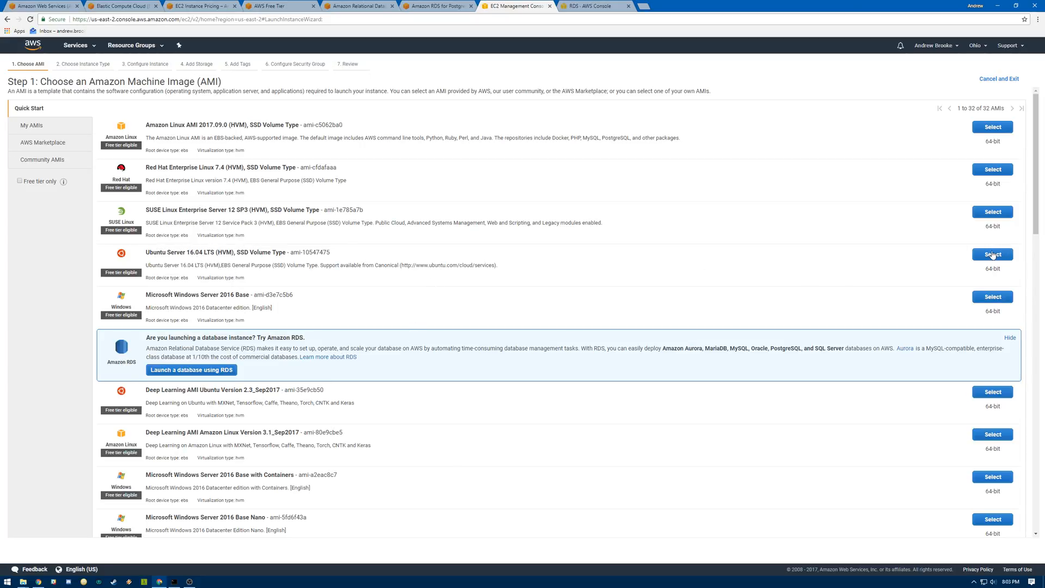
# Step: Pick the Ubuntu Server 16.04 LTS image with t2.micro type, then advance to instance details
pyautogui.click(992, 254)
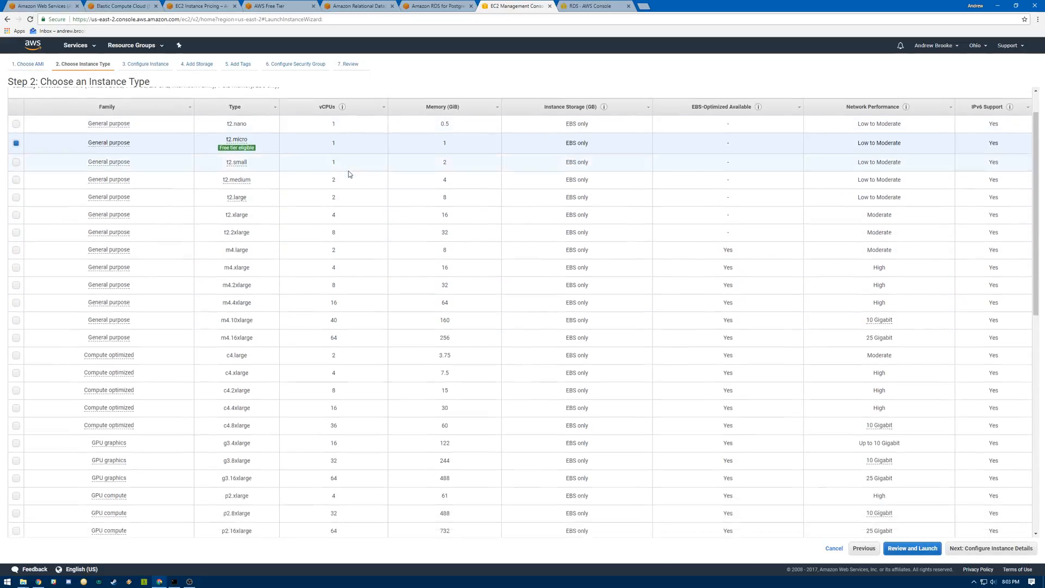
pyautogui.scroll(-3)
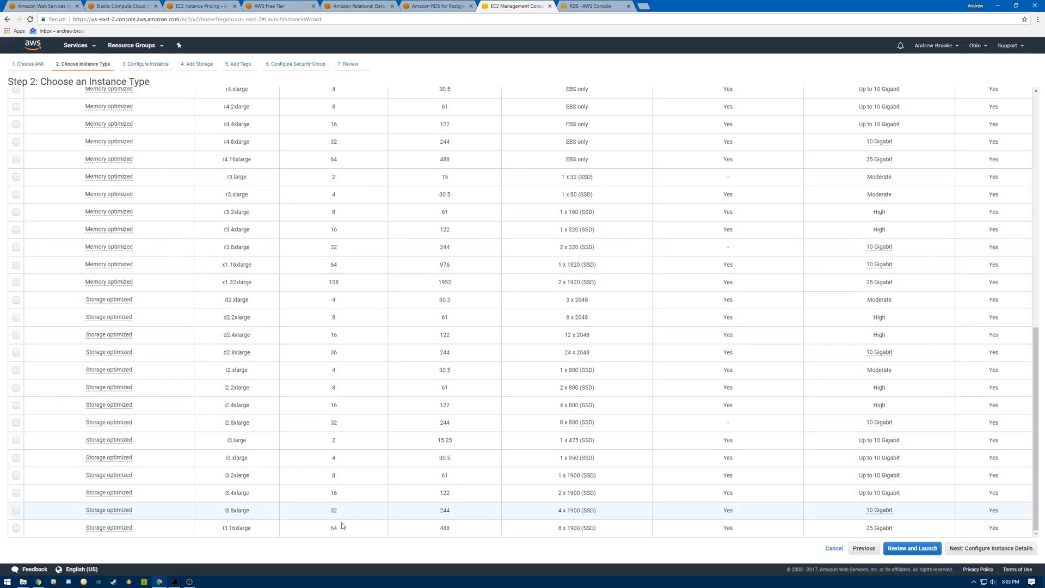
pyautogui.scroll(3)
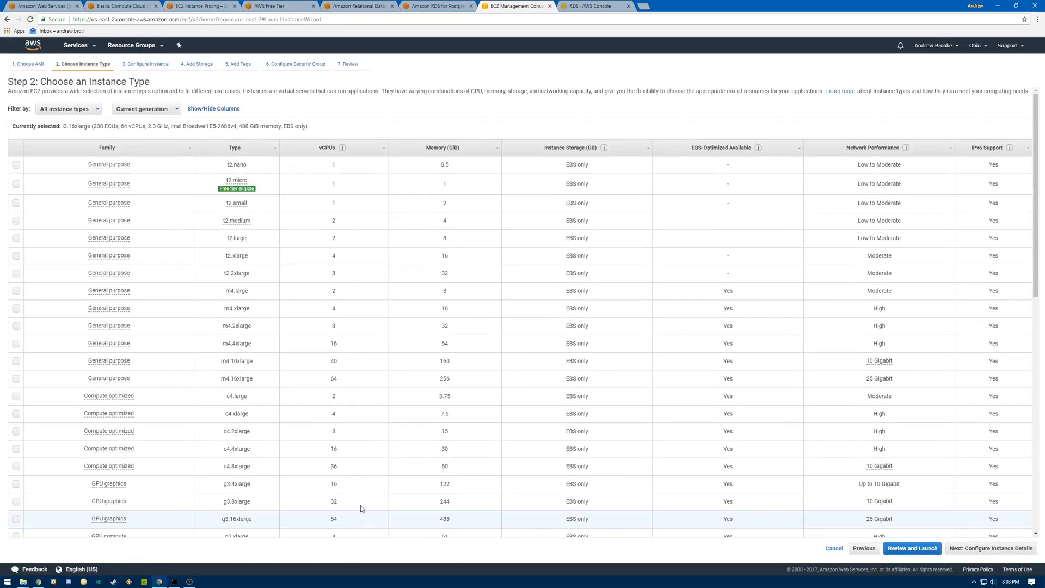
pyautogui.moveTo(18, 185)
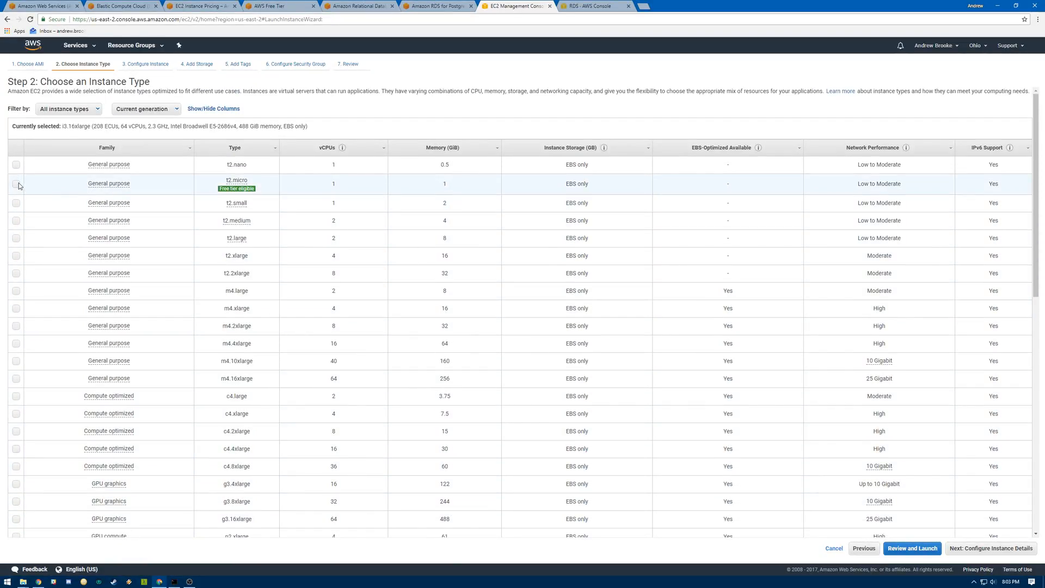
pyautogui.click(16, 183)
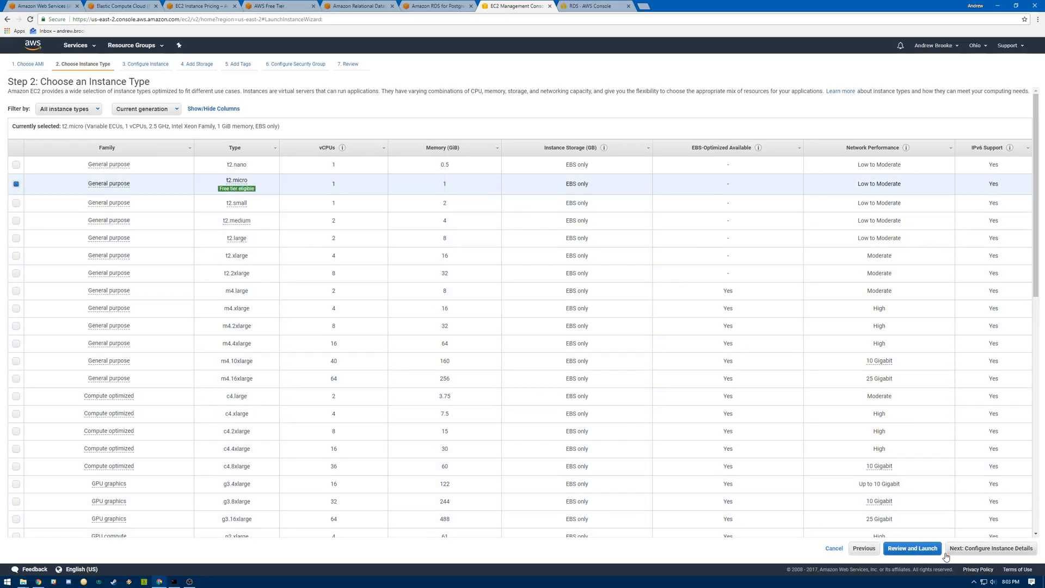
pyautogui.moveTo(958, 554)
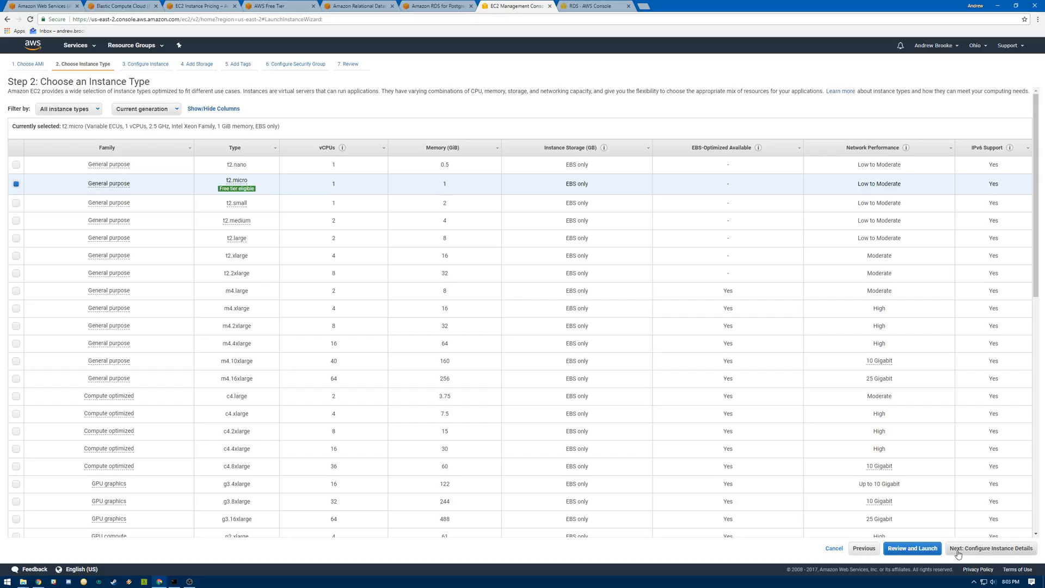
pyautogui.click(991, 548)
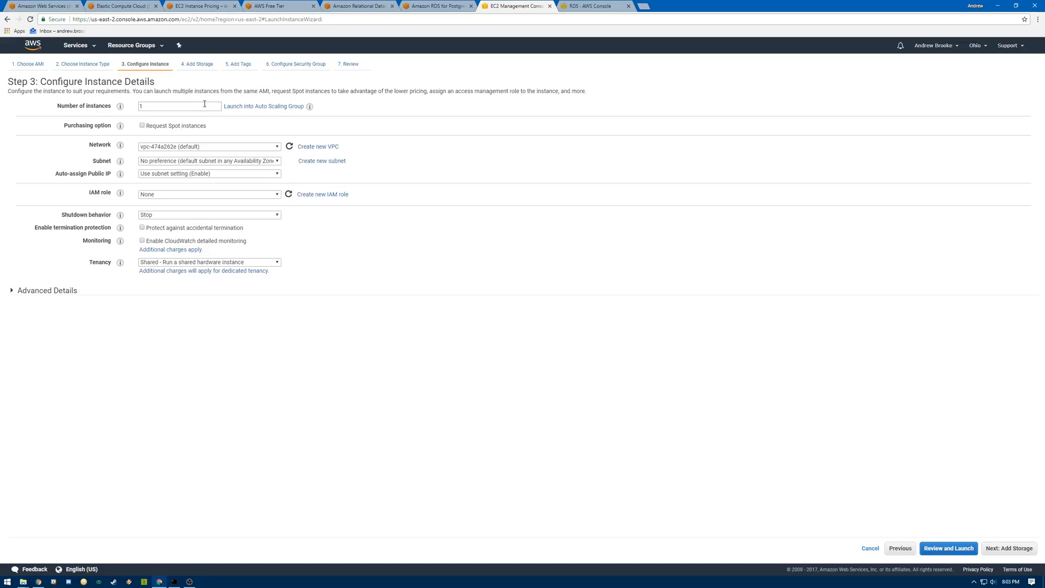
# Step: Accept the default storage and tags, reaching the security group step proposing launch-wizard-2
pyautogui.click(1009, 548)
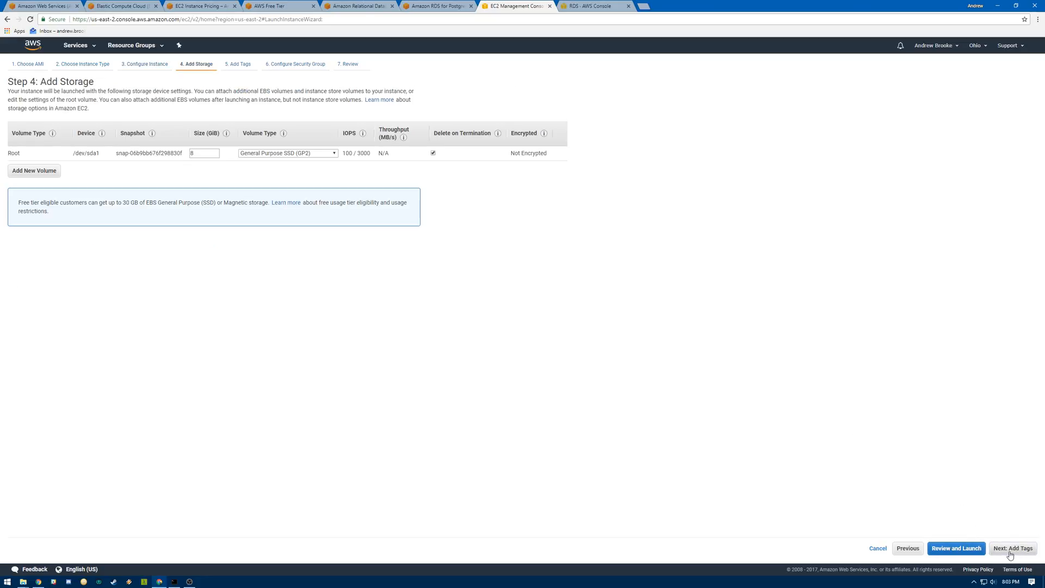
pyautogui.click(1012, 549)
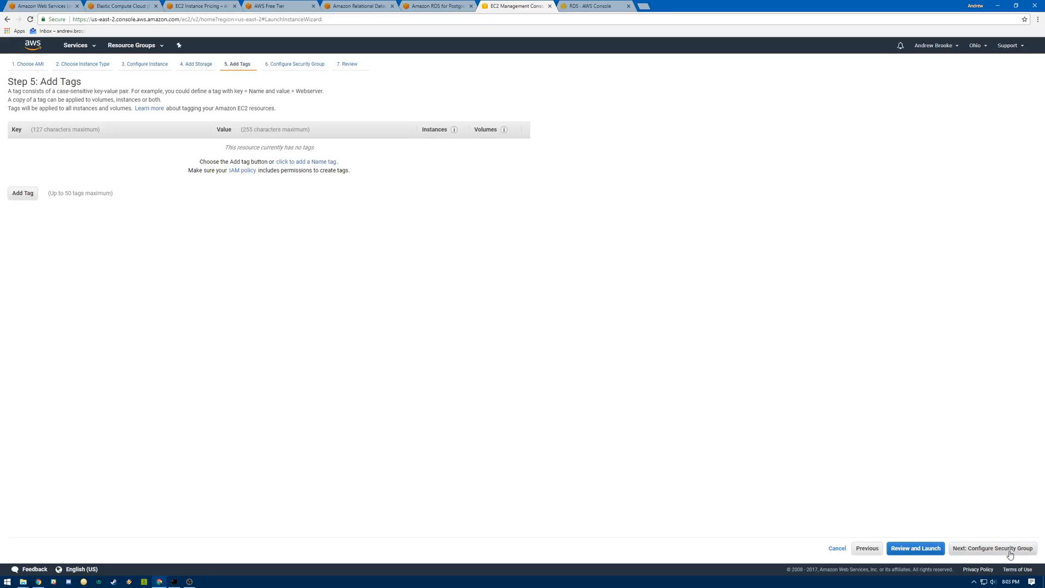
pyautogui.click(992, 548)
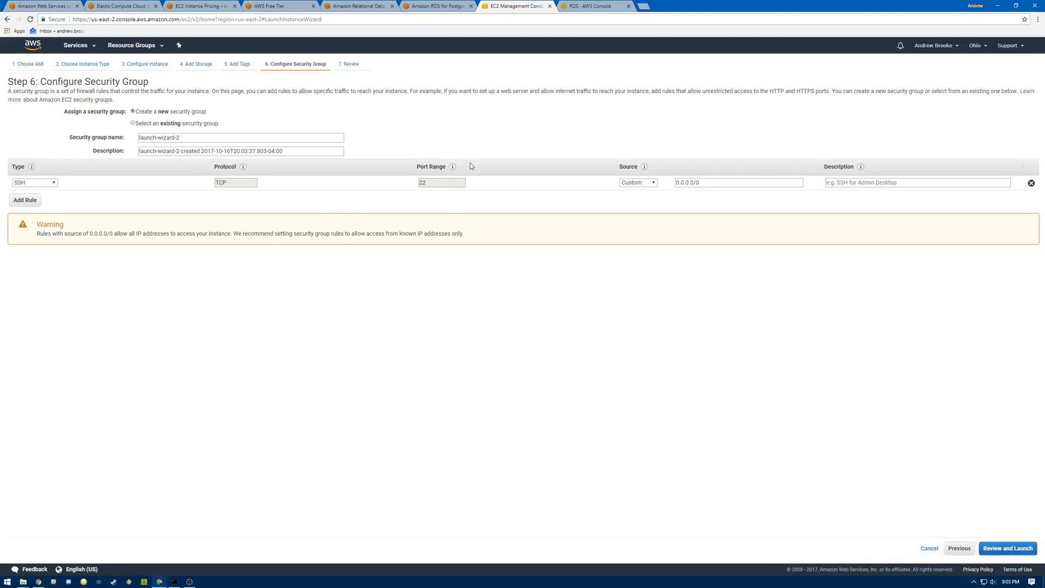
# Step: Keep the launch-wizard-2 group and set its SSH port 22 source to Anywhere
pyautogui.tripleClick(240, 137)
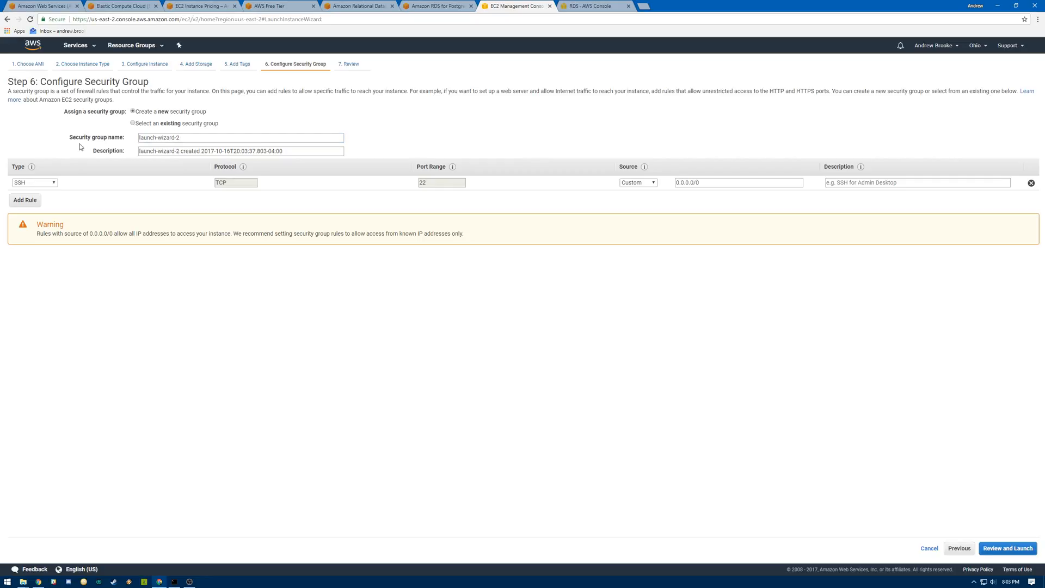
pyautogui.moveTo(635, 194)
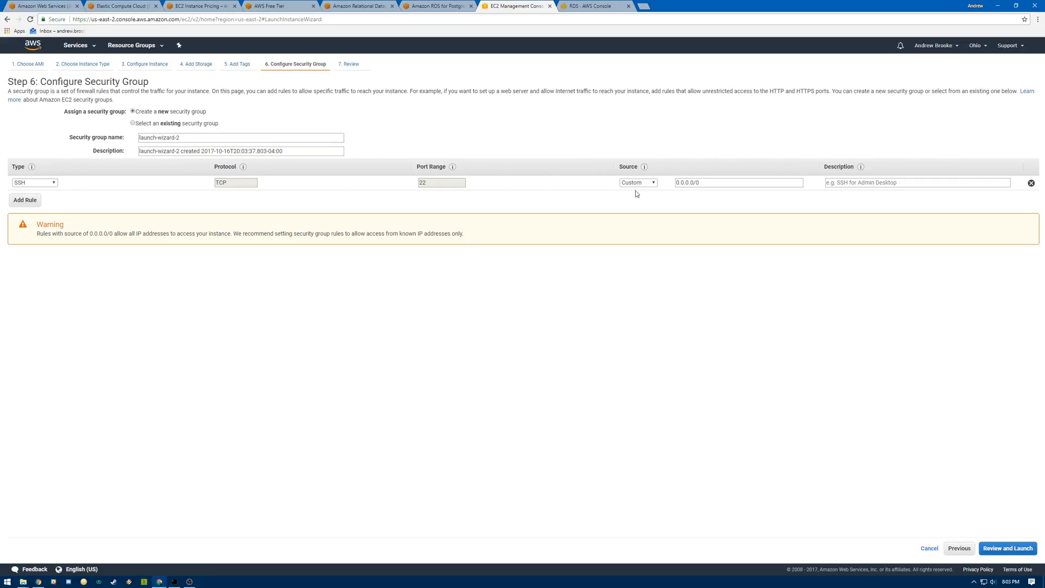
pyautogui.click(637, 182)
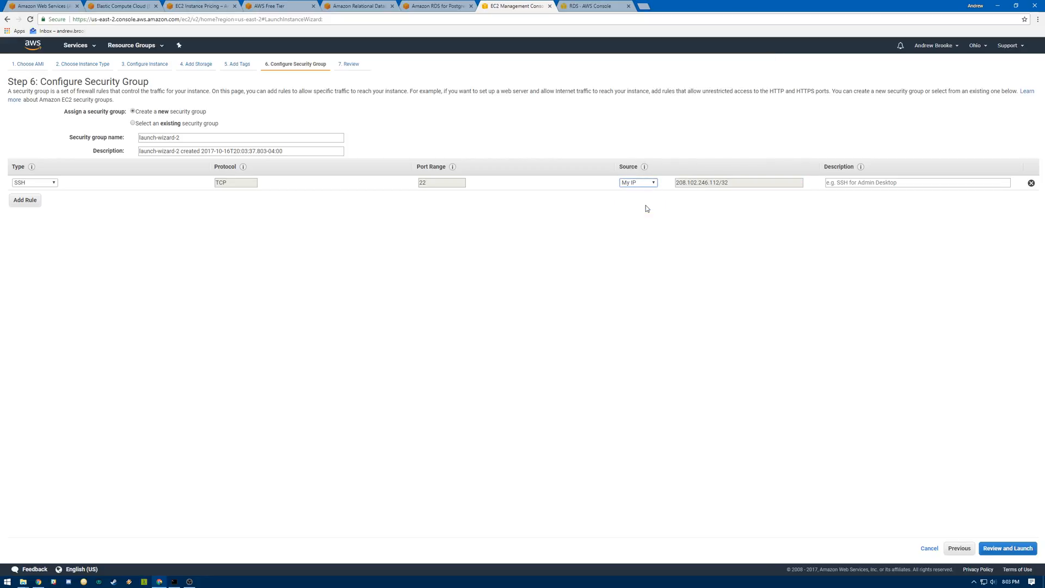
pyautogui.click(637, 181)
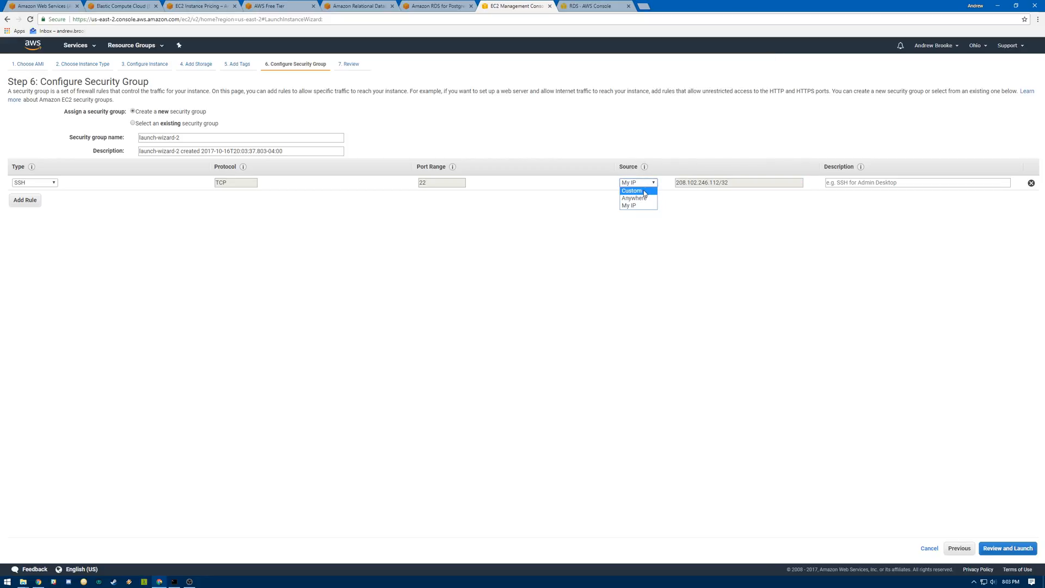
pyautogui.click(635, 190)
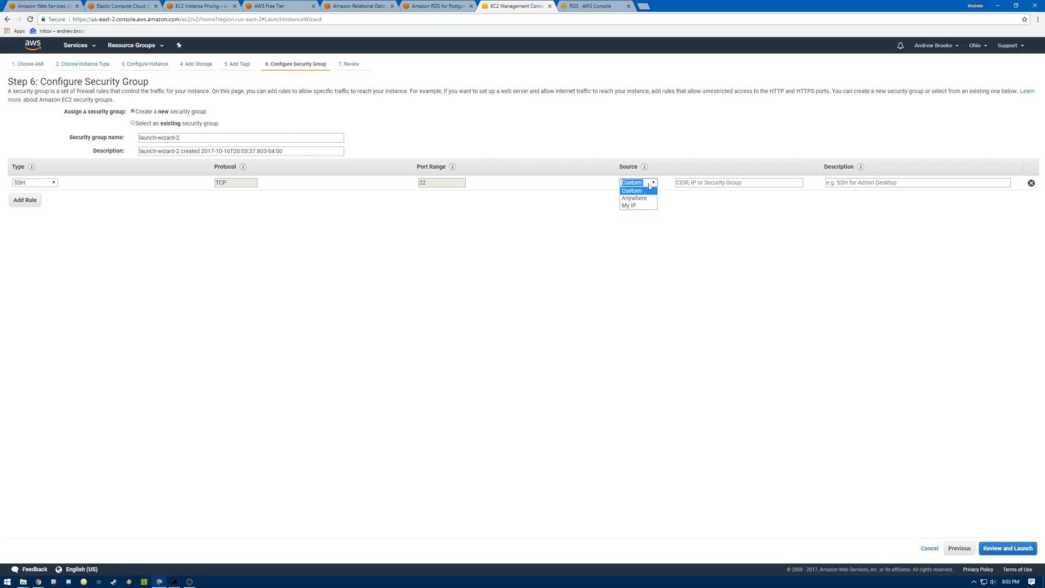
pyautogui.click(634, 198)
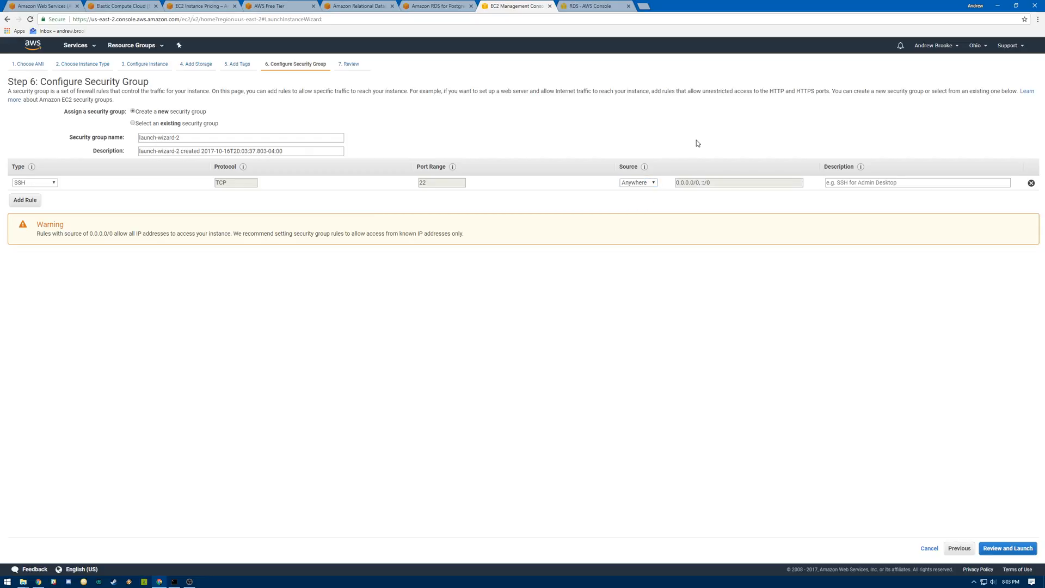
pyautogui.moveTo(644, 71)
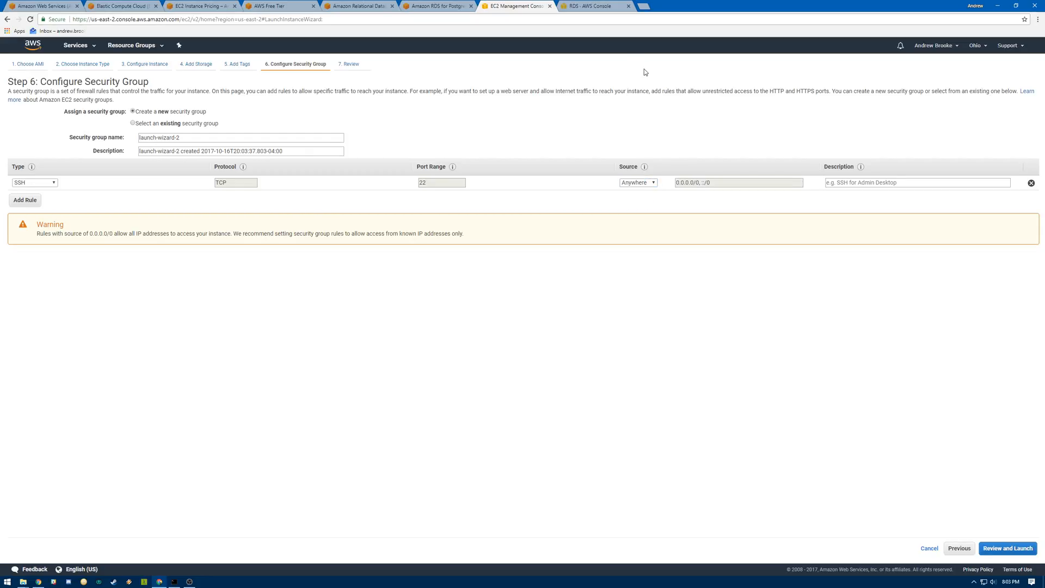
pyautogui.moveTo(390, 148)
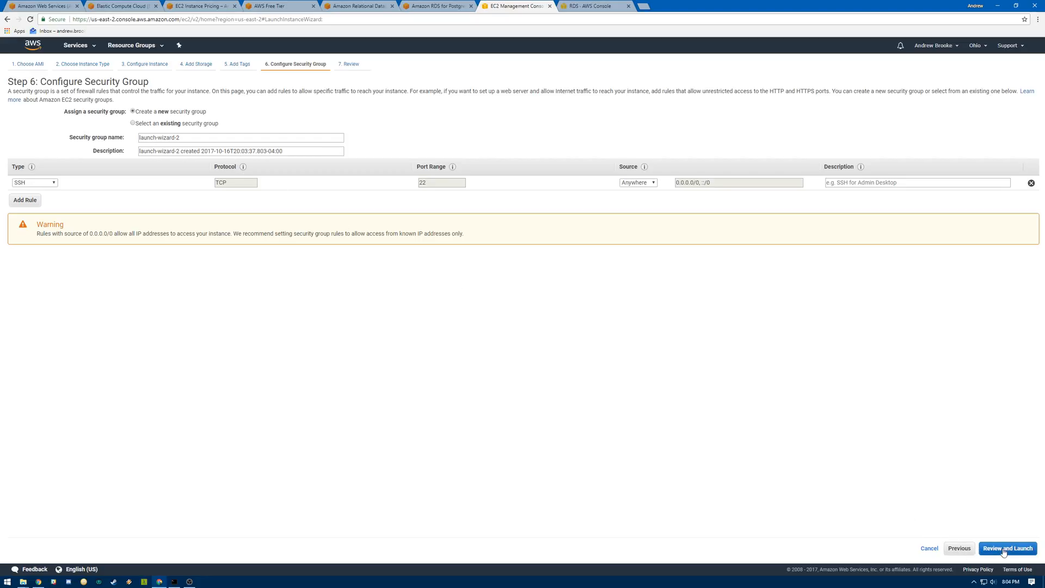
# Step: Review the Ubuntu t2.micro launch summary, checking the SSH source 0.0.0.0/0
pyautogui.click(1007, 549)
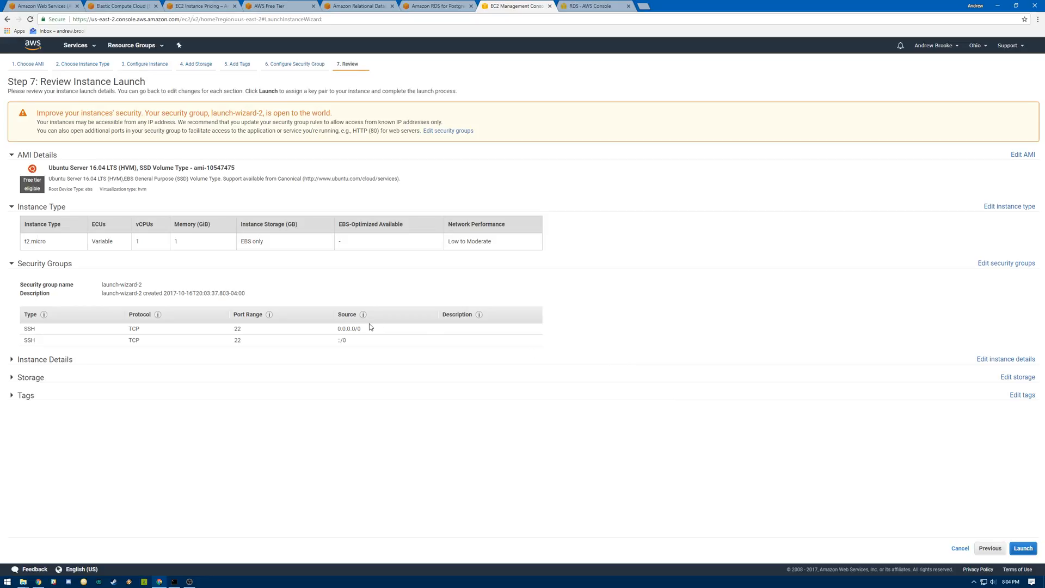
pyautogui.moveTo(154, 351)
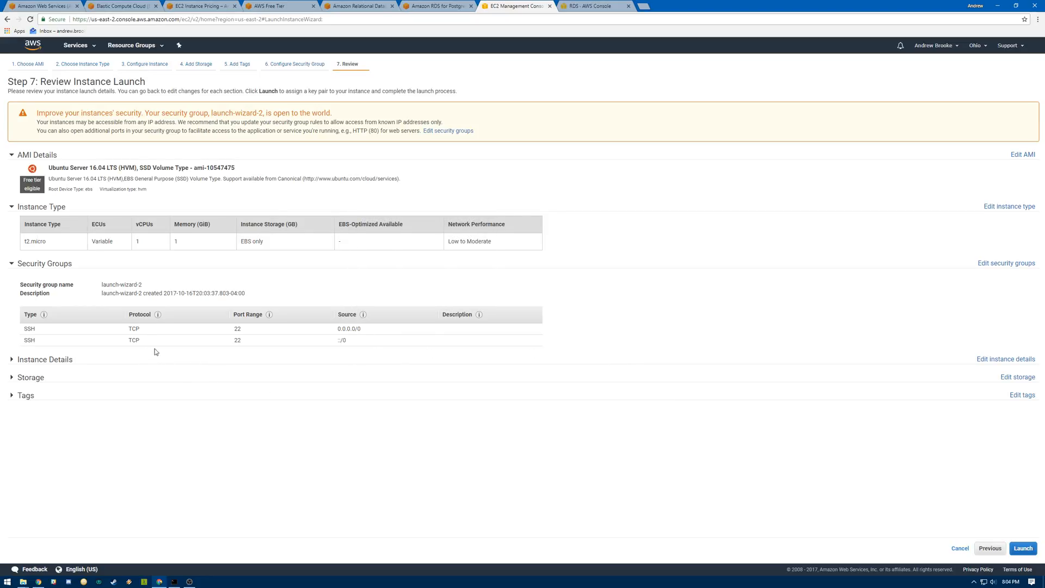
pyautogui.moveTo(166, 350)
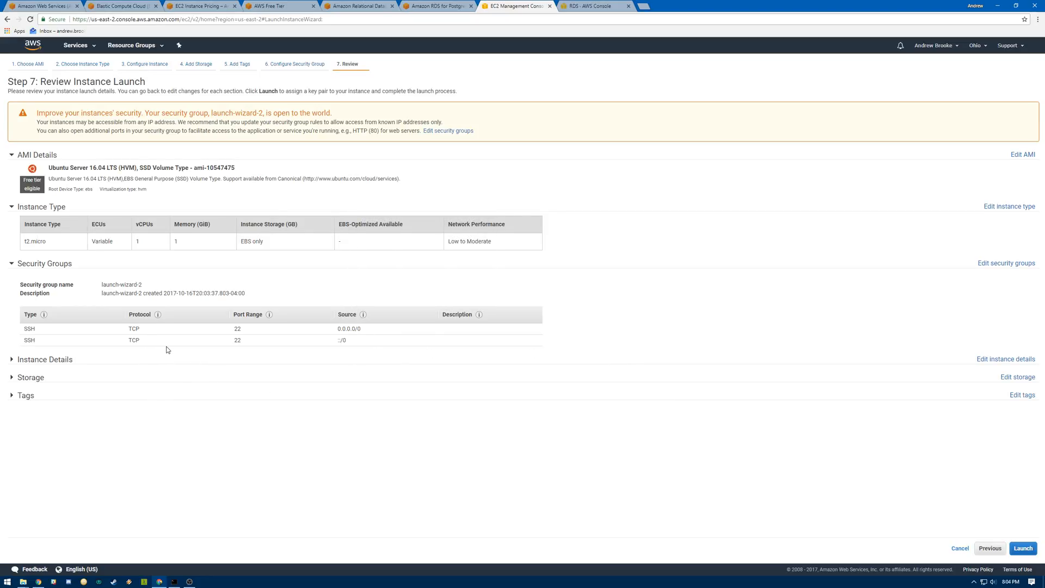
pyautogui.doubleClick(348, 328)
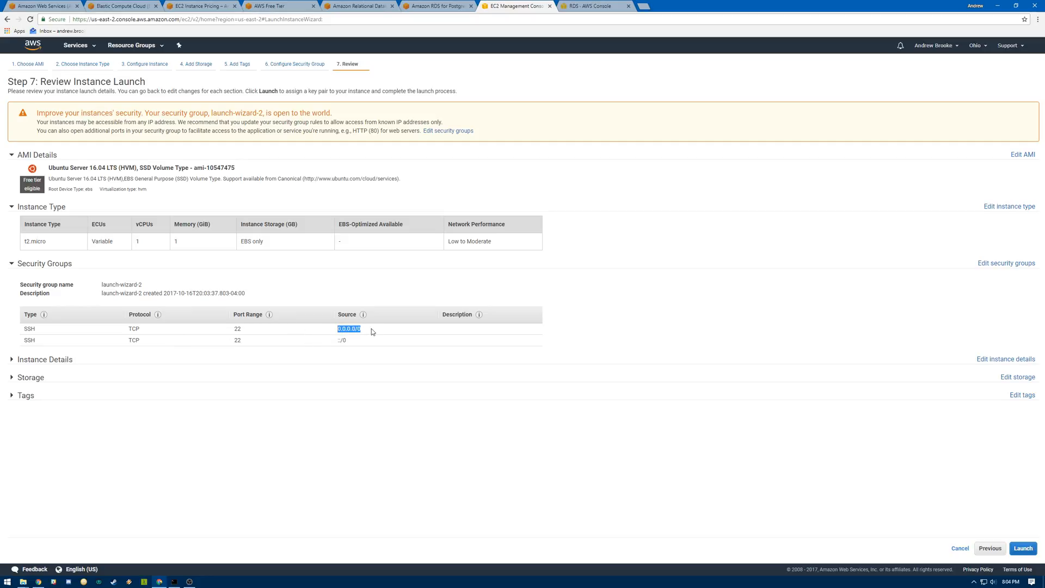
pyautogui.moveTo(360, 389)
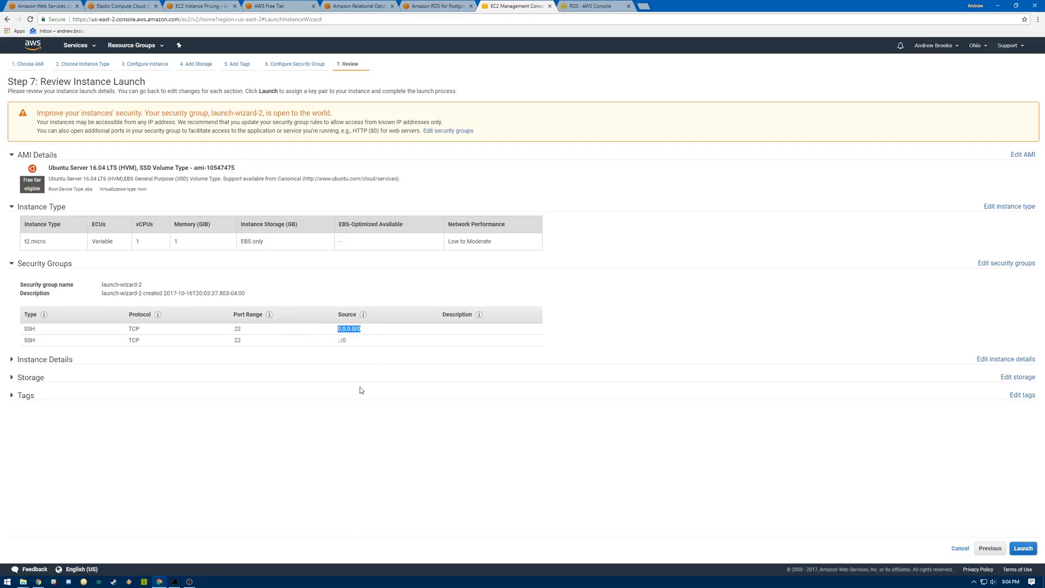
pyautogui.moveTo(949, 505)
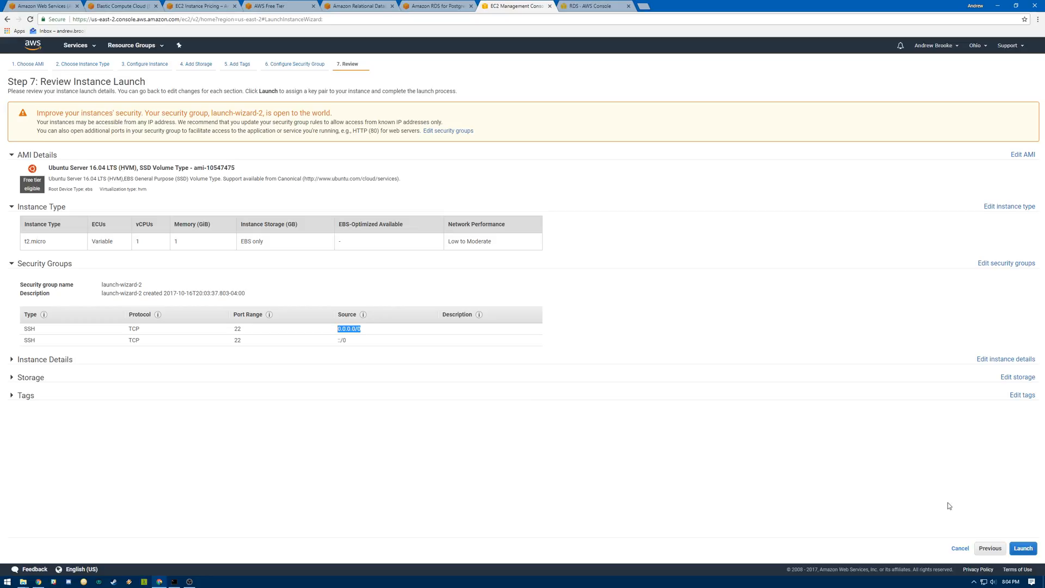
pyautogui.moveTo(976, 508)
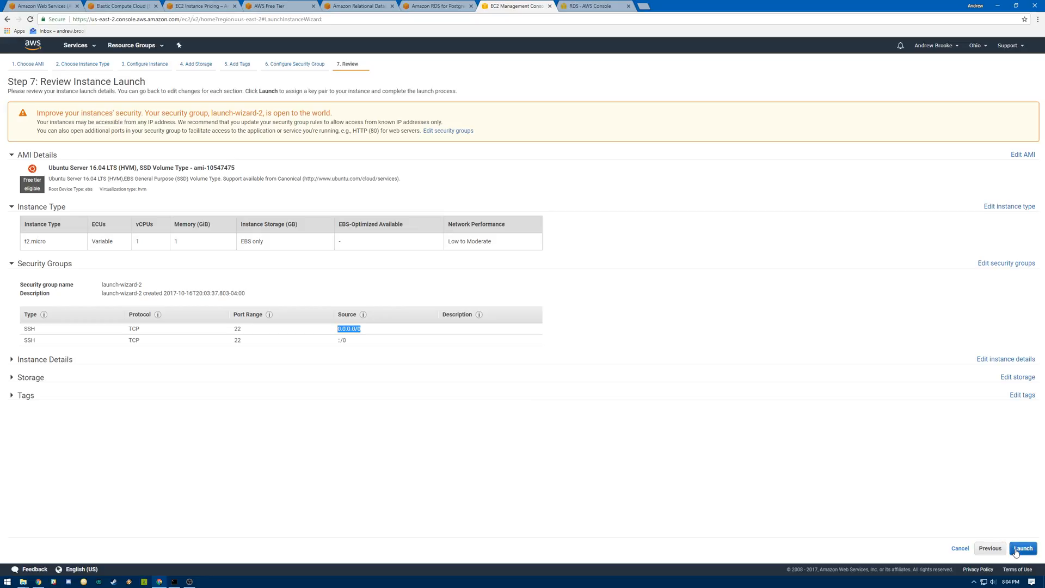
# Step: Launch the instance with existing key pair ec2-test and view it pending
pyautogui.click(1022, 548)
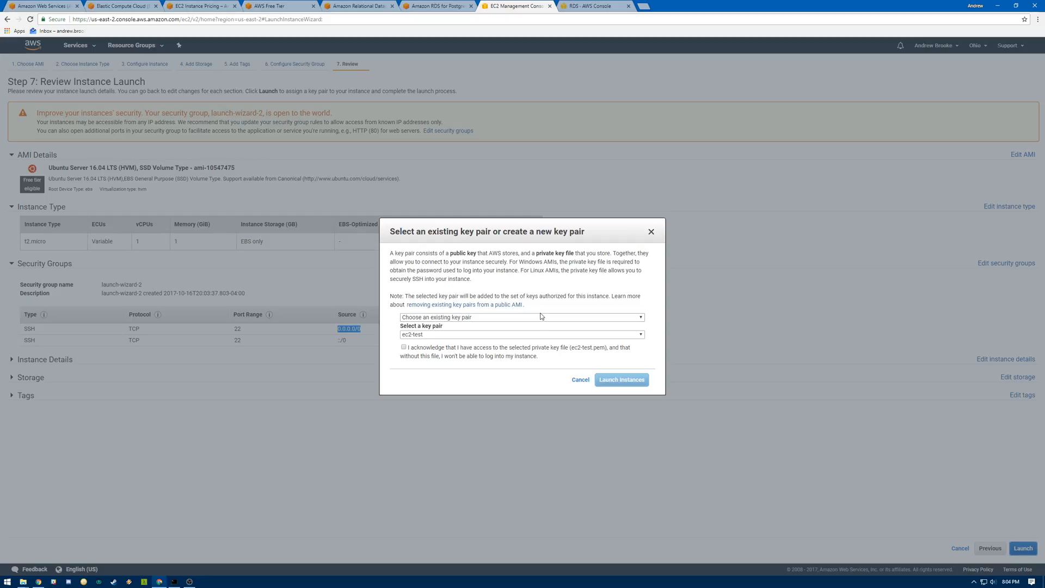
pyautogui.moveTo(568, 327)
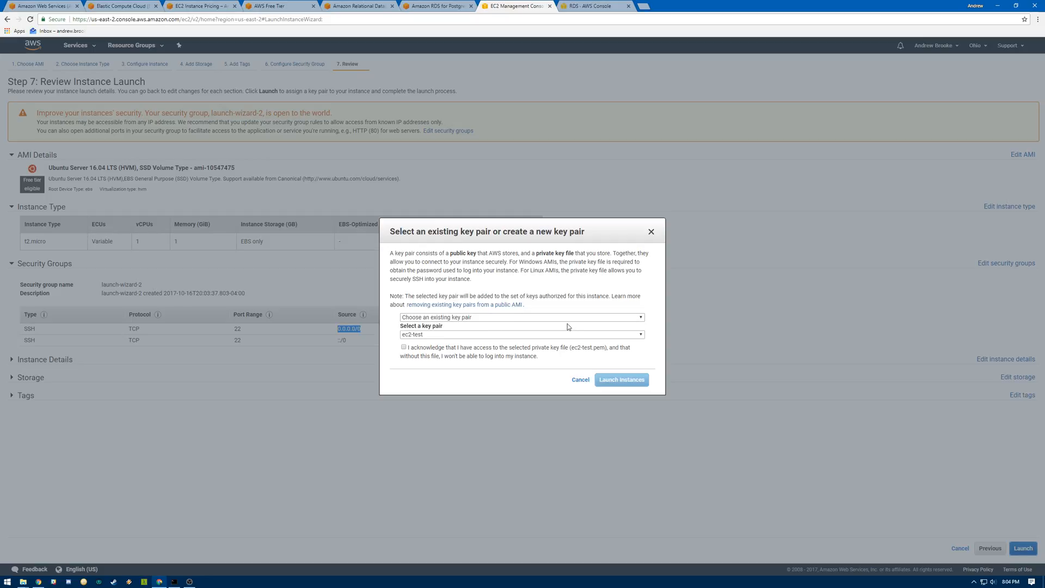
pyautogui.click(520, 317)
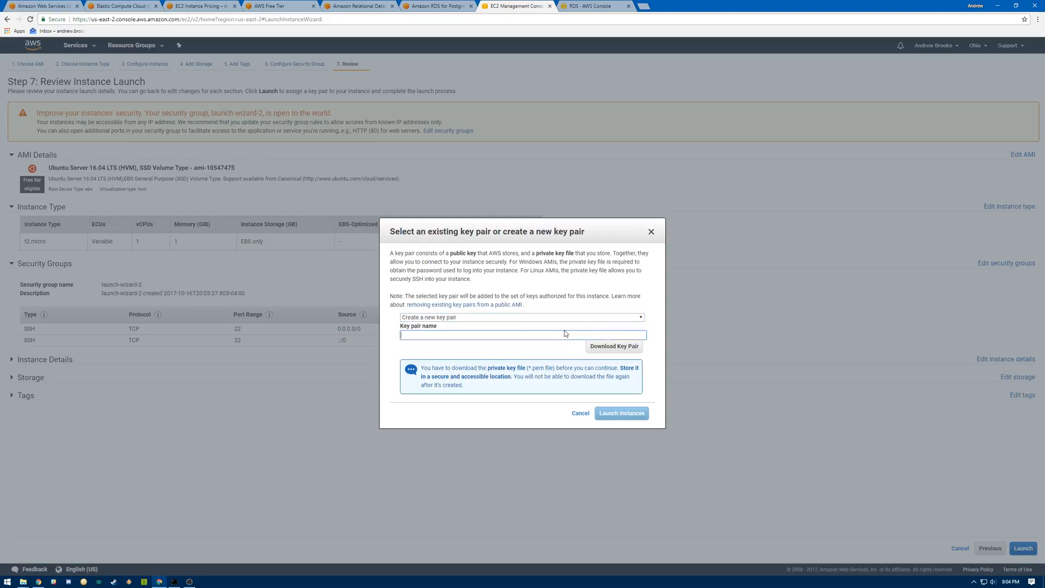
pyautogui.click(520, 317)
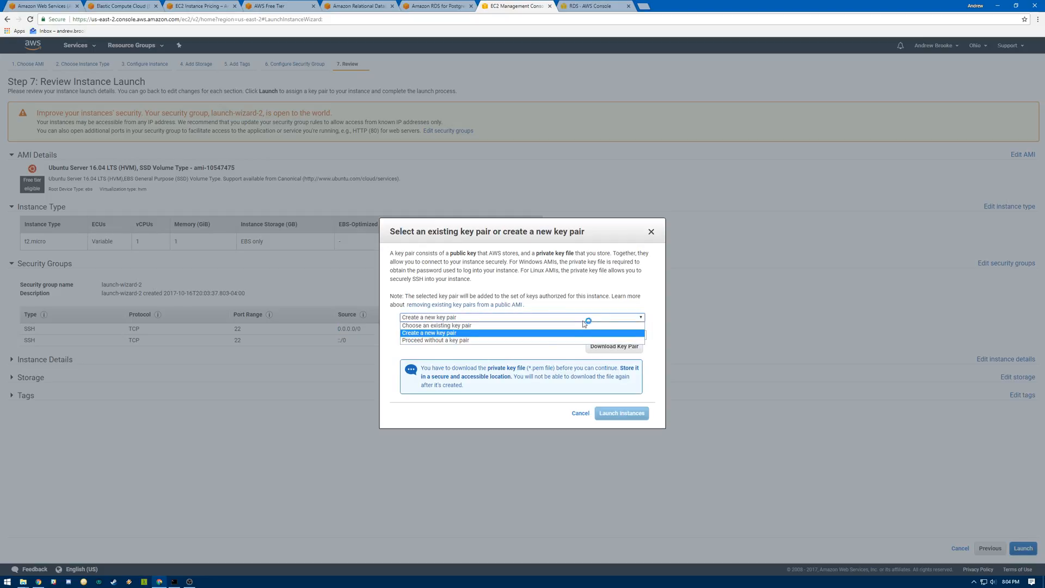
pyautogui.click(436, 325)
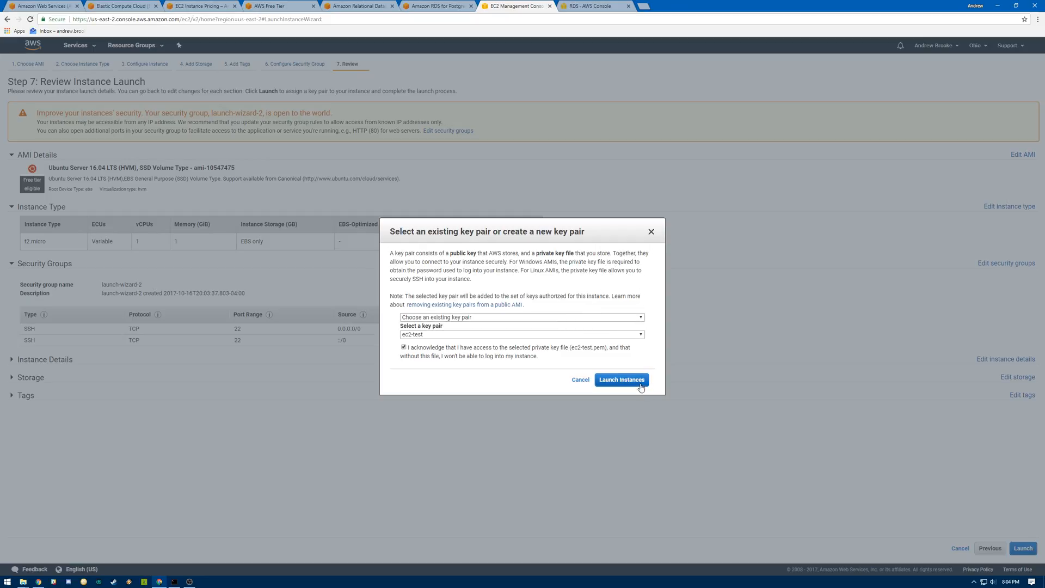
pyautogui.moveTo(617, 388)
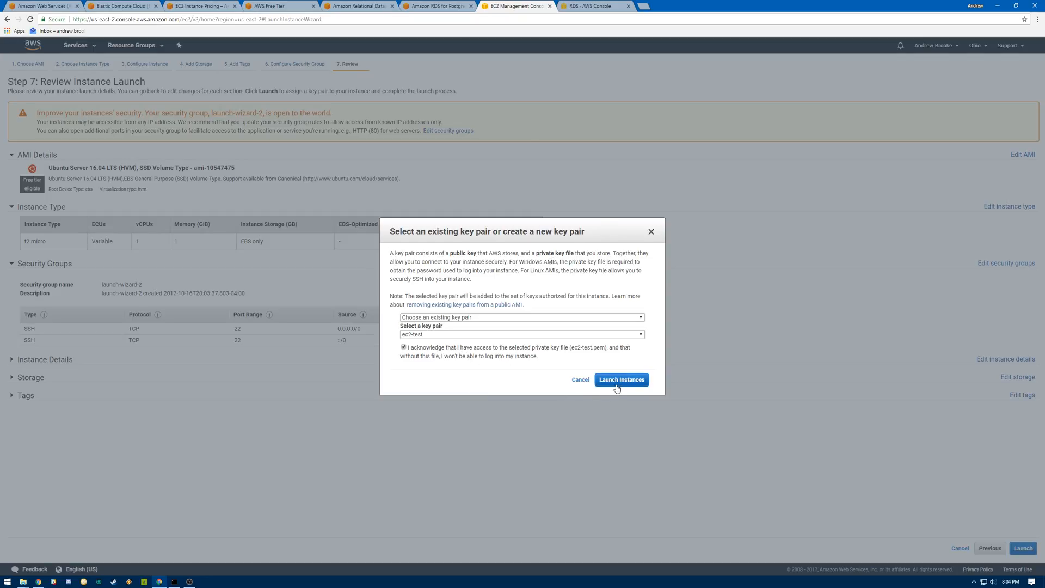
pyautogui.click(620, 380)
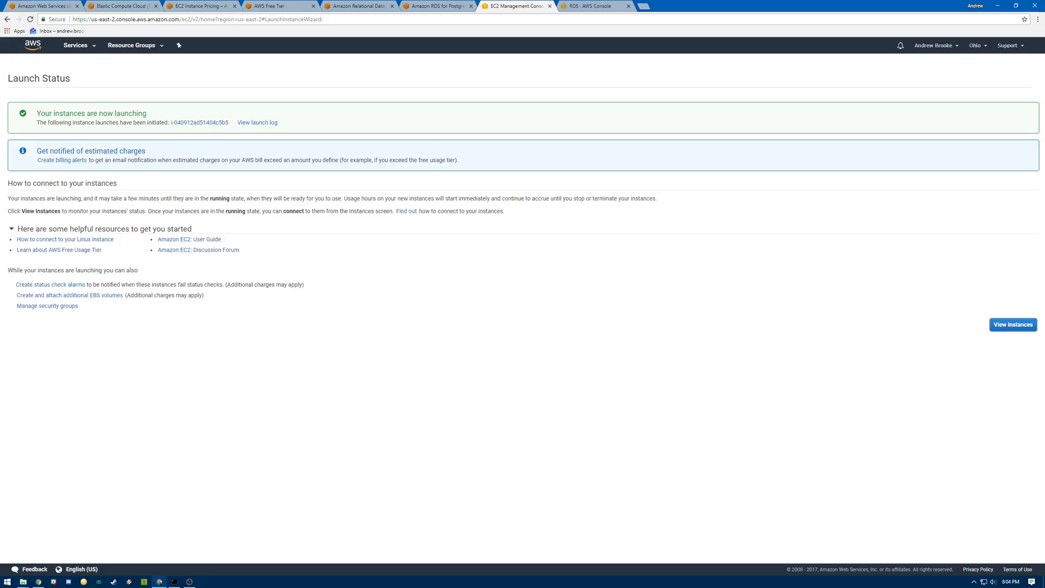
pyautogui.click(1013, 324)
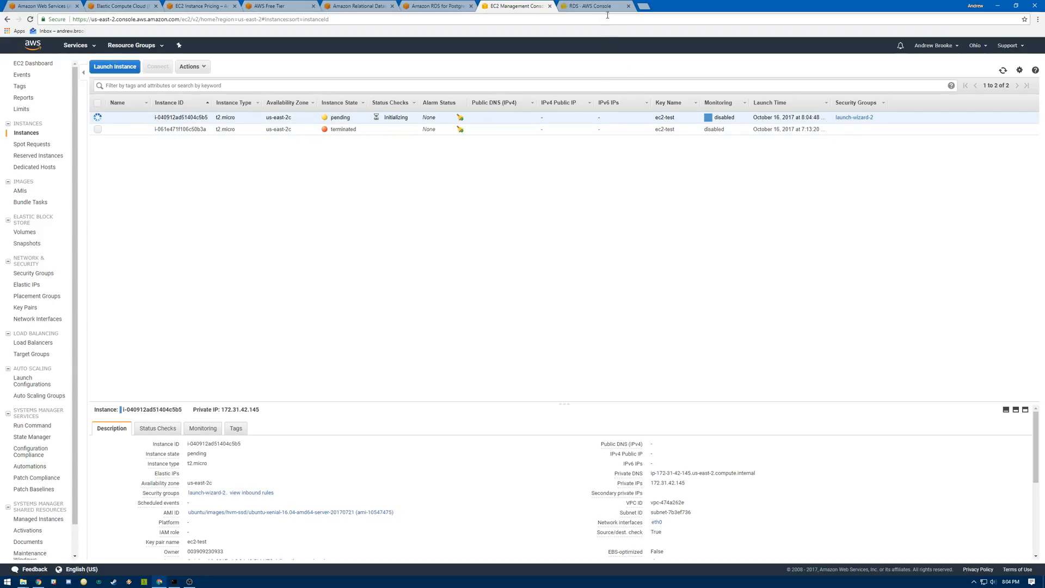
# Step: Open postgresqltest in RDS, still creating with no endpoint or port yet
pyautogui.click(592, 6)
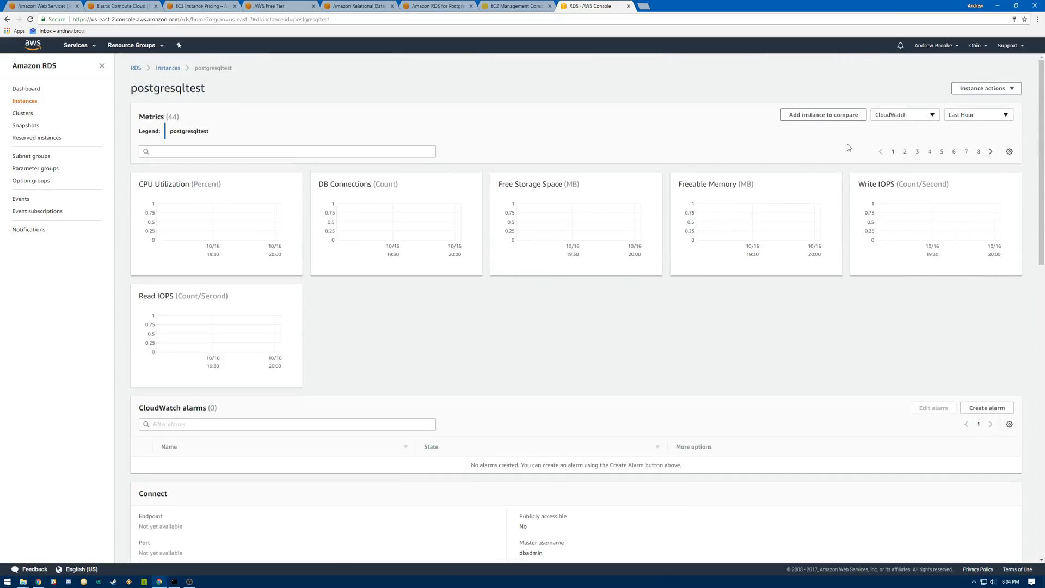
pyautogui.click(167, 67)
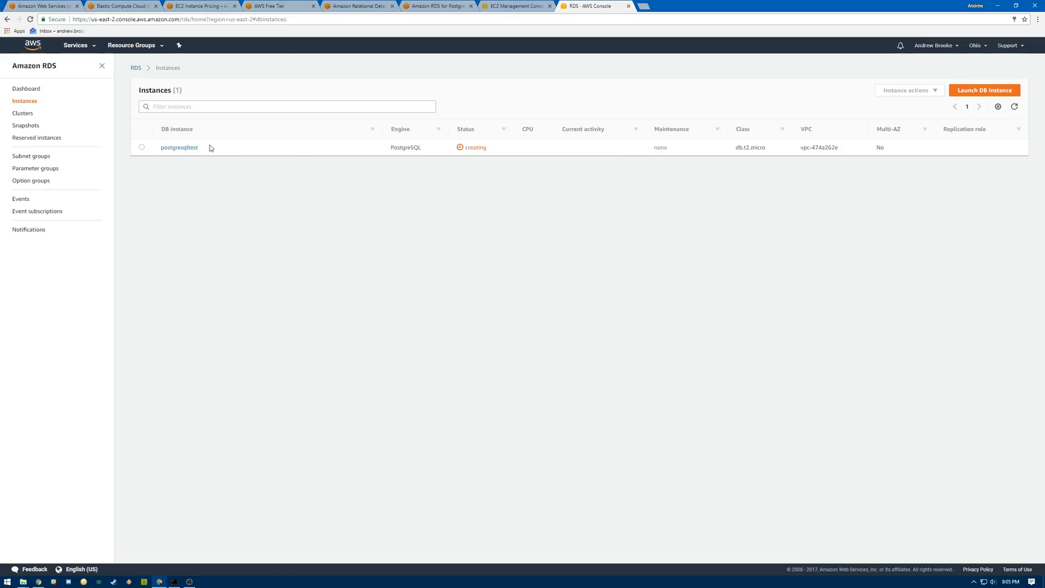
pyautogui.click(178, 147)
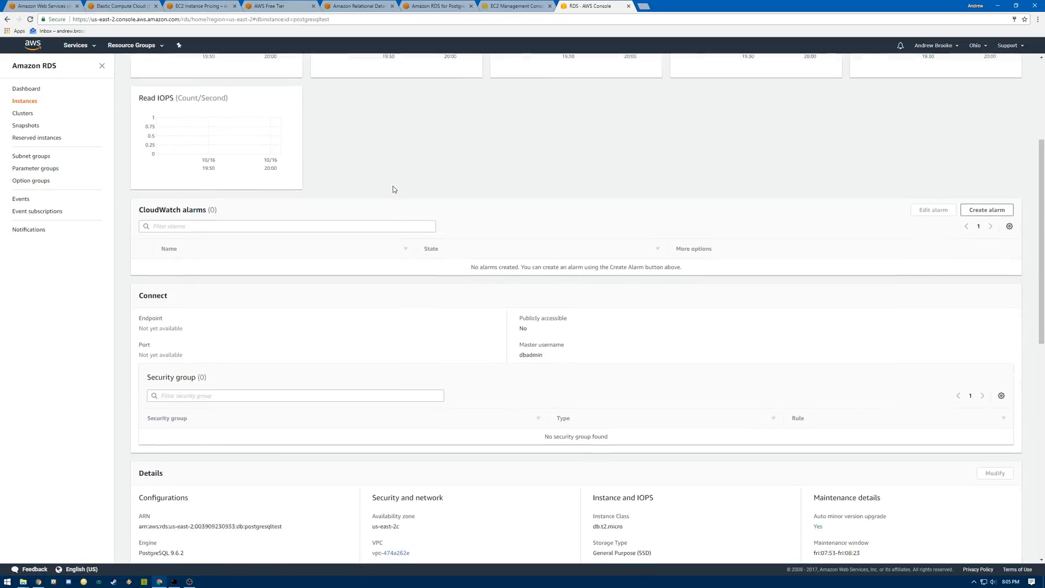
pyautogui.scroll(-3)
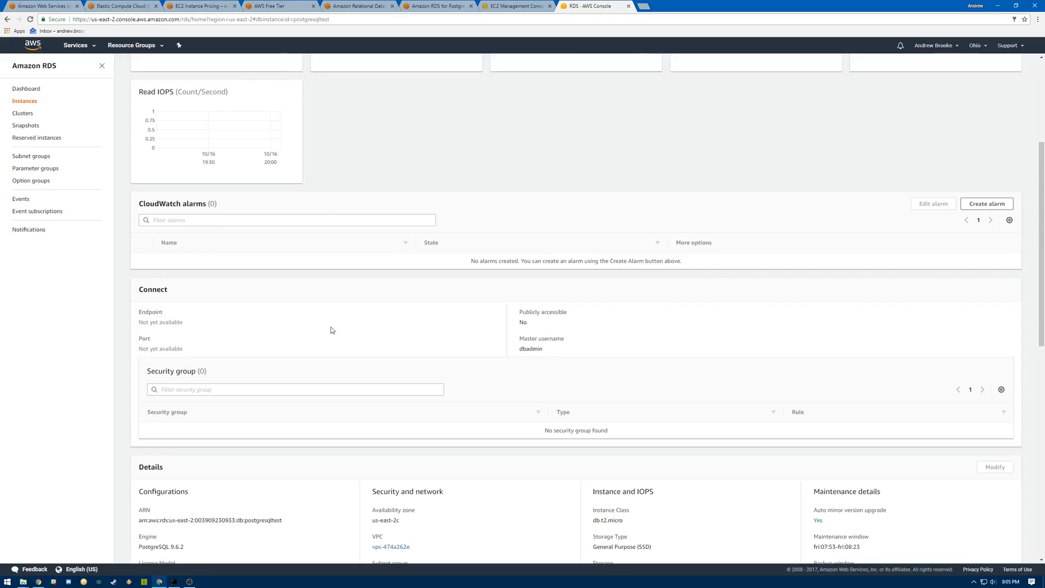
pyautogui.moveTo(435, 151)
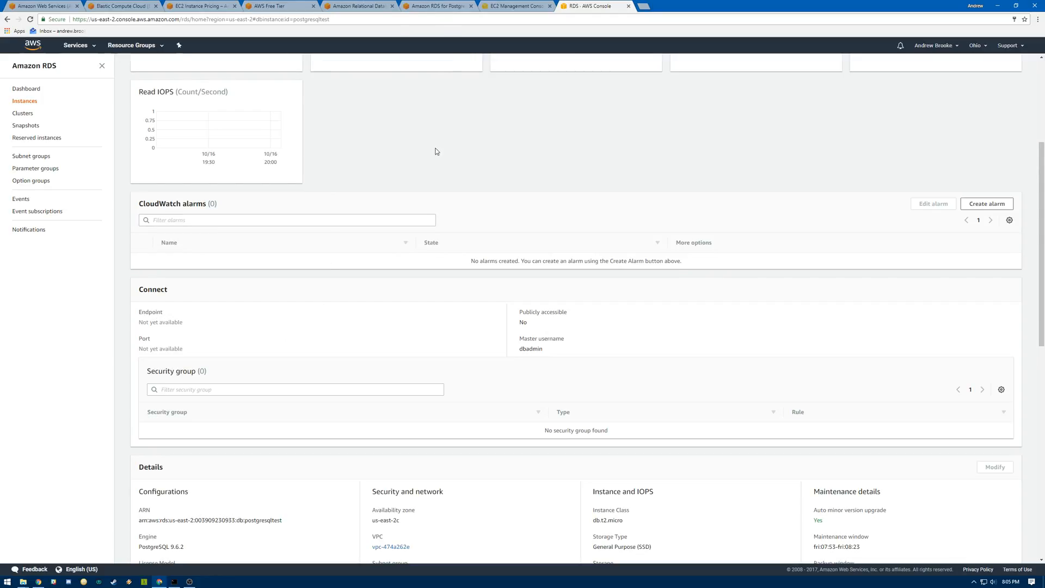
# Step: Return to EC2 to see the running instance with public IP 52.15.187.124
pyautogui.click(513, 6)
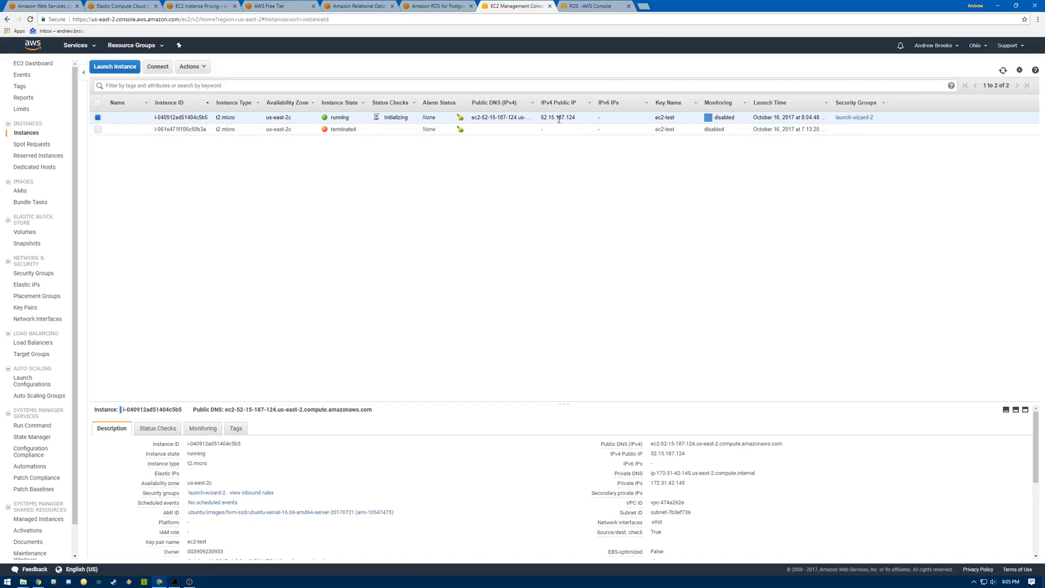
pyautogui.moveTo(536, 118)
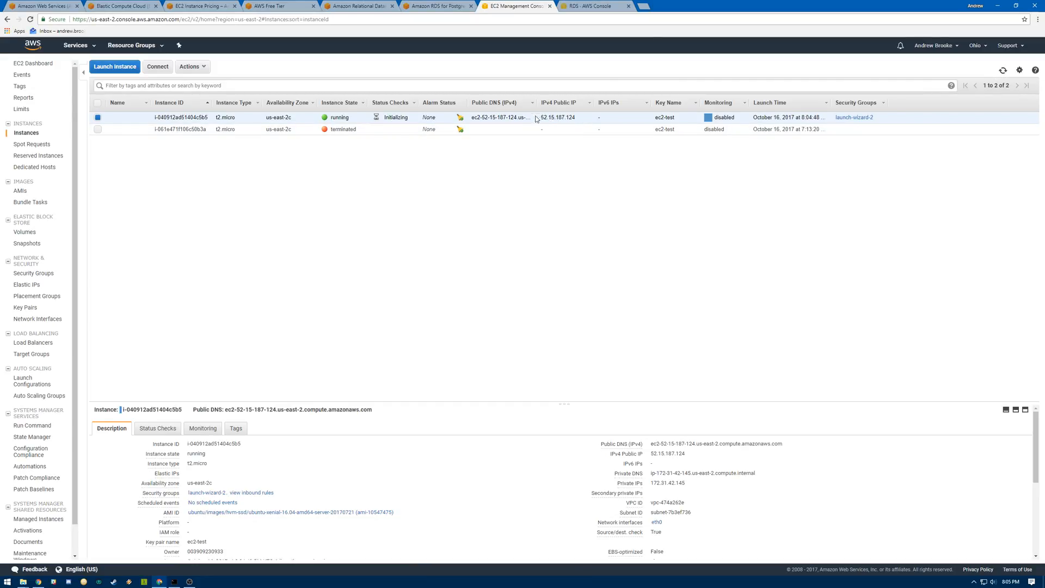
pyautogui.moveTo(515, 116)
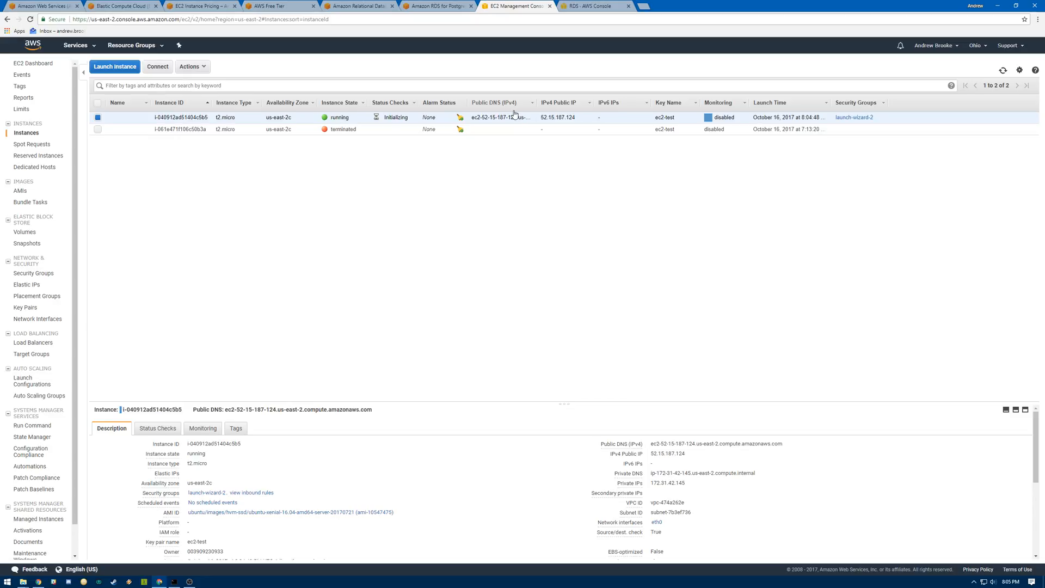
pyautogui.moveTo(211, 540)
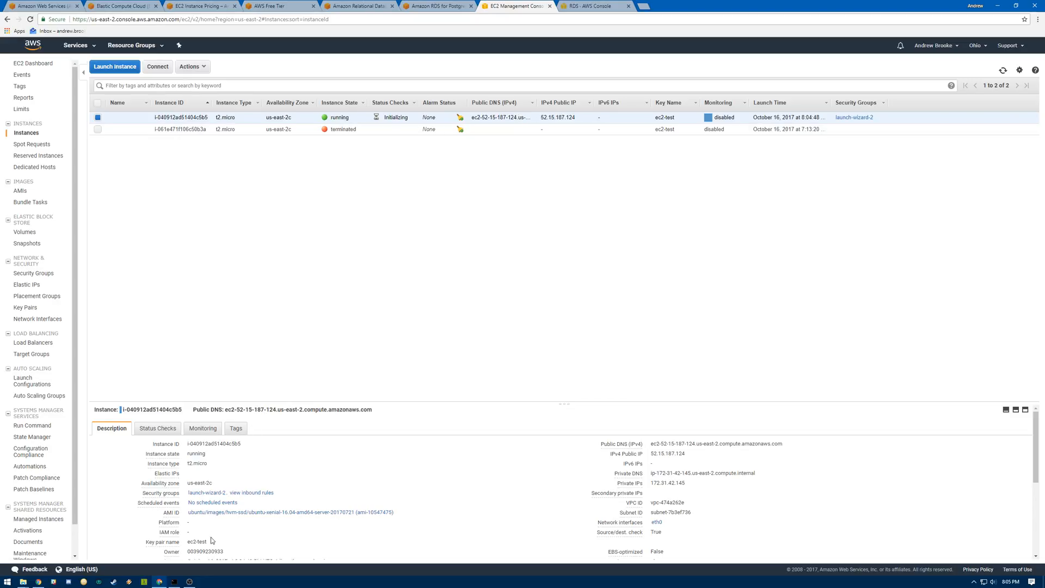
pyautogui.click(173, 582)
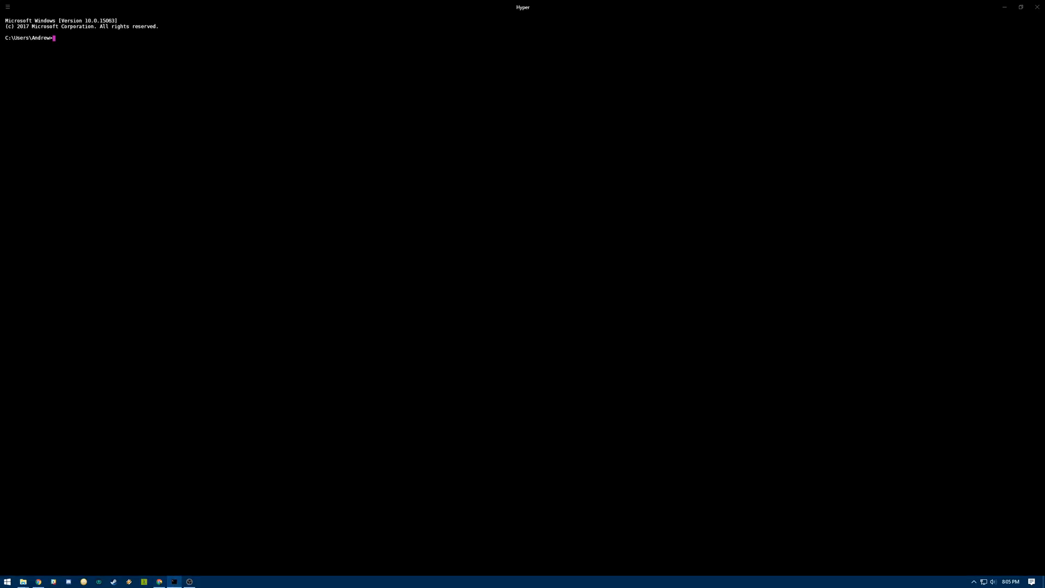
pyautogui.write('ssh -i')
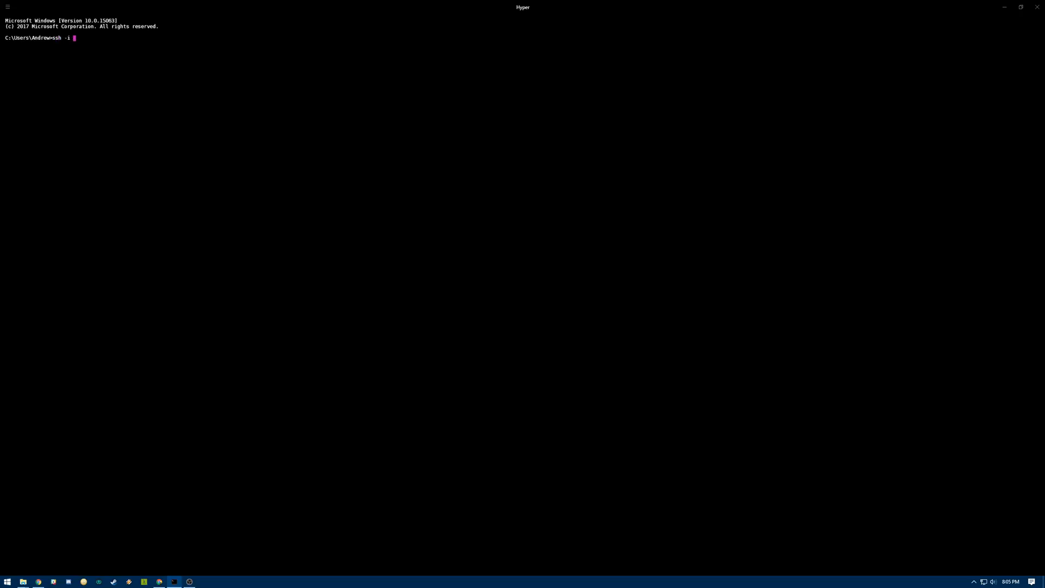
pyautogui.moveTo(21, 582)
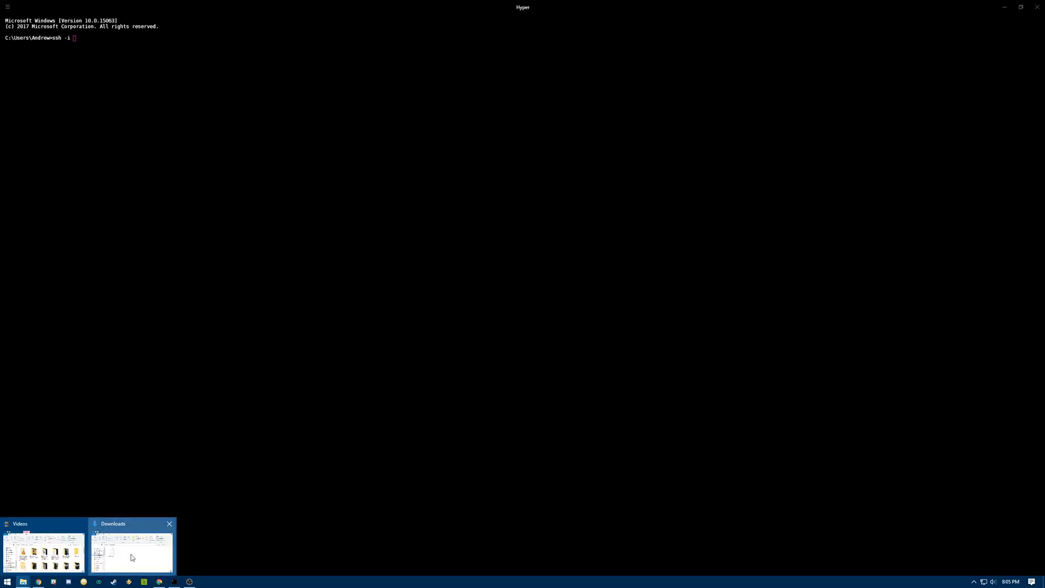
pyautogui.write('"D:\\Downloads\\ec2-test.pem"')
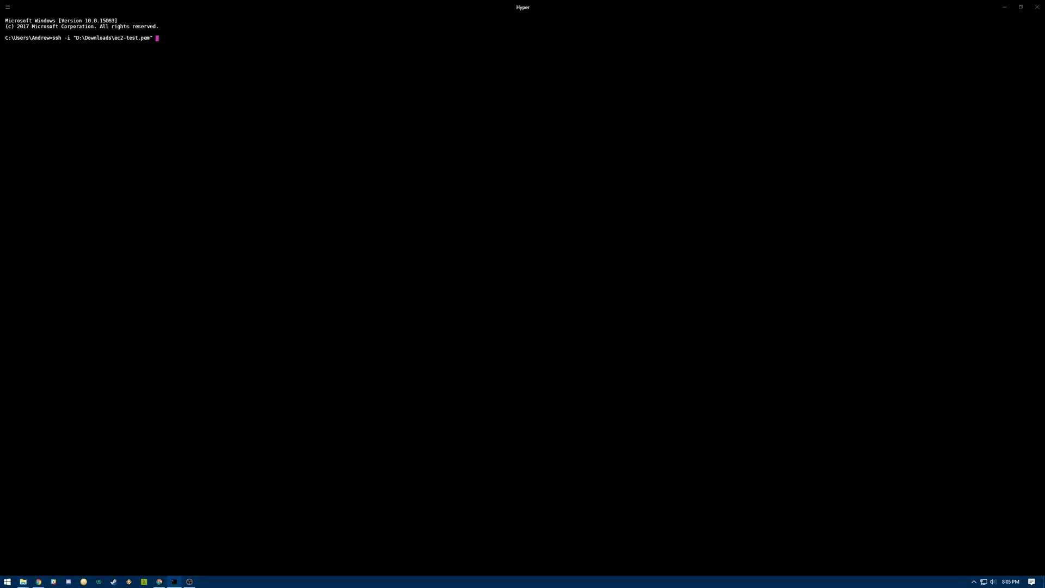
pyautogui.write('ubu')
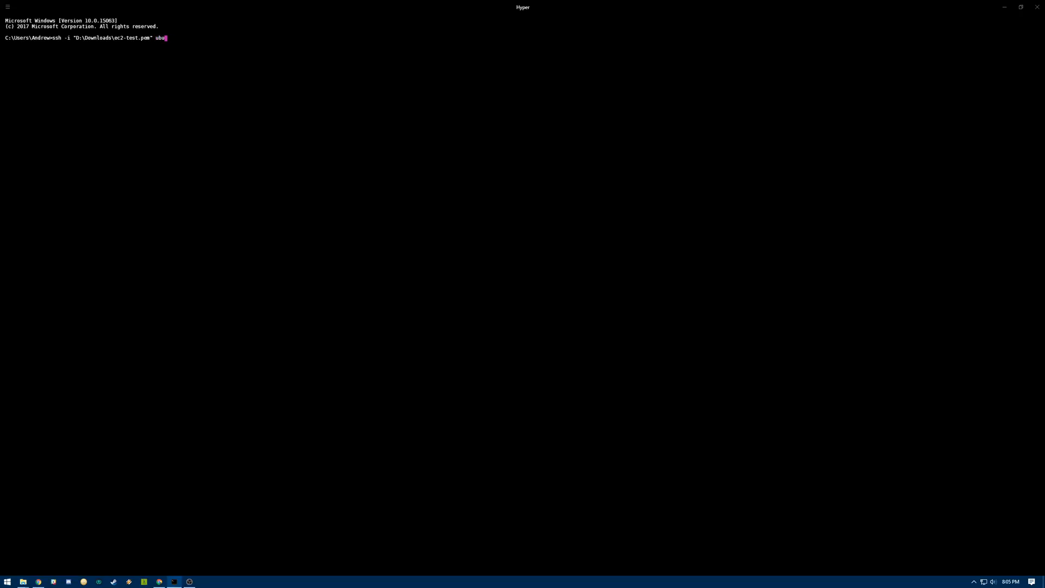
pyautogui.write('ntu')
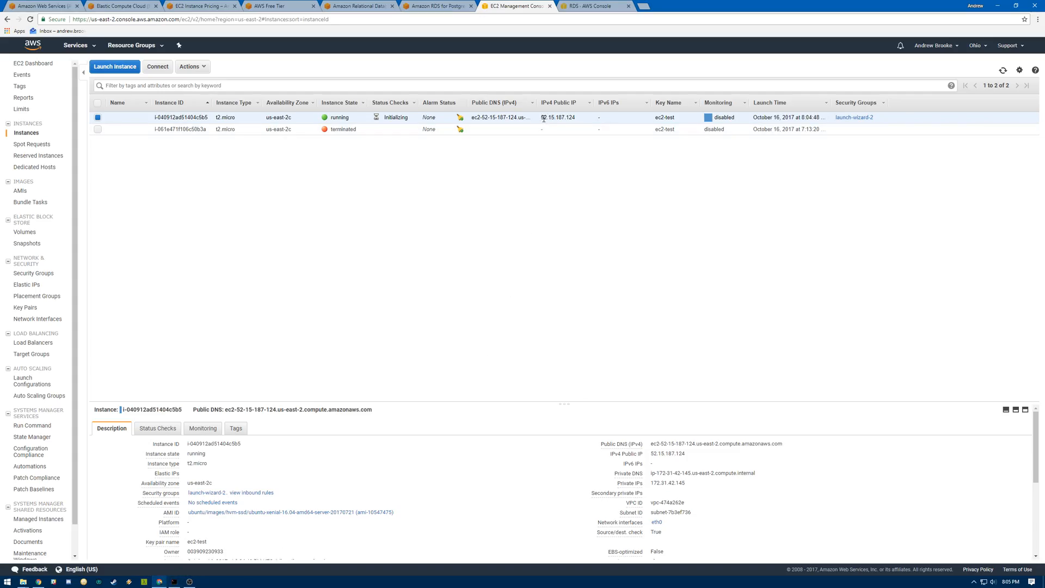
pyautogui.doubleClick(559, 118)
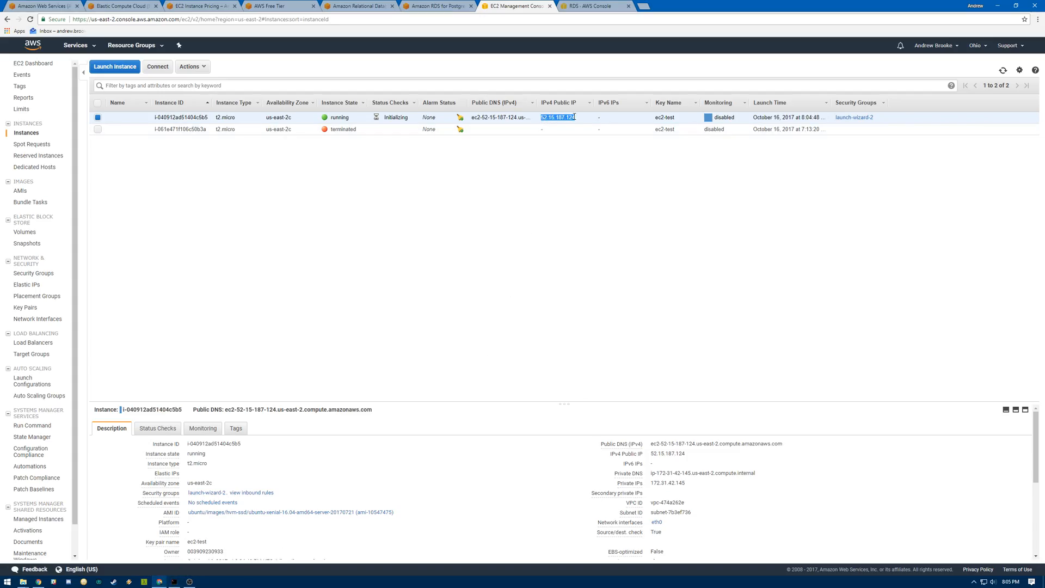
pyautogui.click(173, 582)
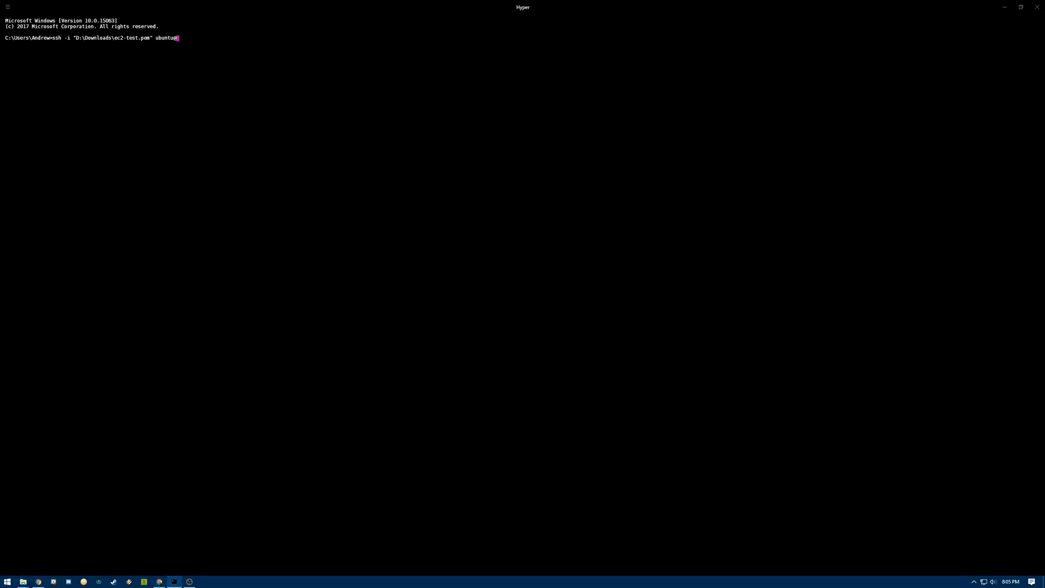
pyautogui.press('Return')
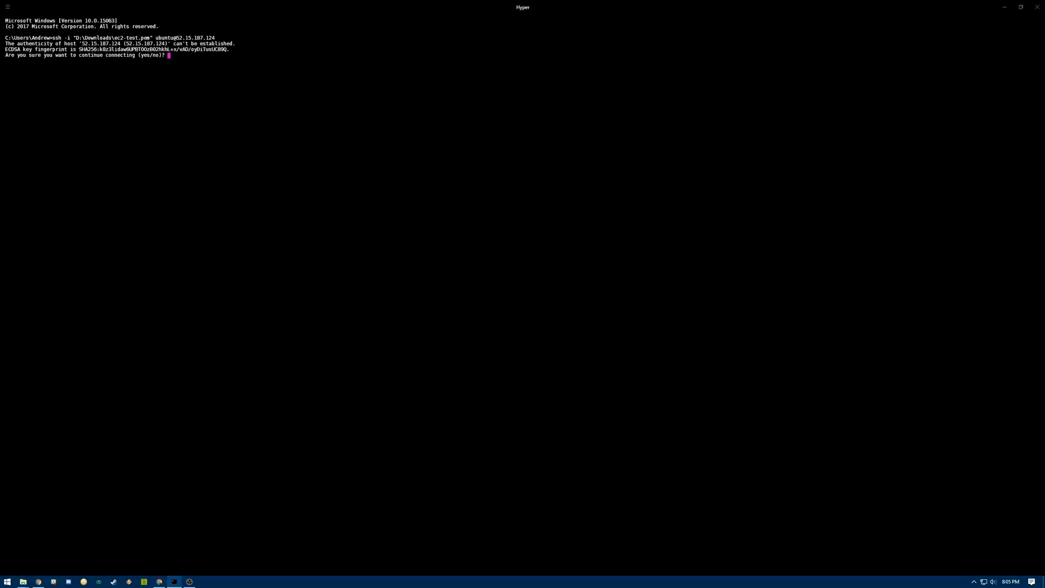
# Step: Confirm the host's authenticity and run sudo apt-get update on the instance
pyautogui.write('yes')
pyautogui.write('lsb_release -a')
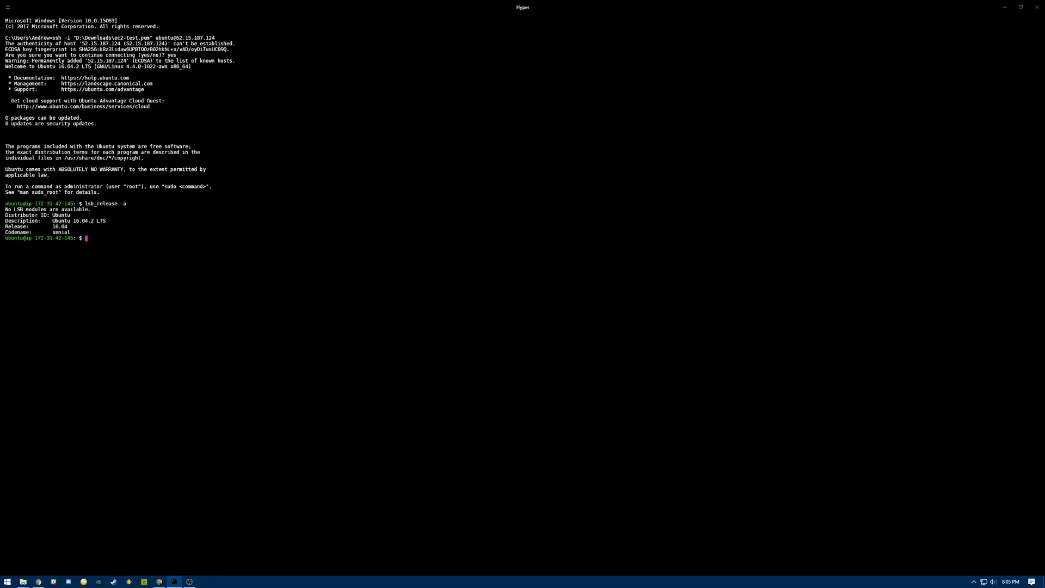
pyautogui.write('sudo a')
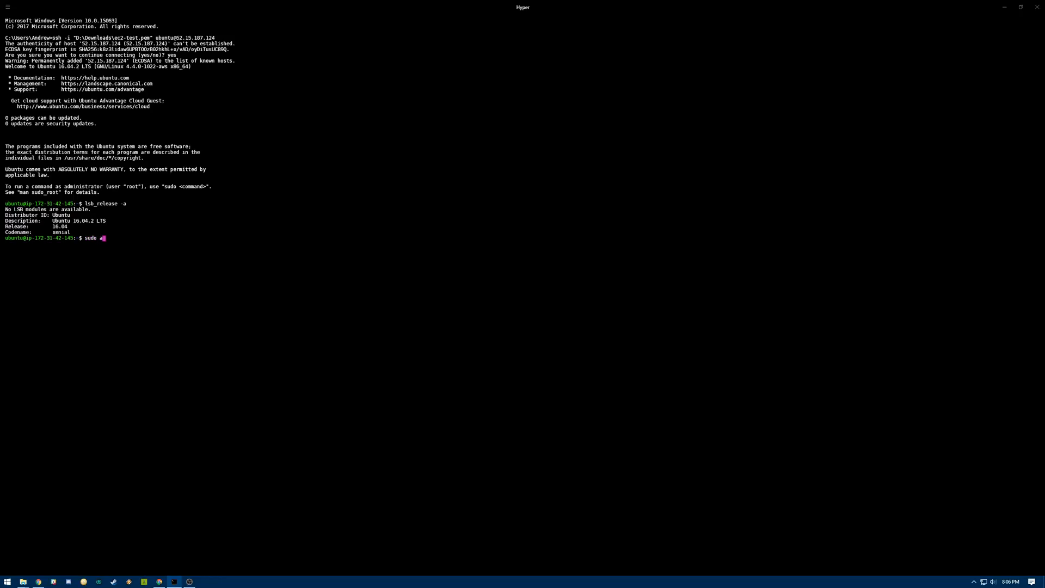
pyautogui.write('pt-get upda')
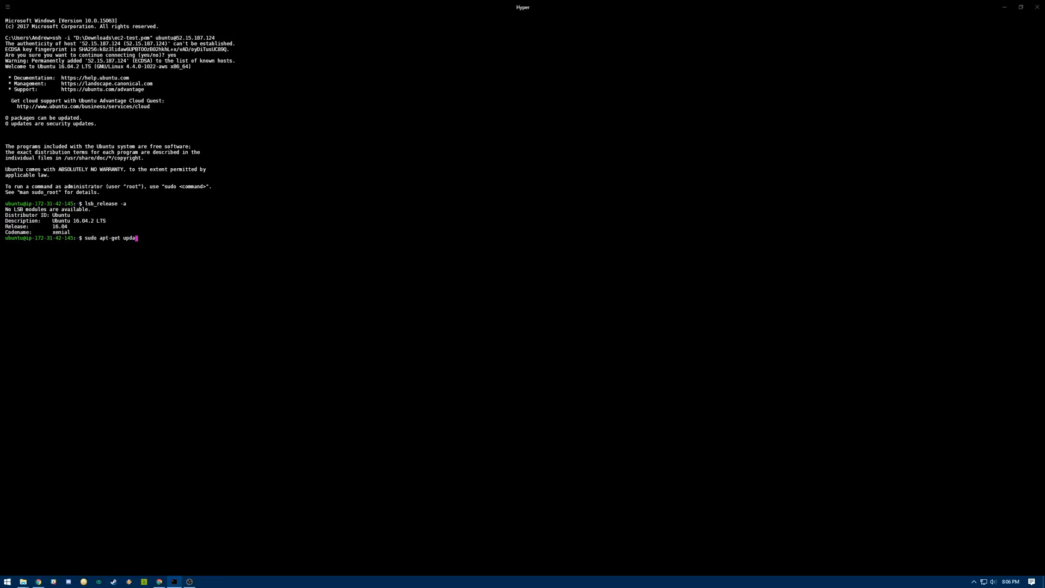
pyautogui.press('Return')
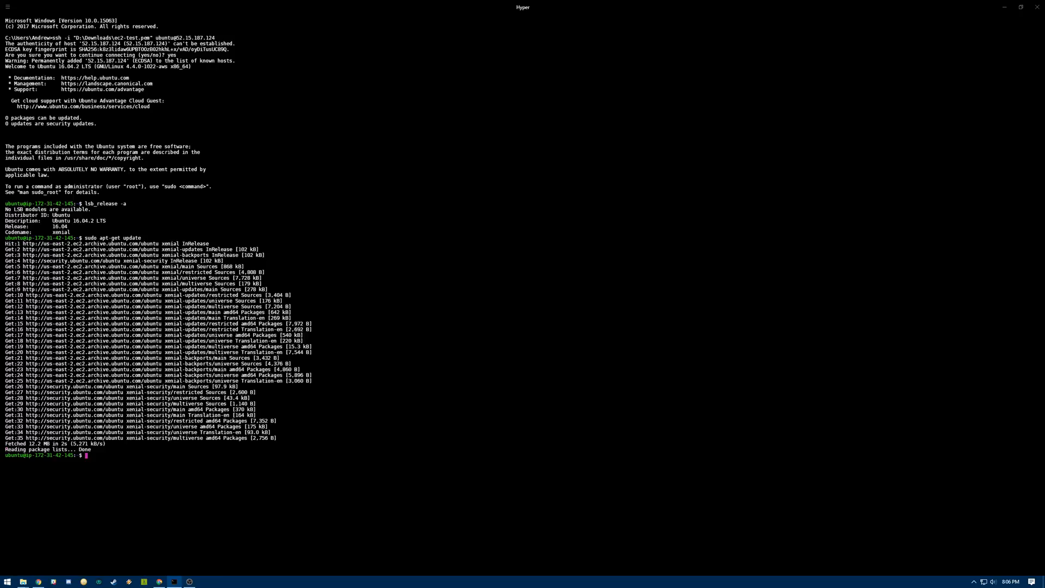
# Step: Type the command sudo apt-get install -y postgresql
pyautogui.write('su')
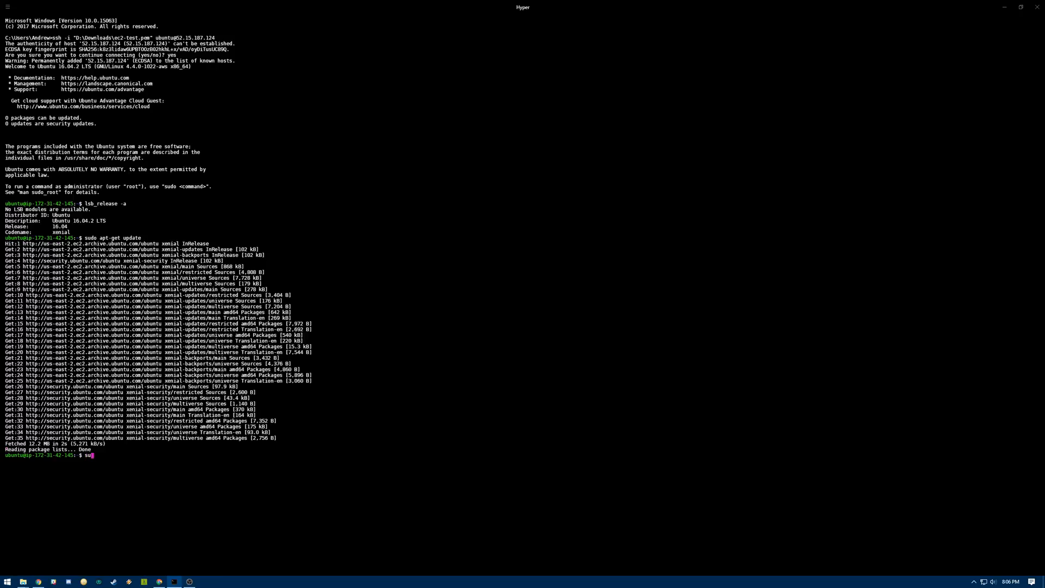
pyautogui.write('sudo apt-get instal')
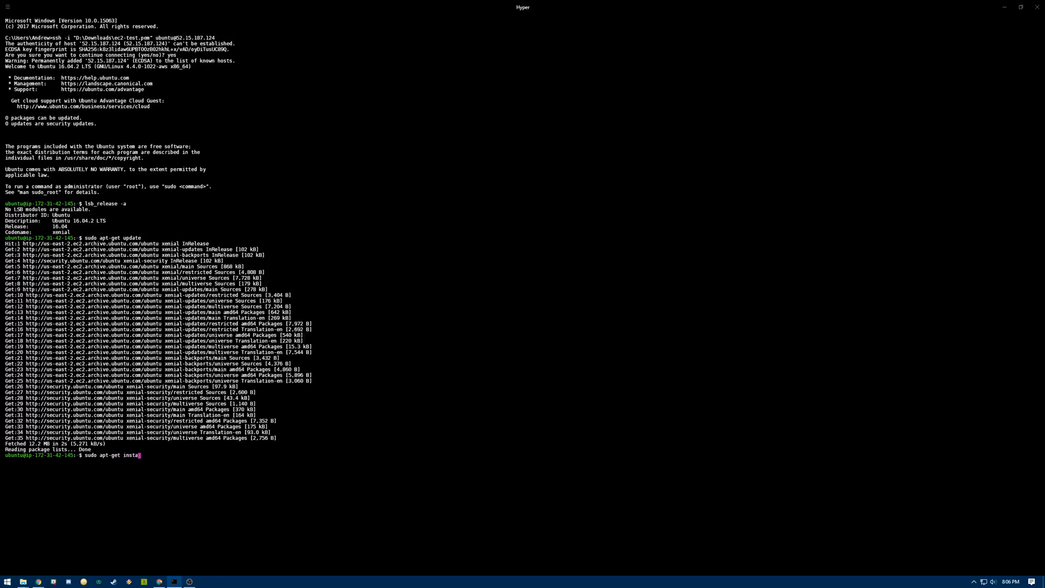
pyautogui.write('l -y post')
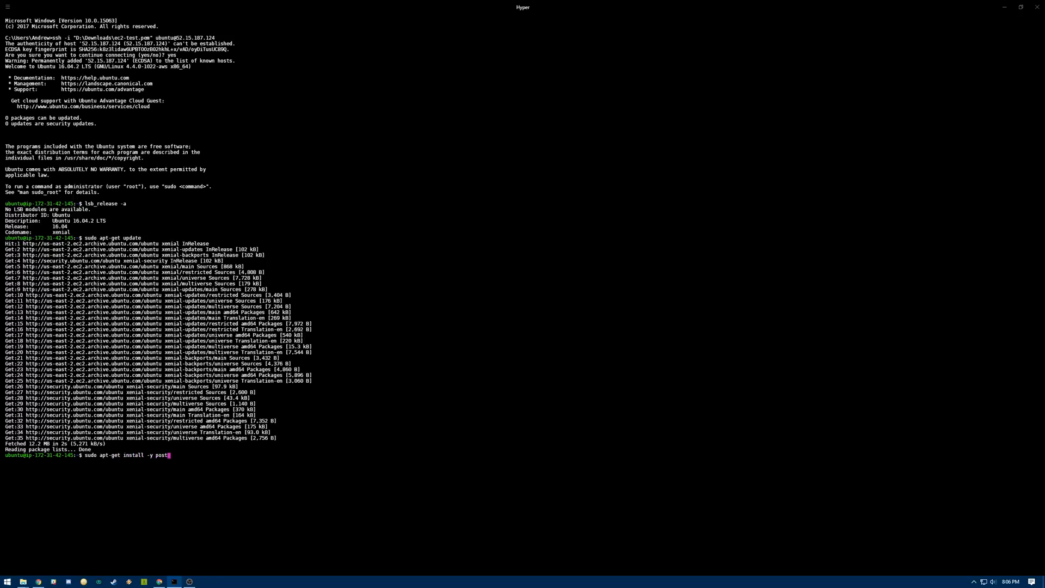
pyautogui.write('resql')
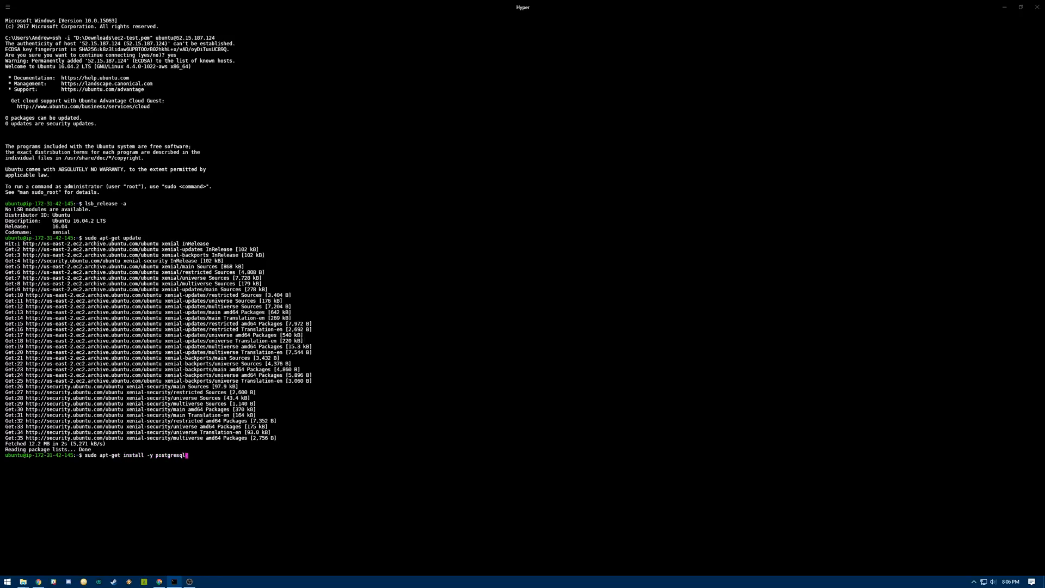
pyautogui.write('postgresql')
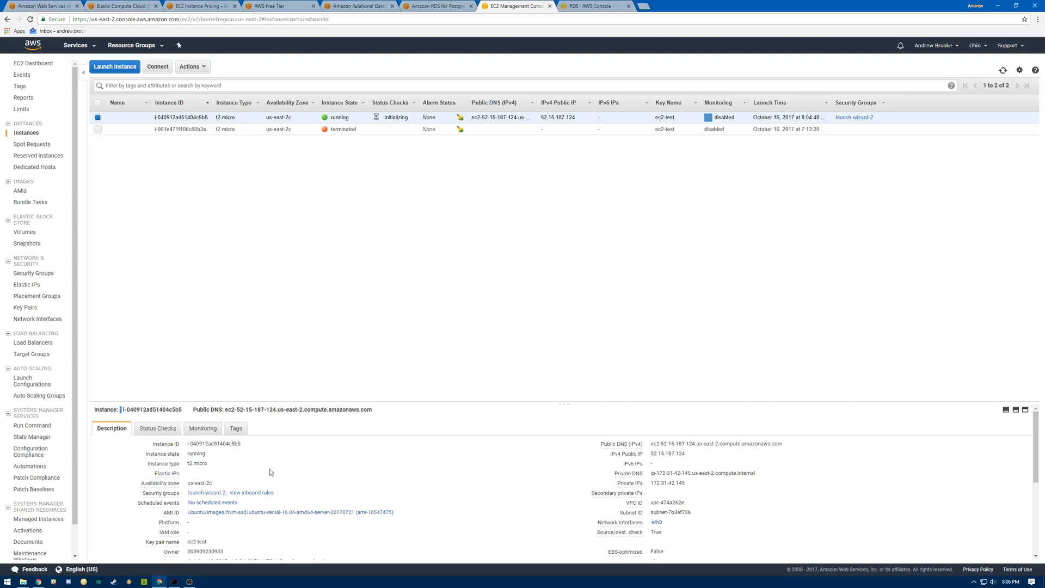
# Step: Open postgresqltest in RDS, copy its endpoint and scroll to its port 5432 details
pyautogui.click(592, 6)
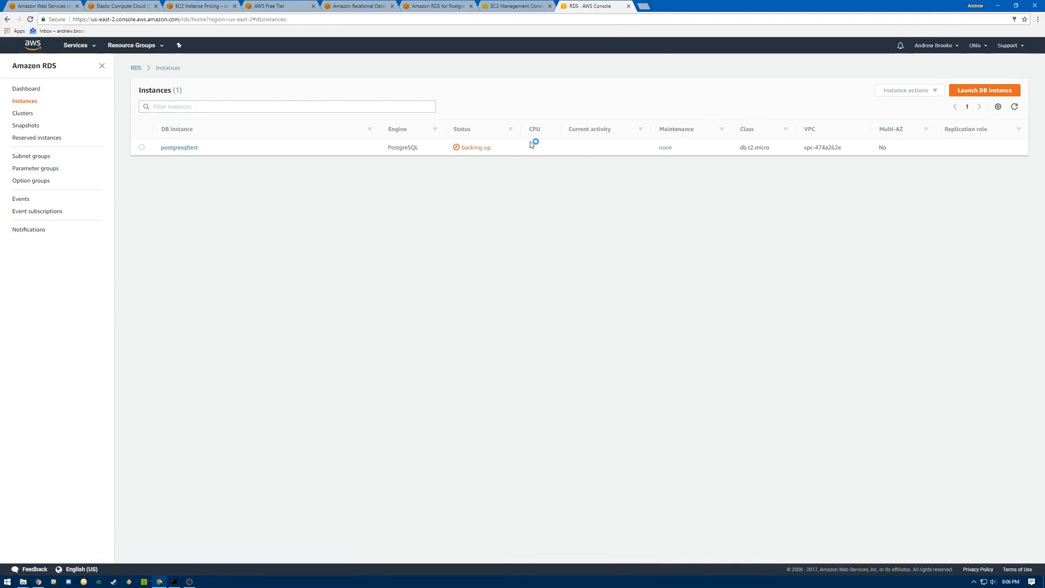
pyautogui.click(179, 147)
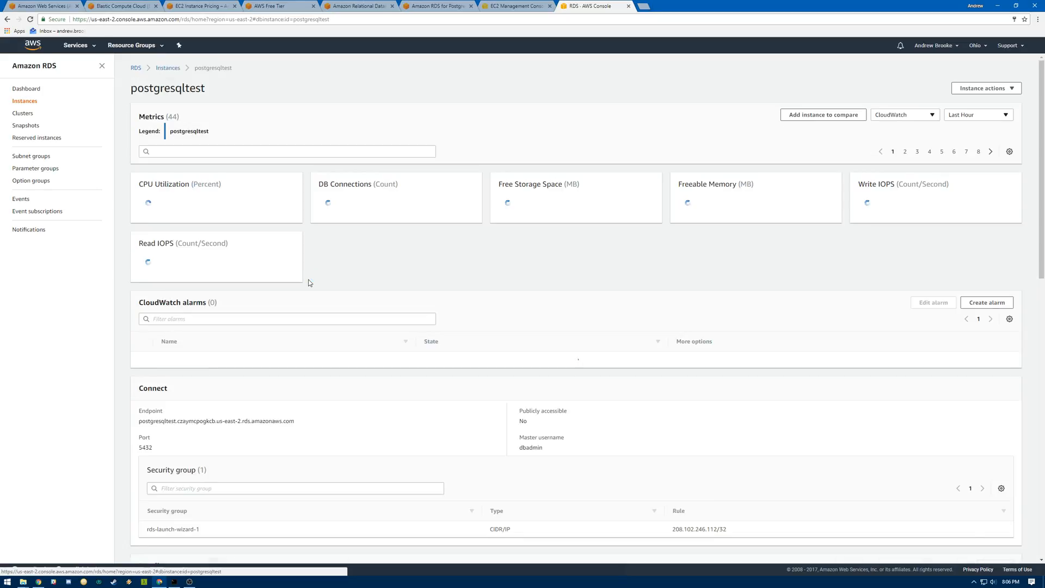
pyautogui.scroll(-3)
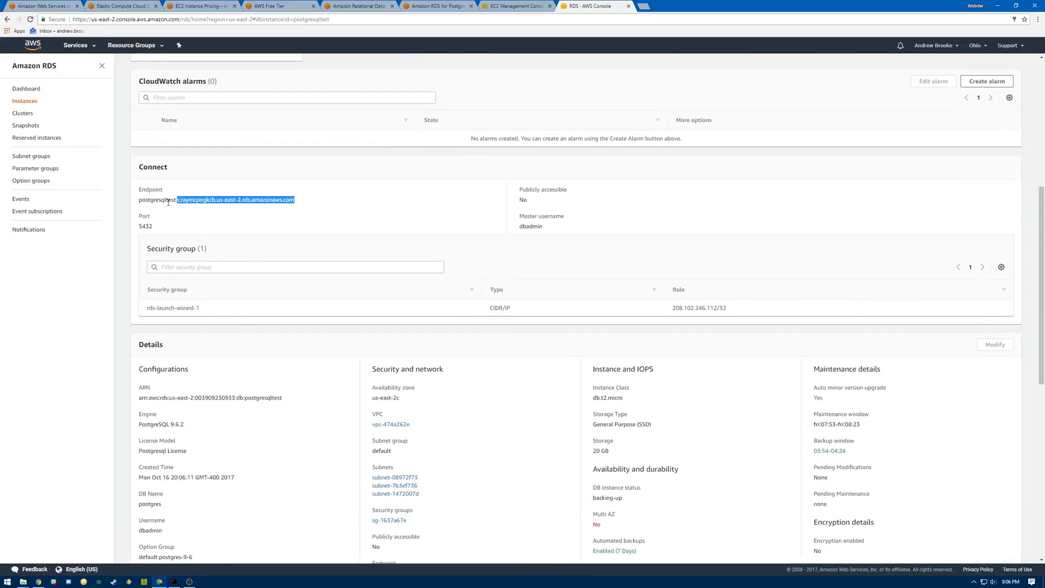
pyautogui.doubleClick(144, 225)
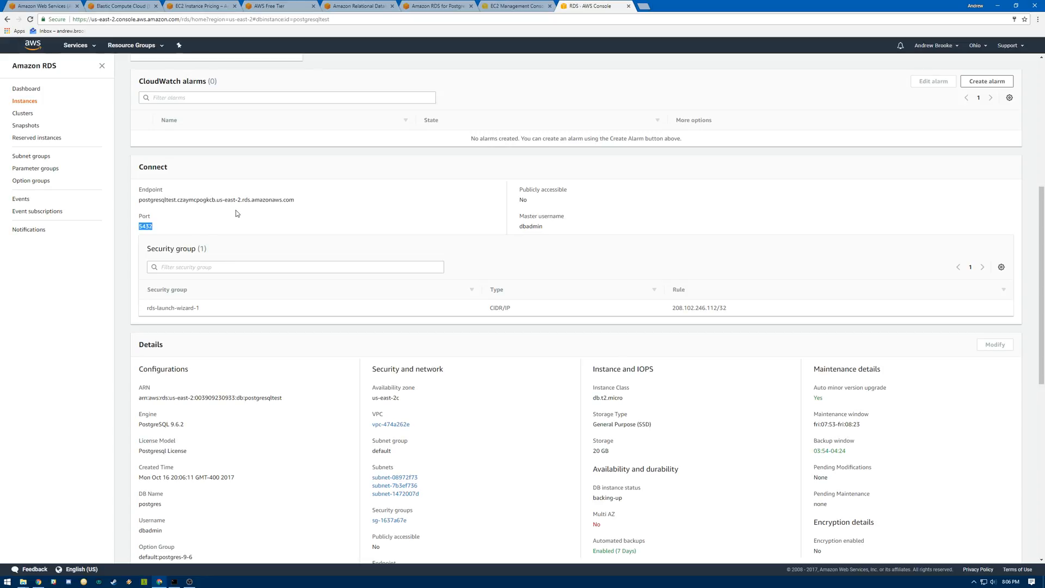
pyautogui.scroll(3)
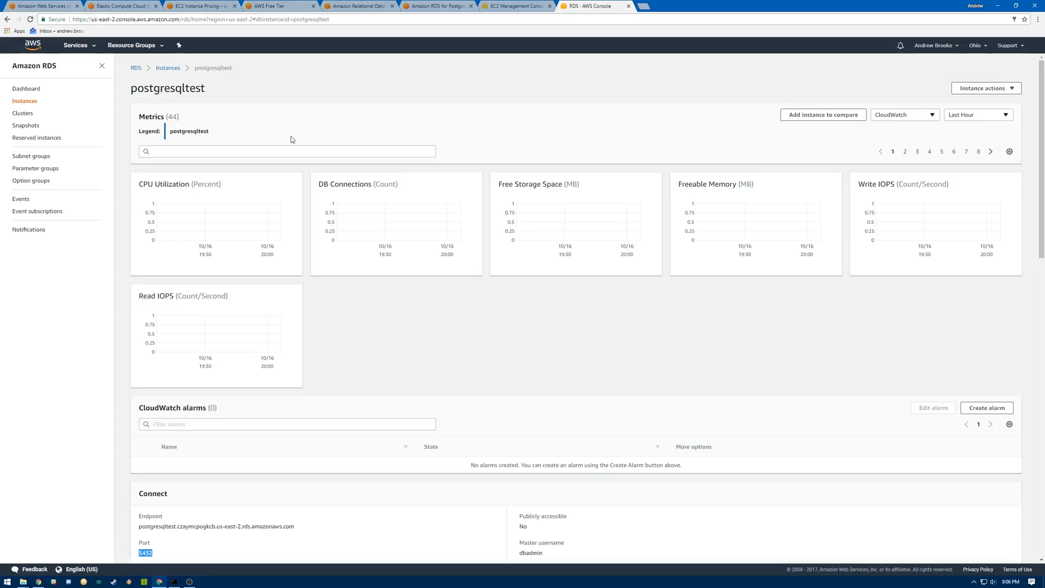
pyautogui.scroll(-3)
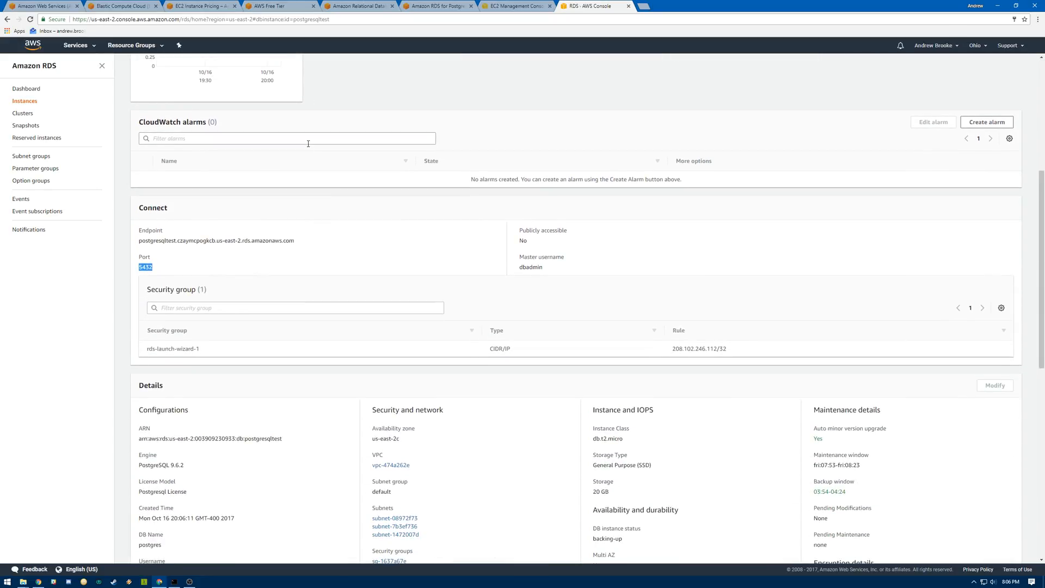
pyautogui.scroll(-3)
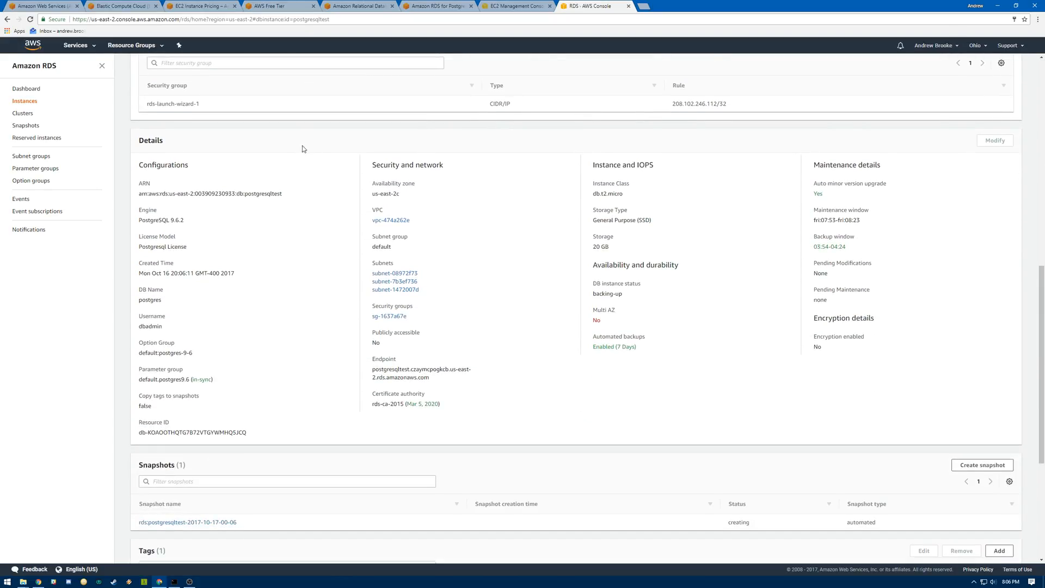
pyautogui.moveTo(389, 316)
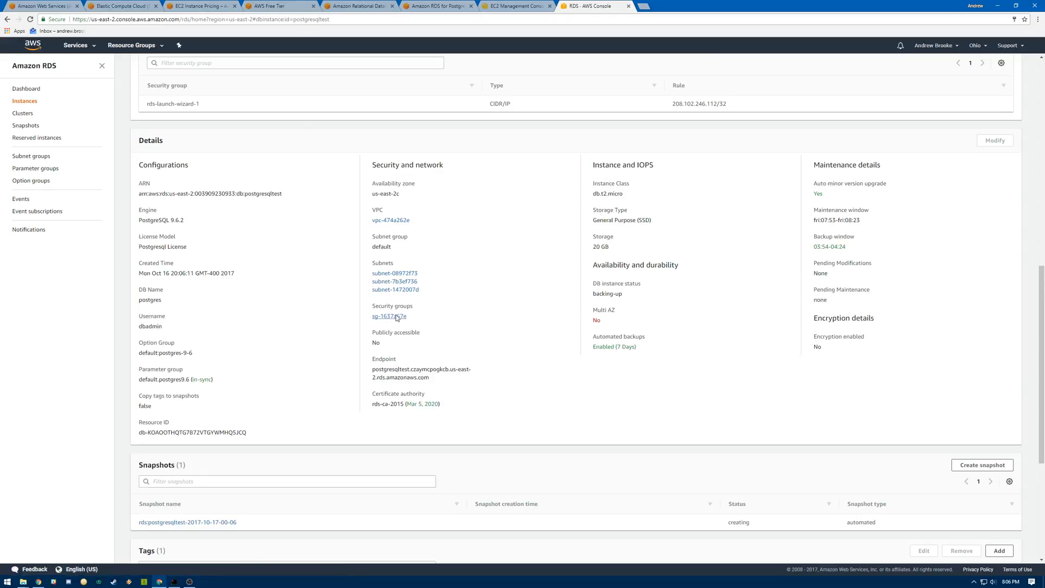
# Step: Open rds-launch-wizard-1 and inspect its inbound PostgreSQL 5432 rule
pyautogui.click(389, 316)
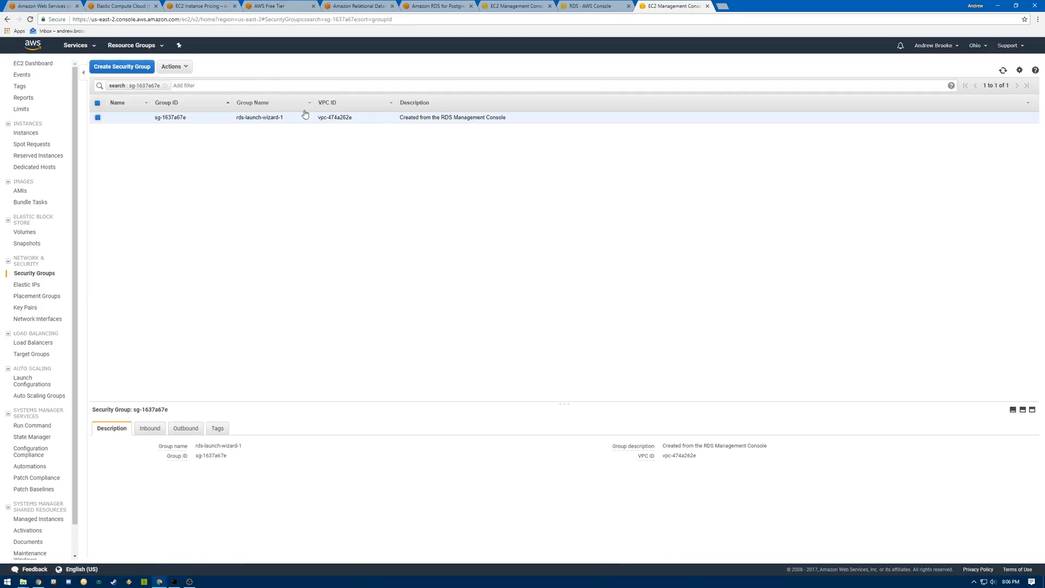
pyautogui.click(150, 428)
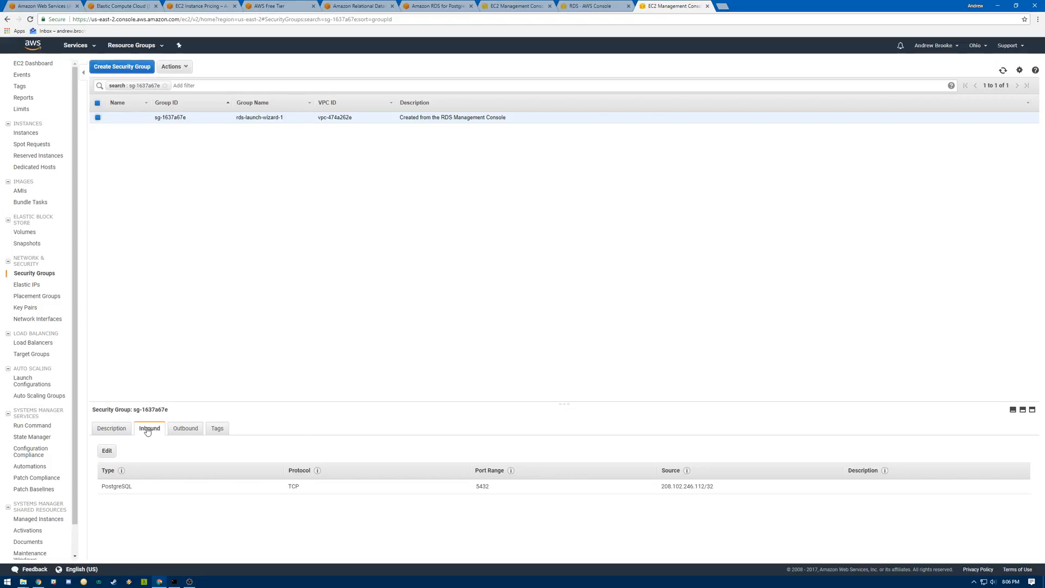
pyautogui.click(185, 427)
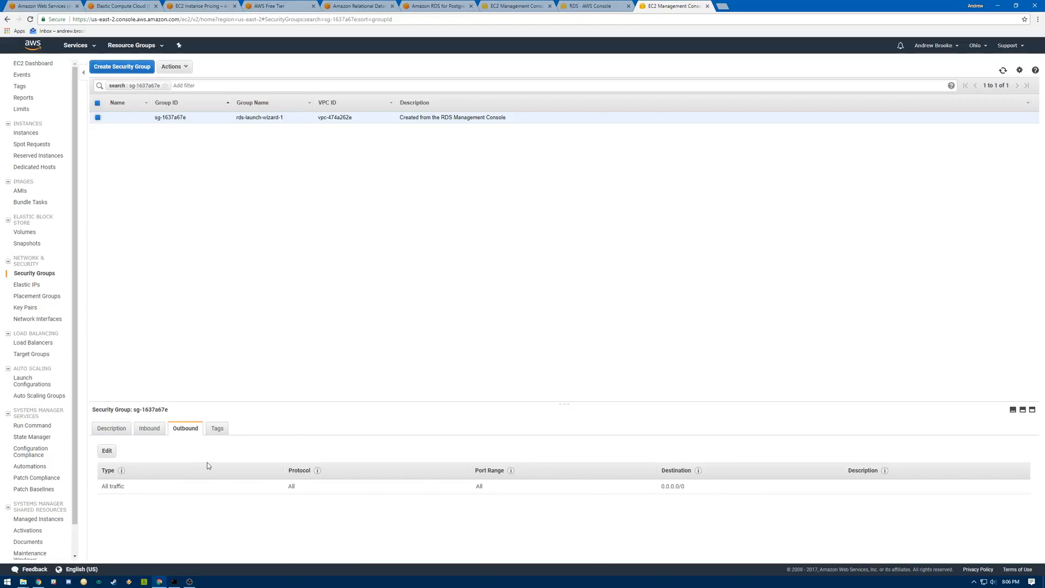
pyautogui.click(149, 428)
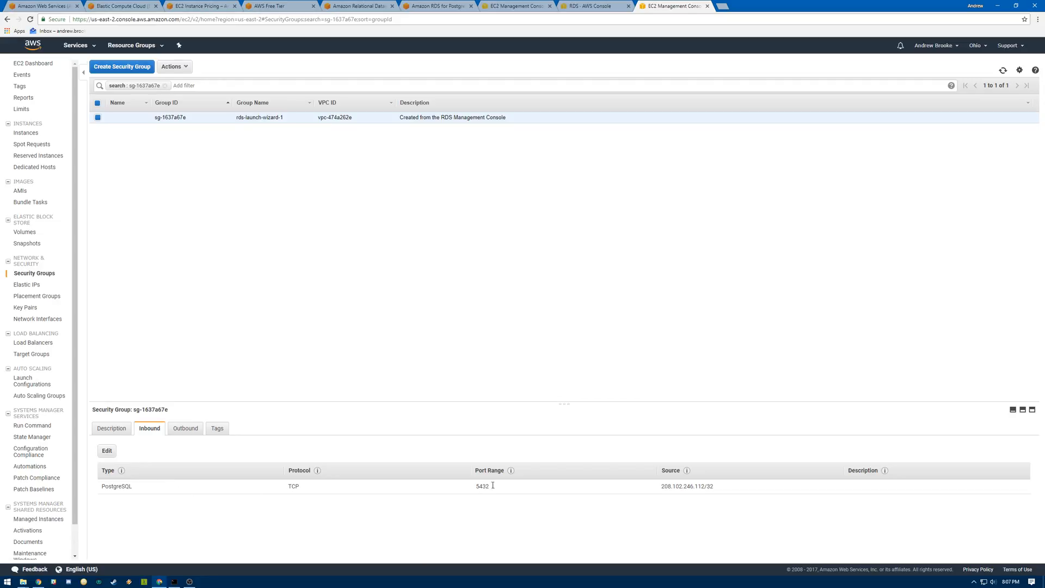
pyautogui.doubleClick(686, 486)
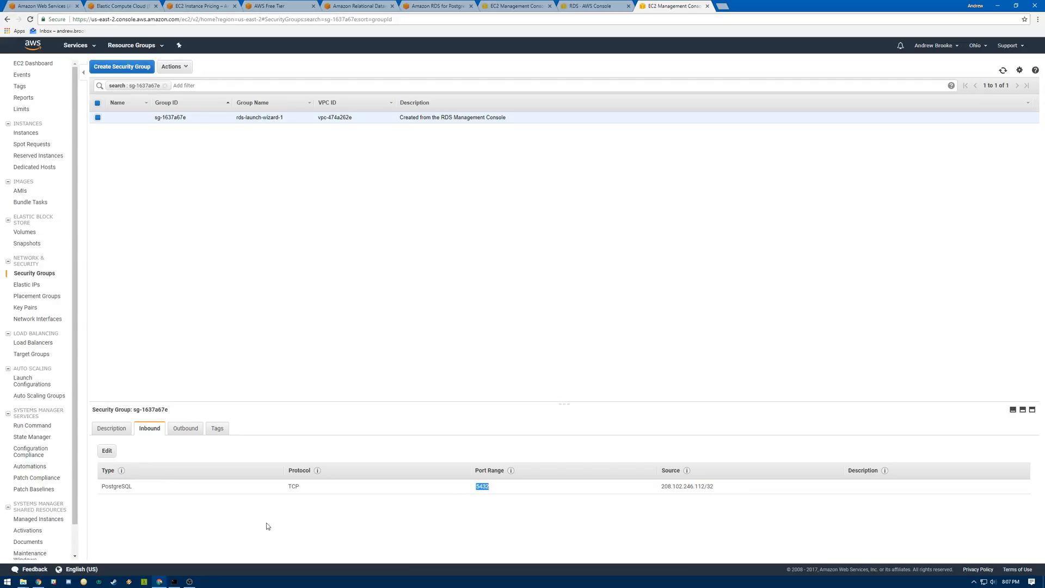
# Step: Start editing the inbound rules to replace the PostgreSQL rule's source
pyautogui.click(106, 451)
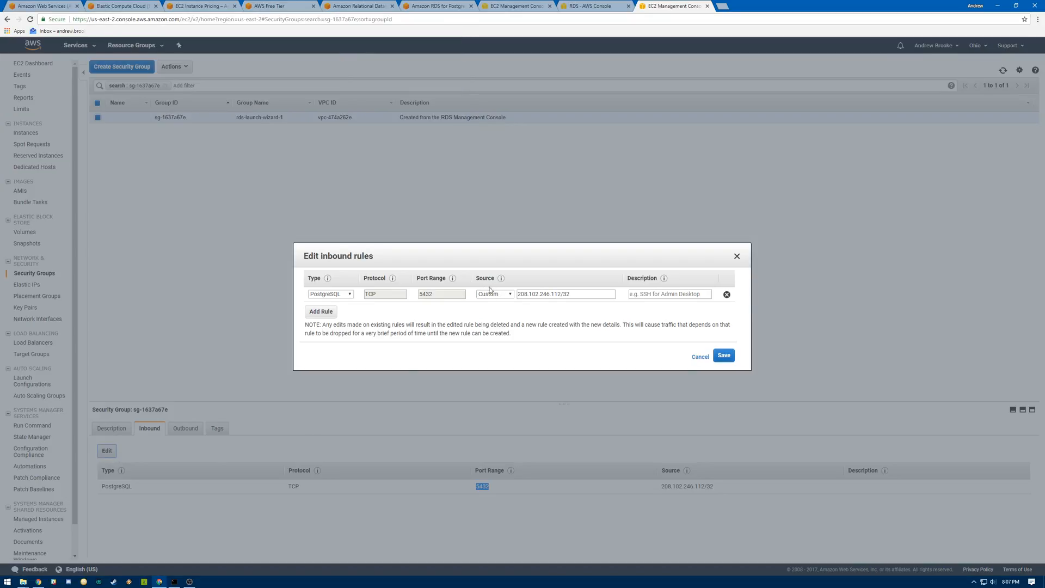
pyautogui.click(566, 294)
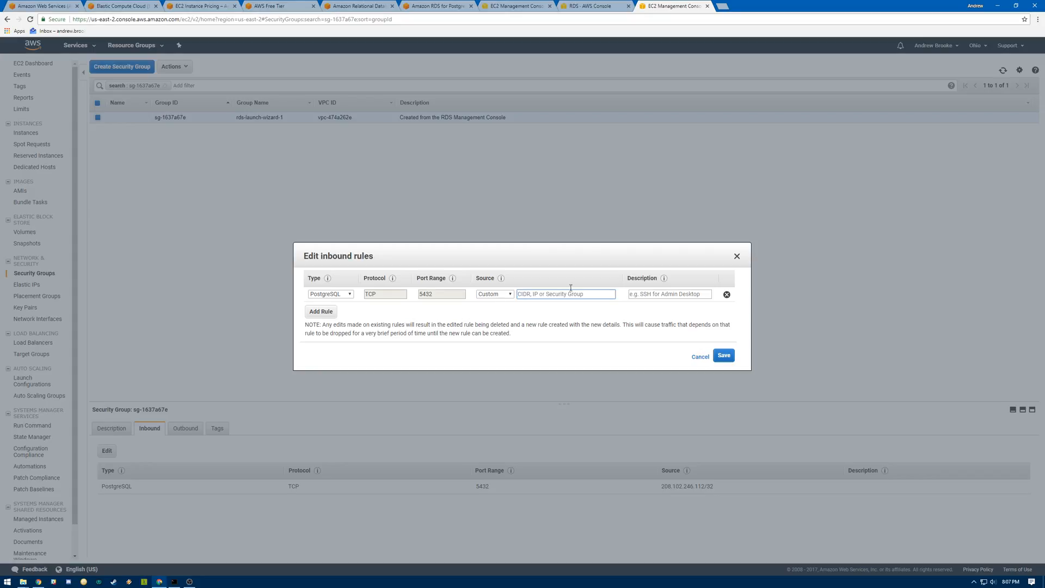
pyautogui.click(699, 357)
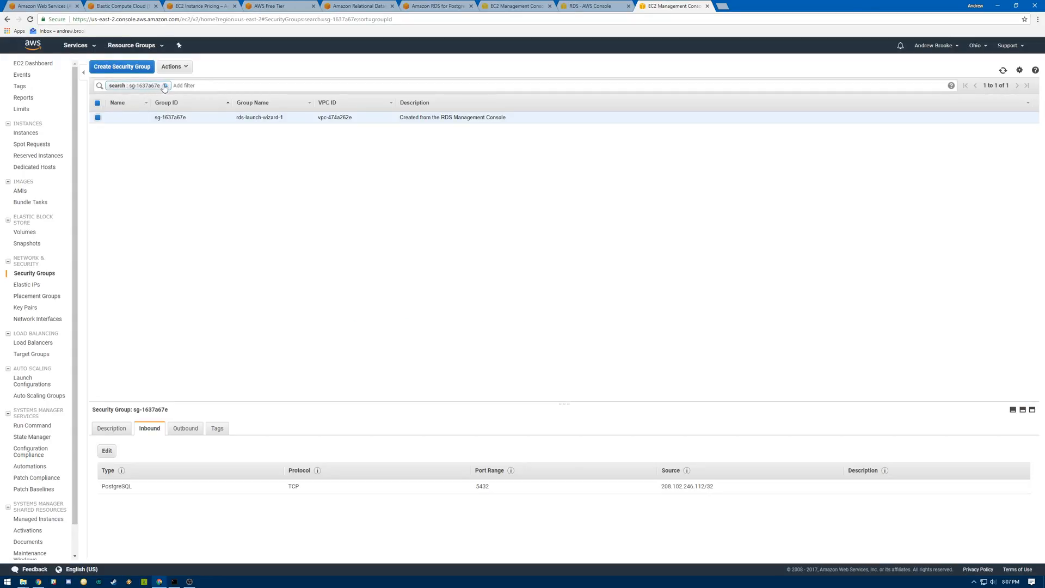
# Step: Clear the filter, confirm the instance uses launch-wizard-2, and copy that group's ID
pyautogui.click(164, 85)
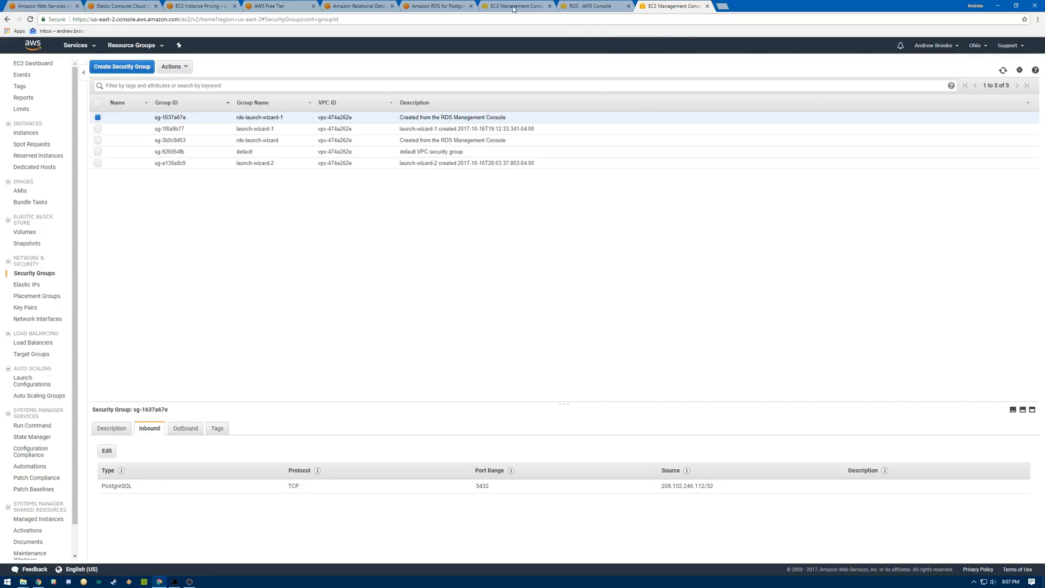
pyautogui.click(26, 132)
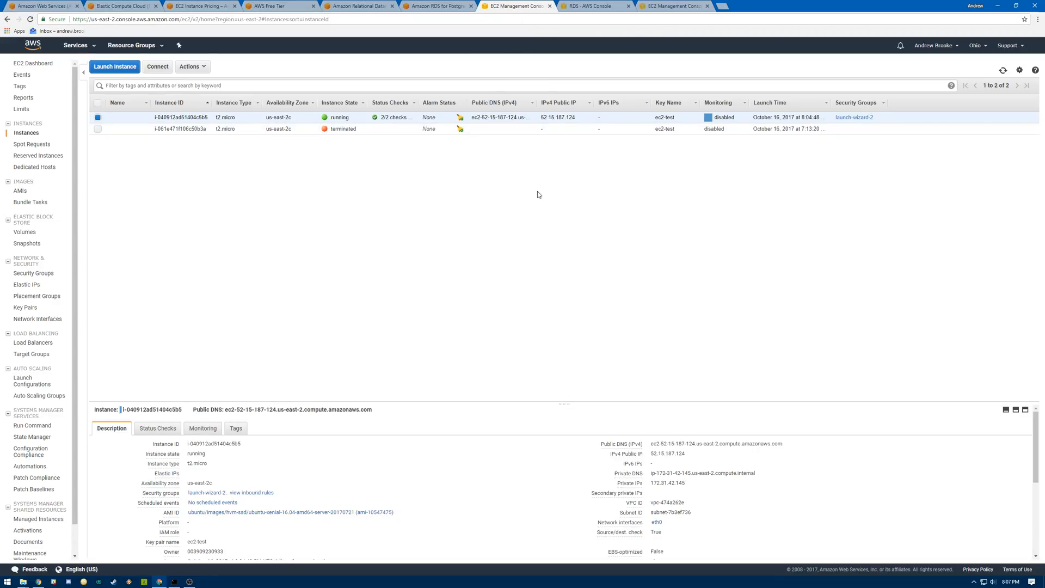
pyautogui.moveTo(261, 111)
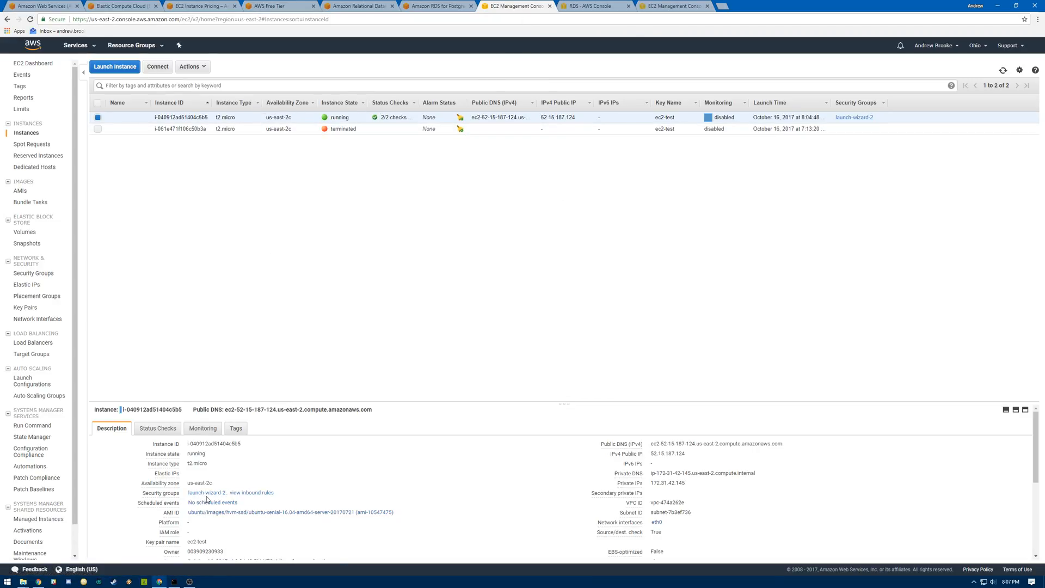
pyautogui.moveTo(597, 6)
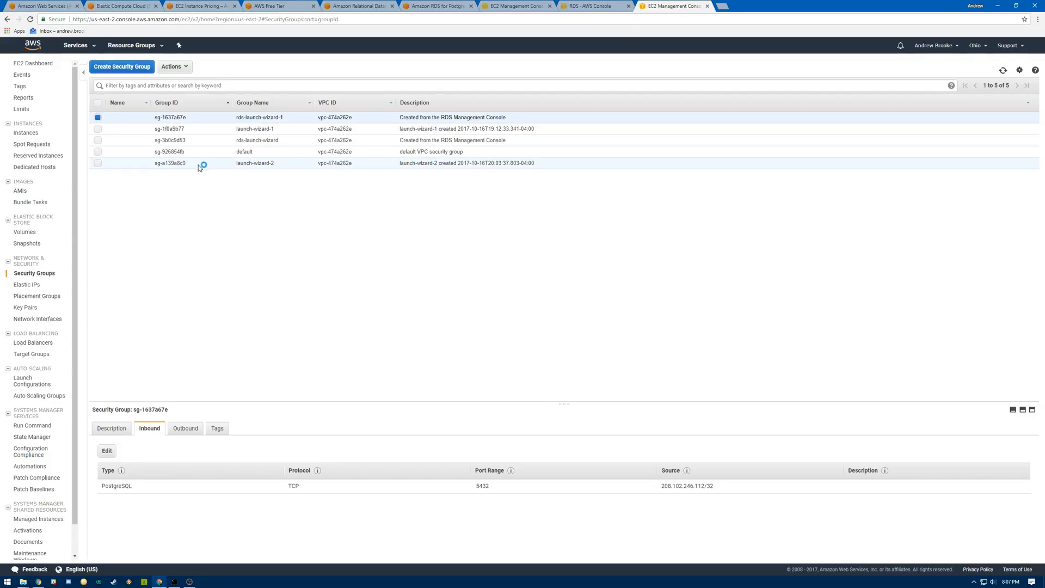
pyautogui.click(170, 163)
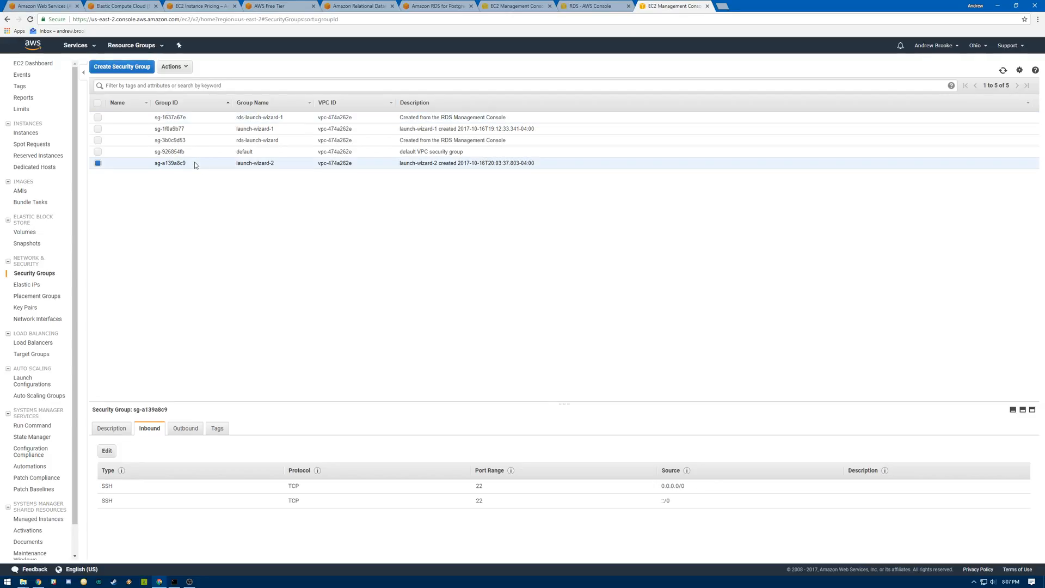
pyautogui.doubleClick(169, 163)
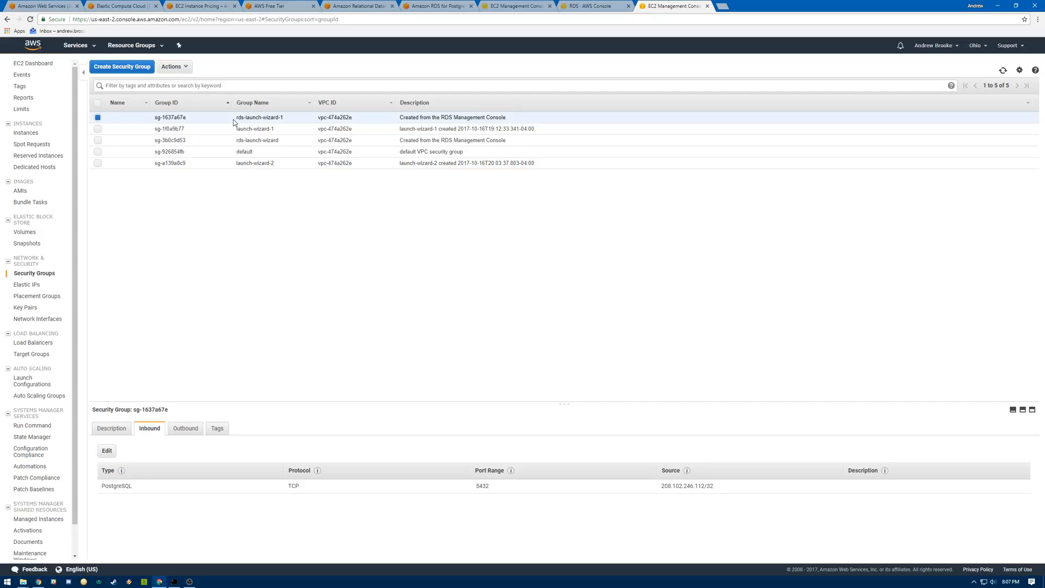
pyautogui.moveTo(672, 233)
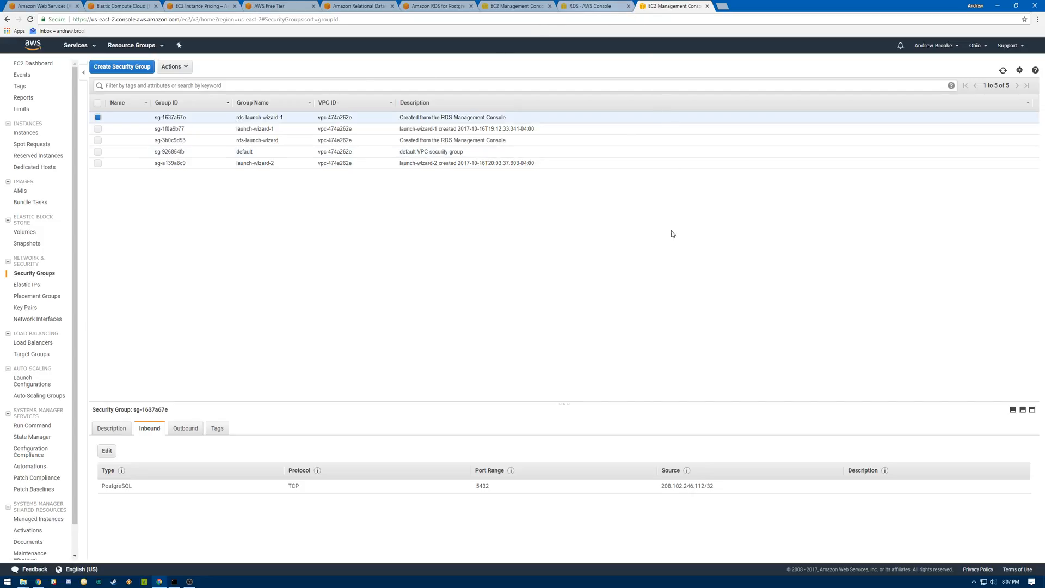
pyautogui.click(593, 6)
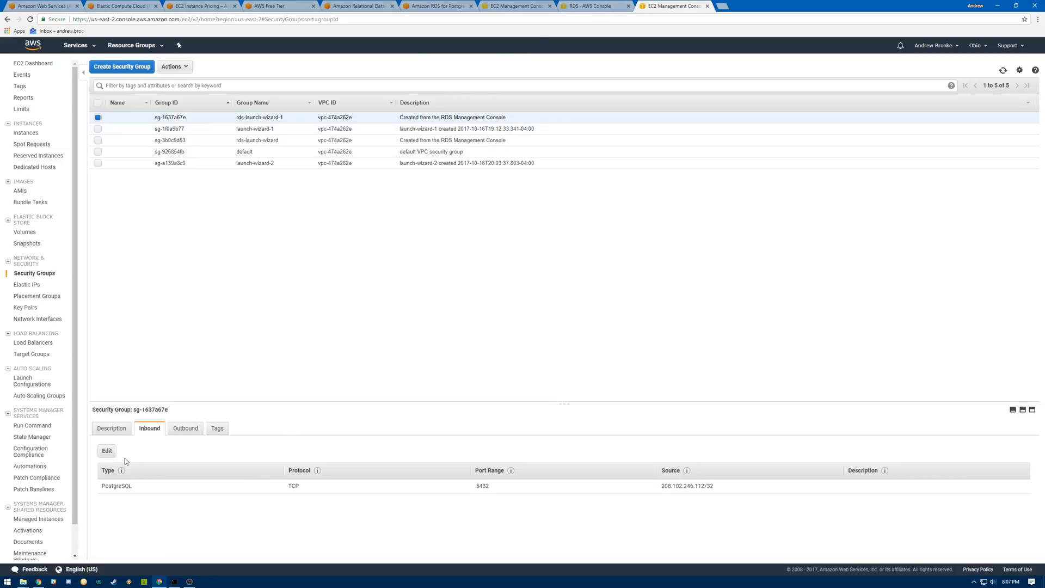
# Step: Set rds-launch-wizard-1's port 5432 inbound rule source to custom sg-a139a8c9 and save
pyautogui.click(106, 451)
pyautogui.write('sg-a139a8c9')
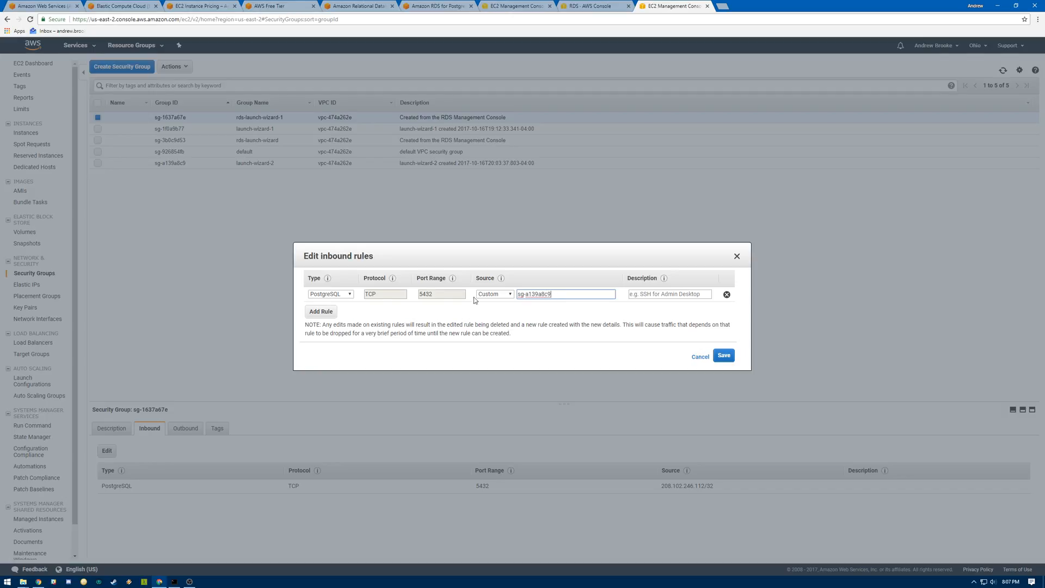
pyautogui.click(330, 294)
pyautogui.write('sg')
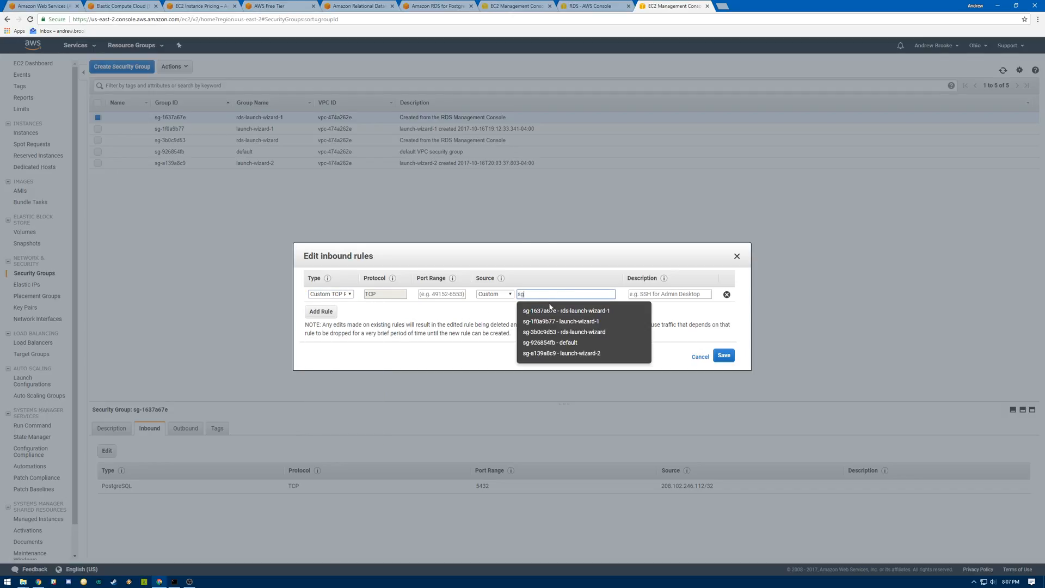
pyautogui.click(561, 353)
pyautogui.write('5432')
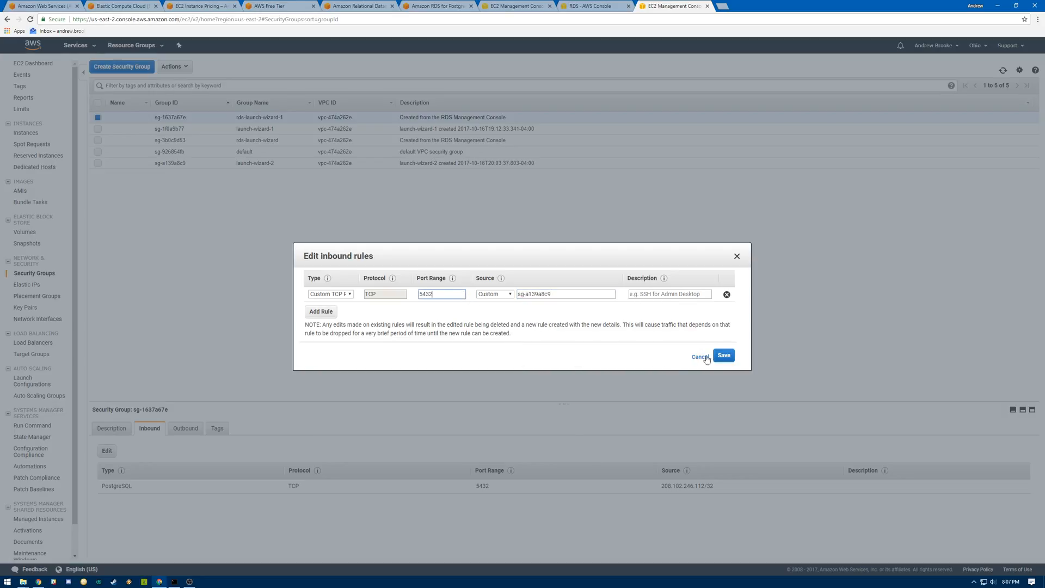
pyautogui.click(724, 355)
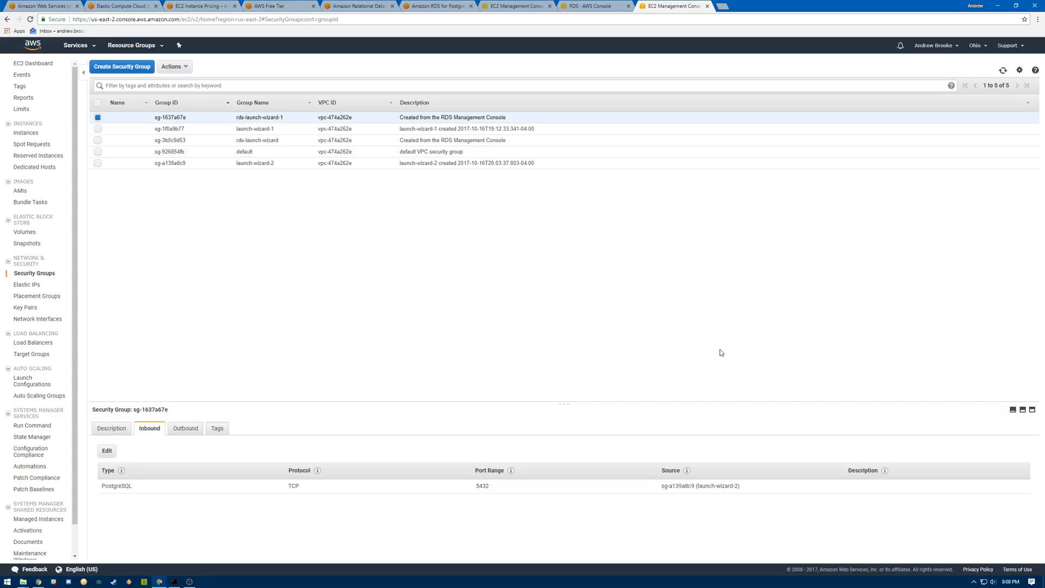
pyautogui.moveTo(533, 253)
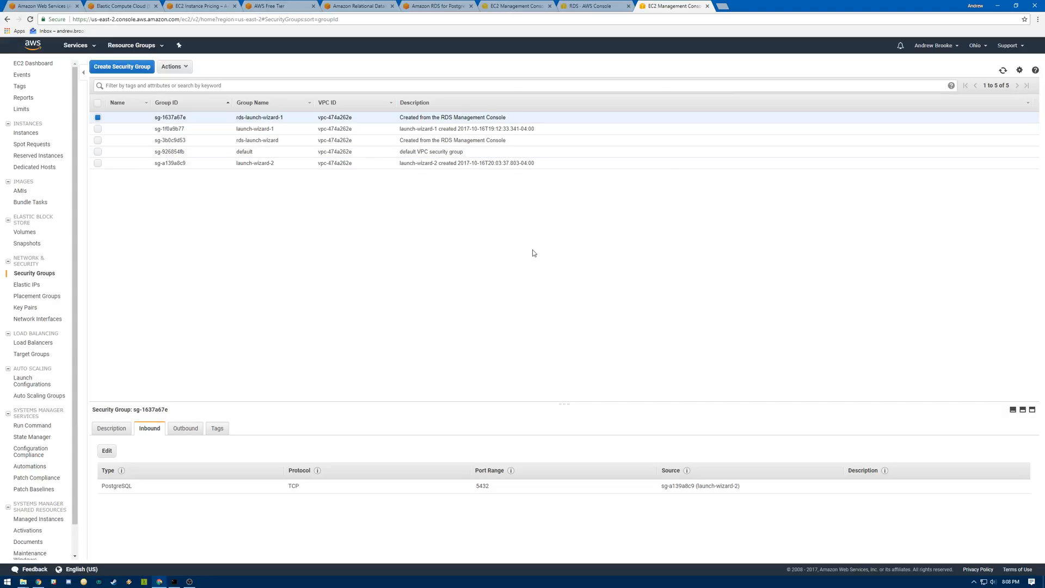
pyautogui.moveTo(481, 488)
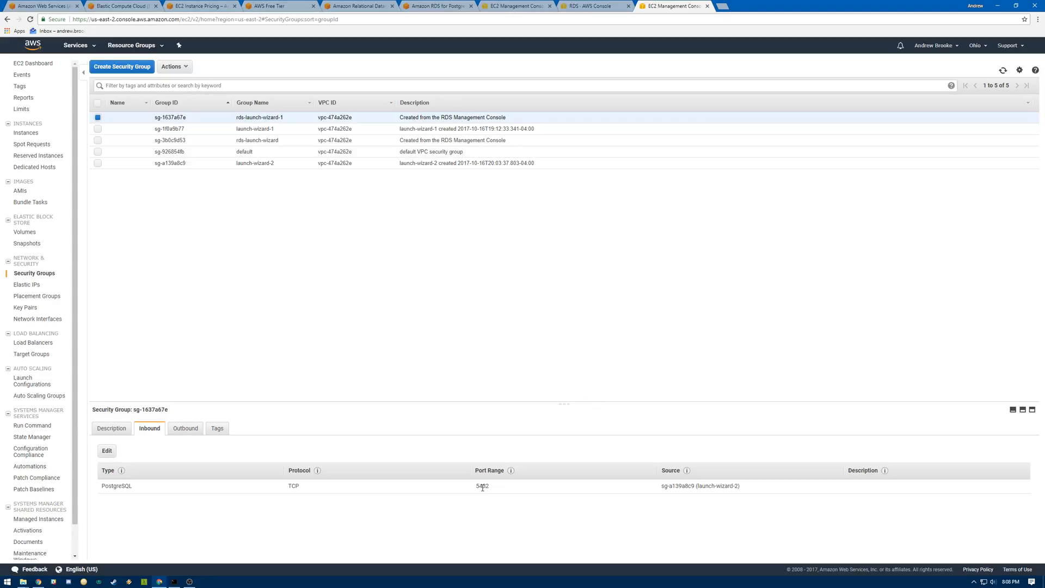
pyautogui.moveTo(598, 103)
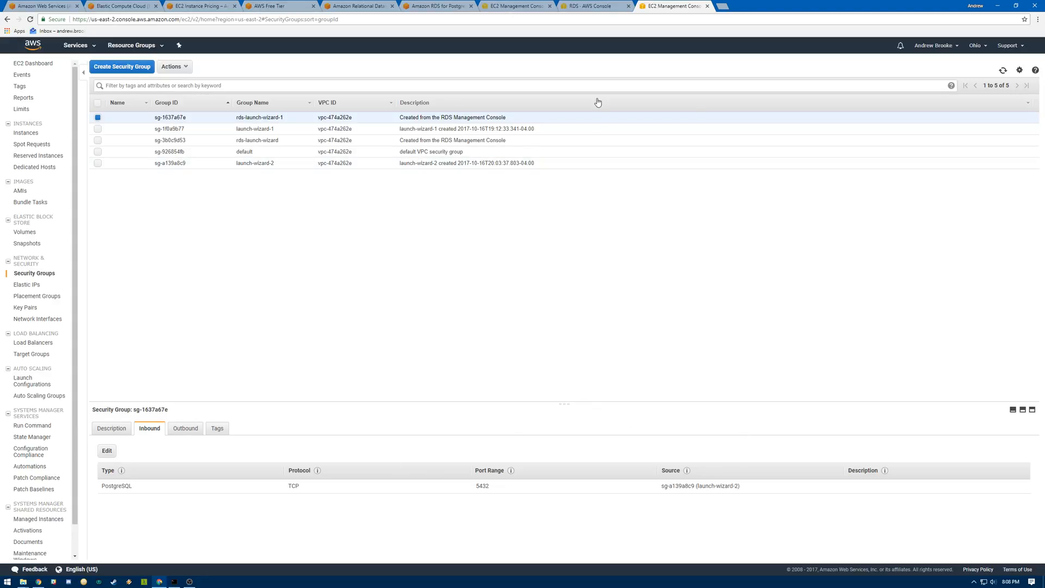
pyautogui.moveTo(422, 190)
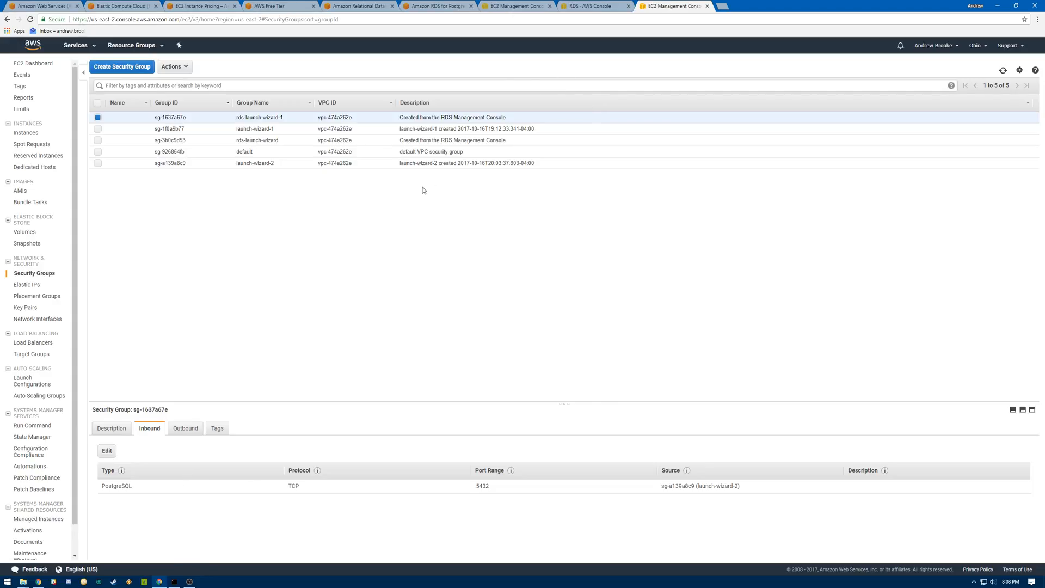
# Step: Grab the postgresqltest endpoint from the RDS details, then return to the EC2 terminal
pyautogui.click(592, 6)
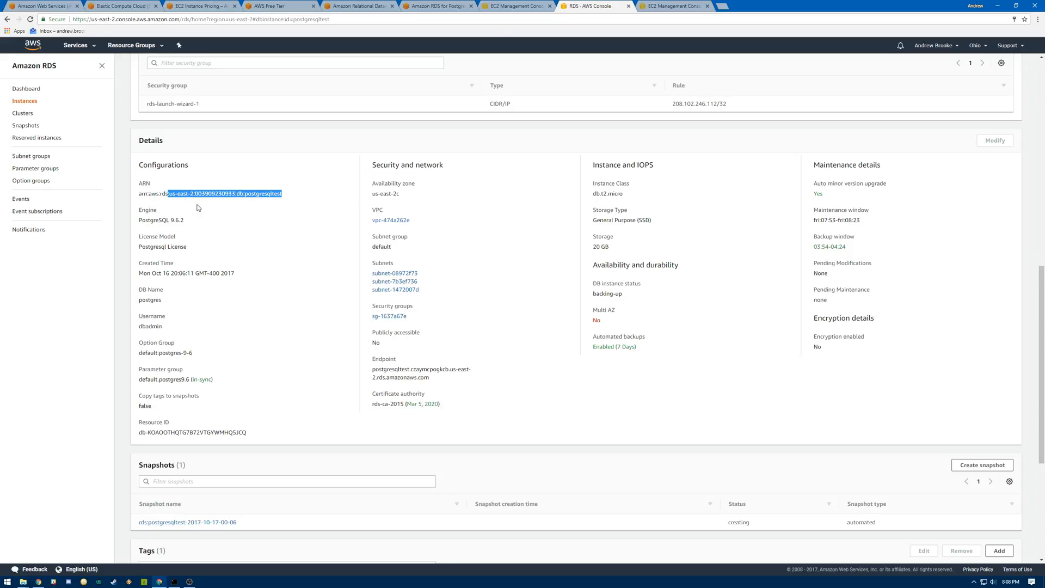
pyautogui.rightClick(214, 240)
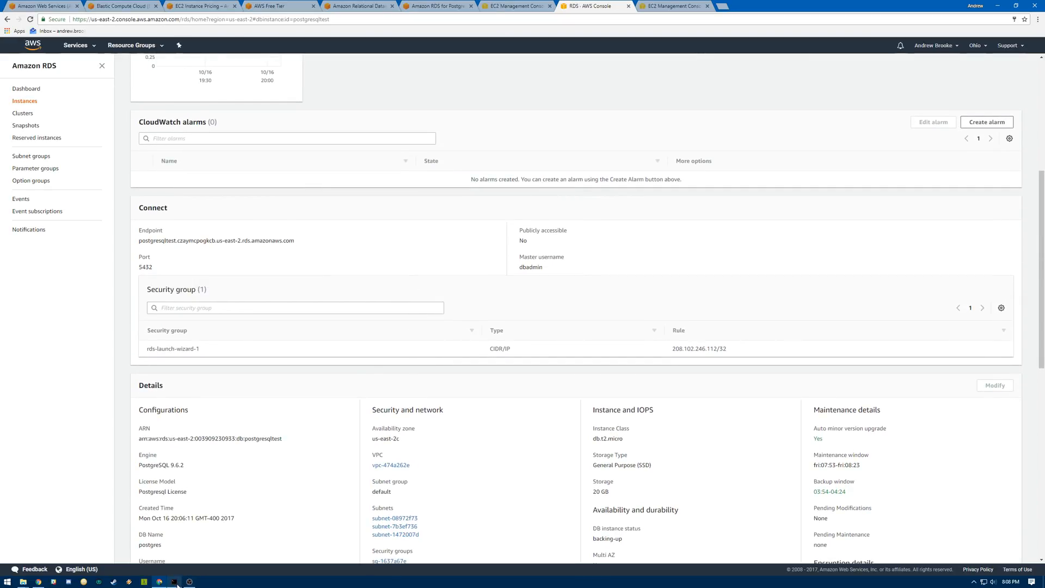
pyautogui.click(175, 582)
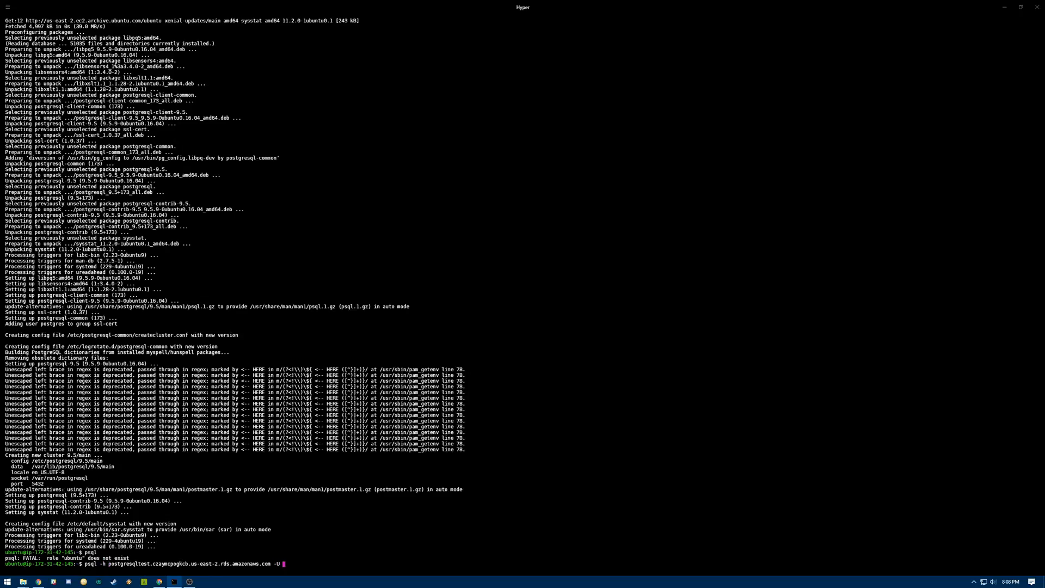
# Step: Connect psql to the RDS postgres database as dbadmin and request help
pyautogui.write('dbadmin -d')
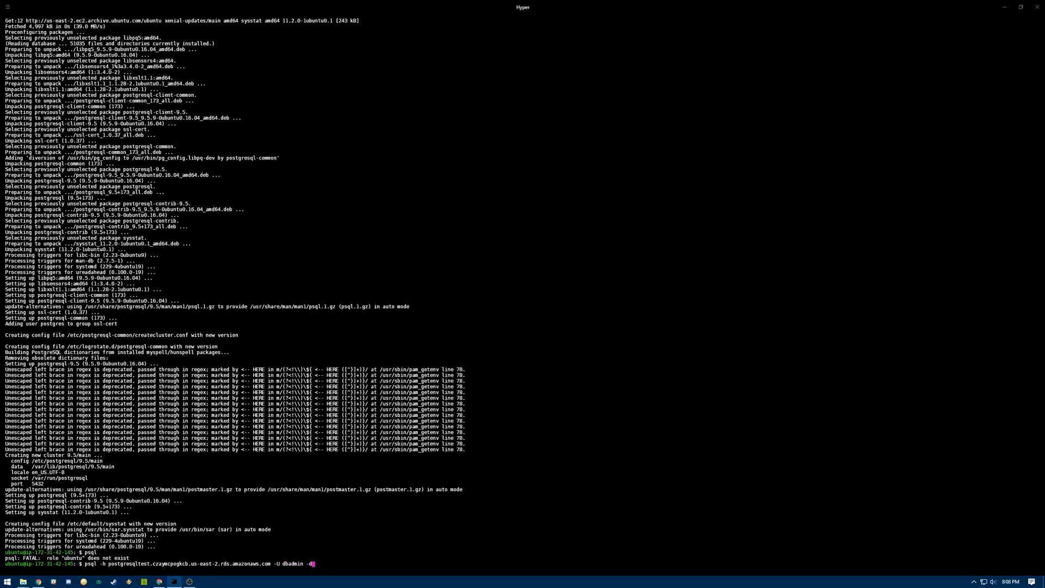
pyautogui.write('postg')
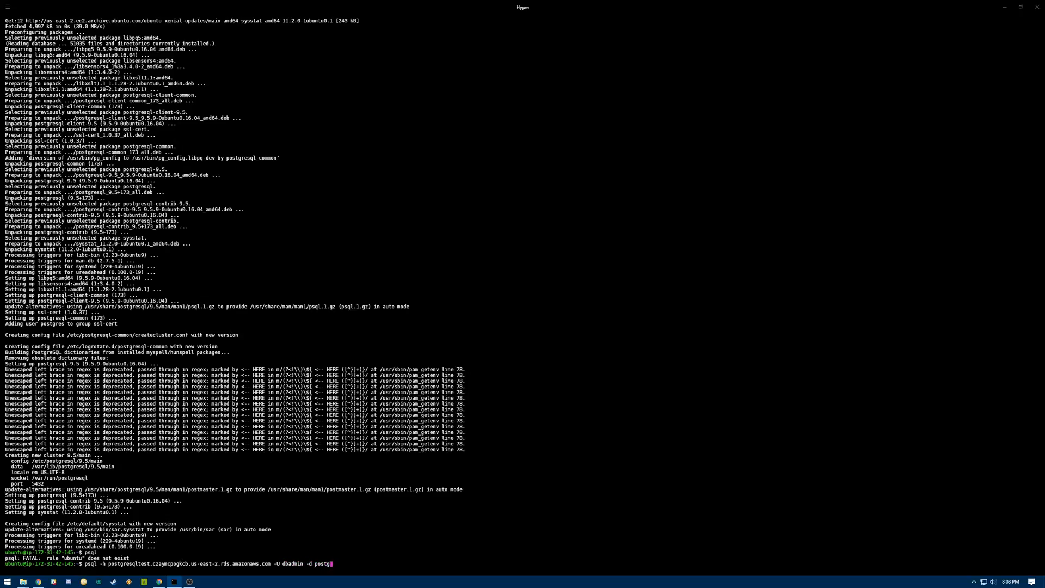
pyautogui.press('Return')
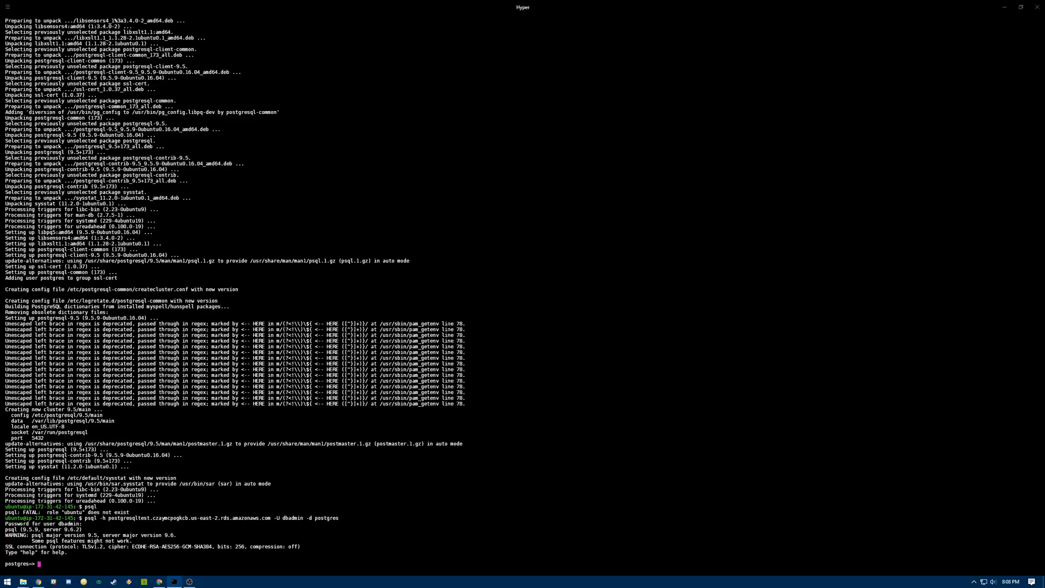
pyautogui.write('help')
pyautogui.write('\\q')
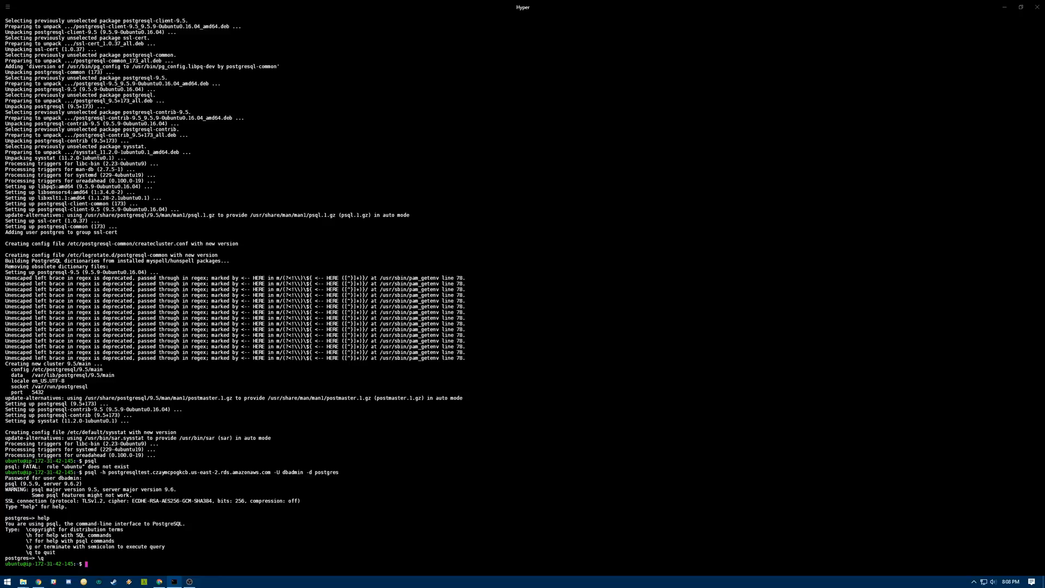
pyautogui.moveTo(166, 578)
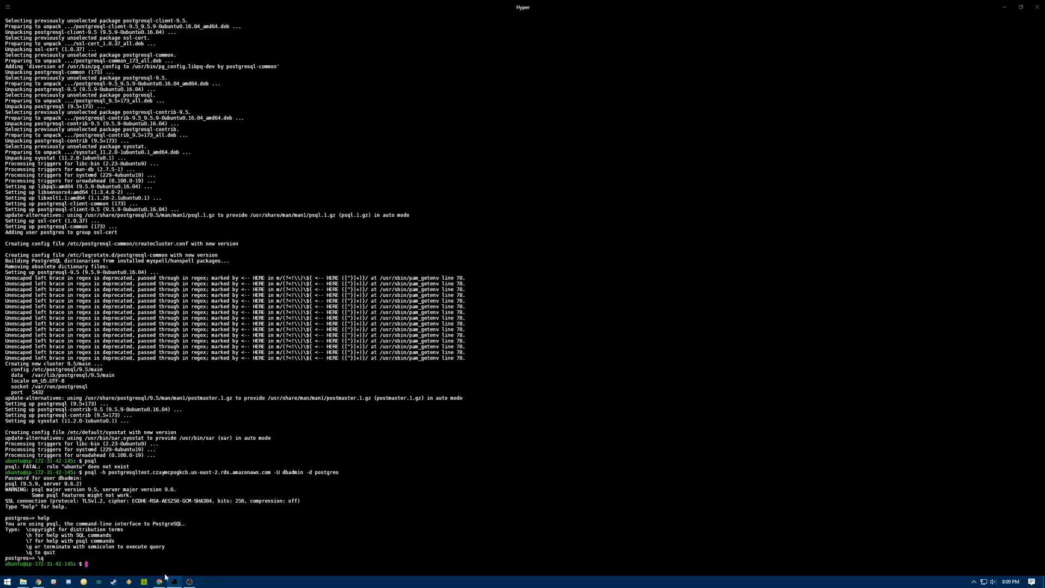